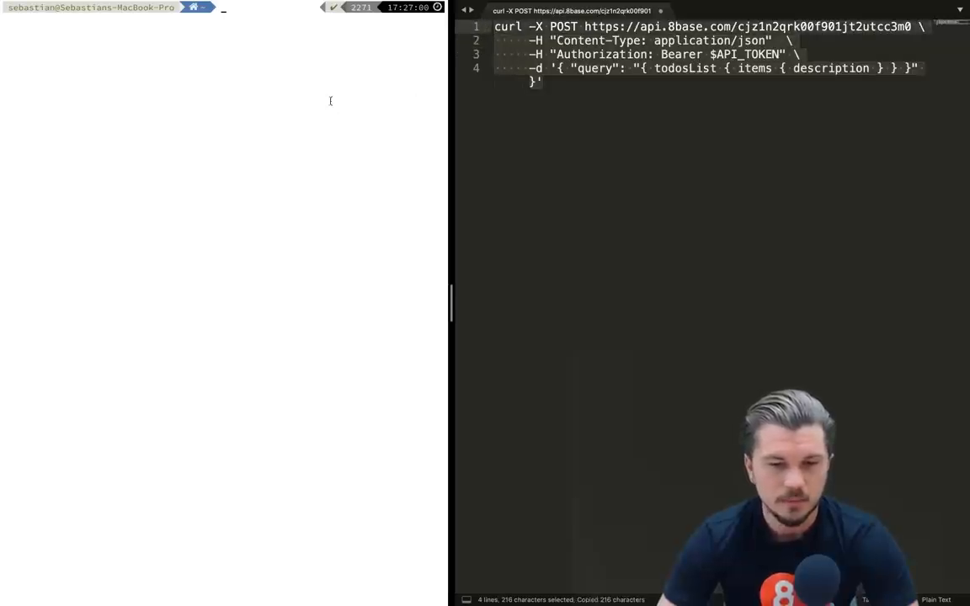
Run the pasted curl POST with the todosList query, returning Buy Milk and Buy Cookies descriptions
{"action": "key", "text": "cmd+v"}
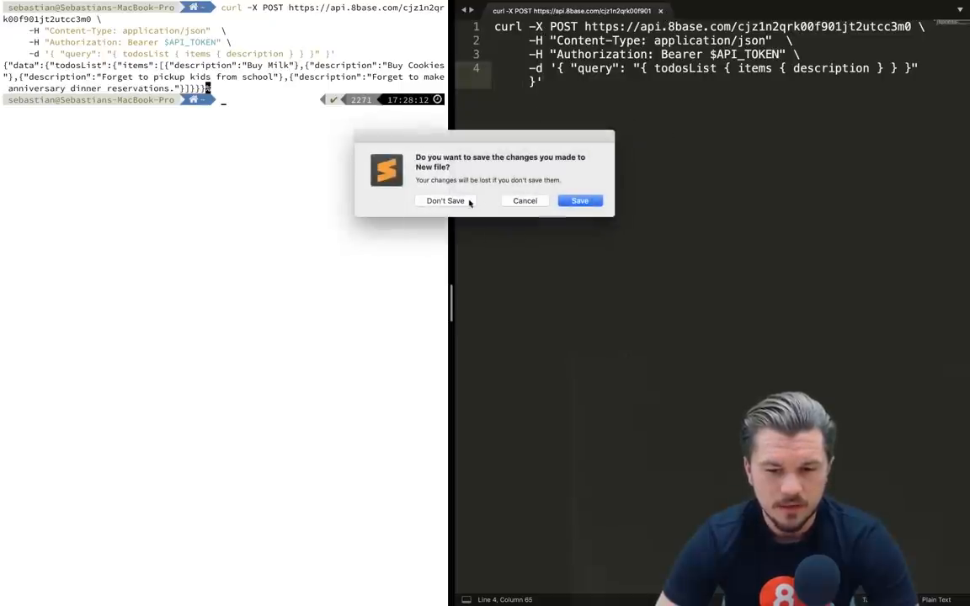
Discard the curl scratch file, then create graphql-connections-demo inside Code and cd into it
{"action": "left_click", "coordinate": [445, 201]}
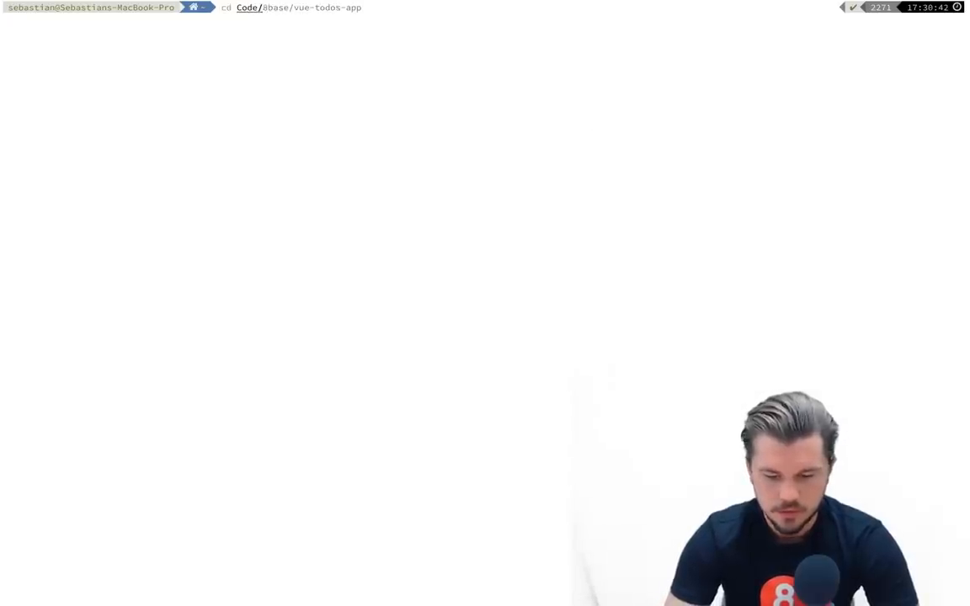
{"action": "key", "text": "Return"}
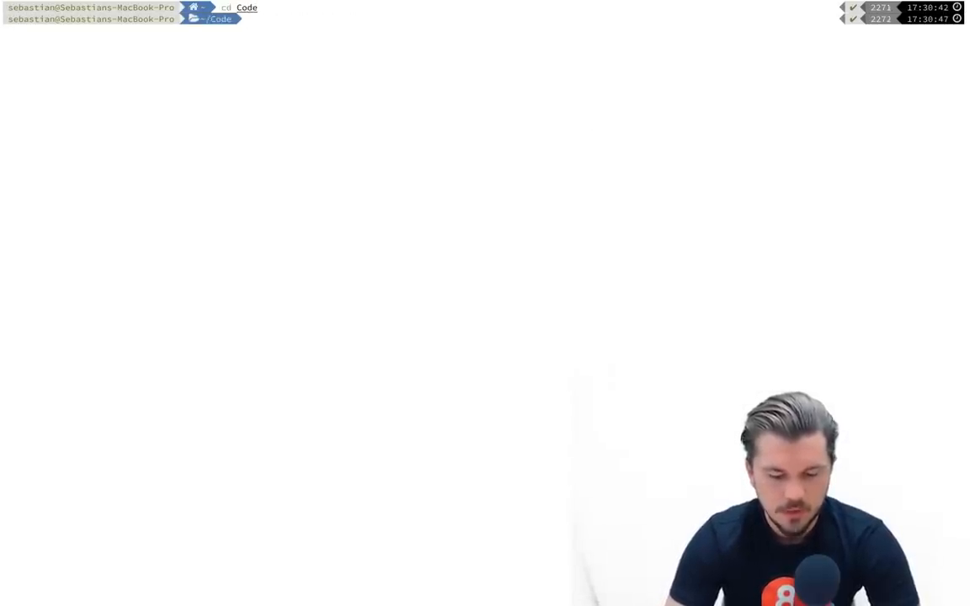
{"action": "type", "text": "mkdir data"}
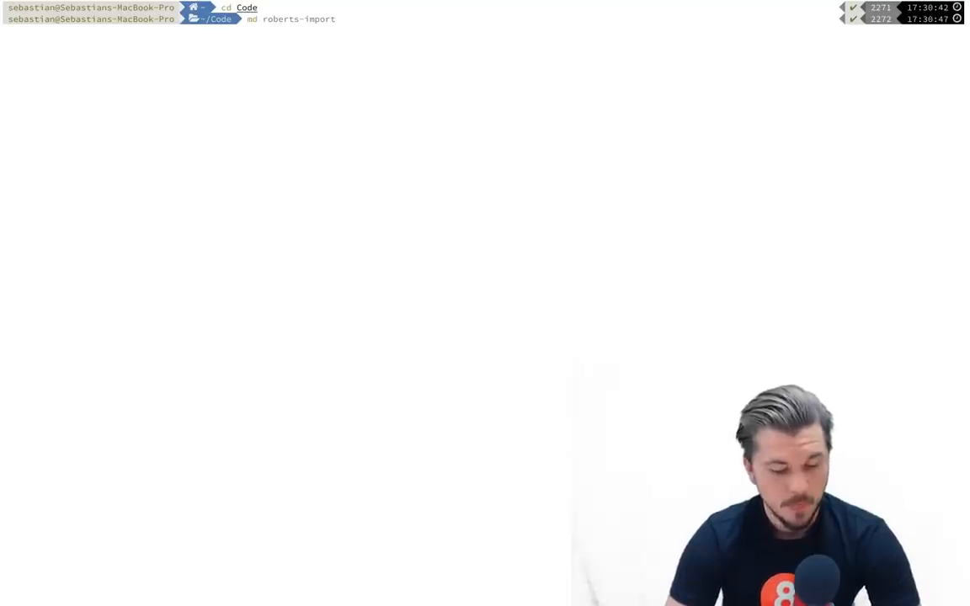
{"action": "type", "text": "graphql"}
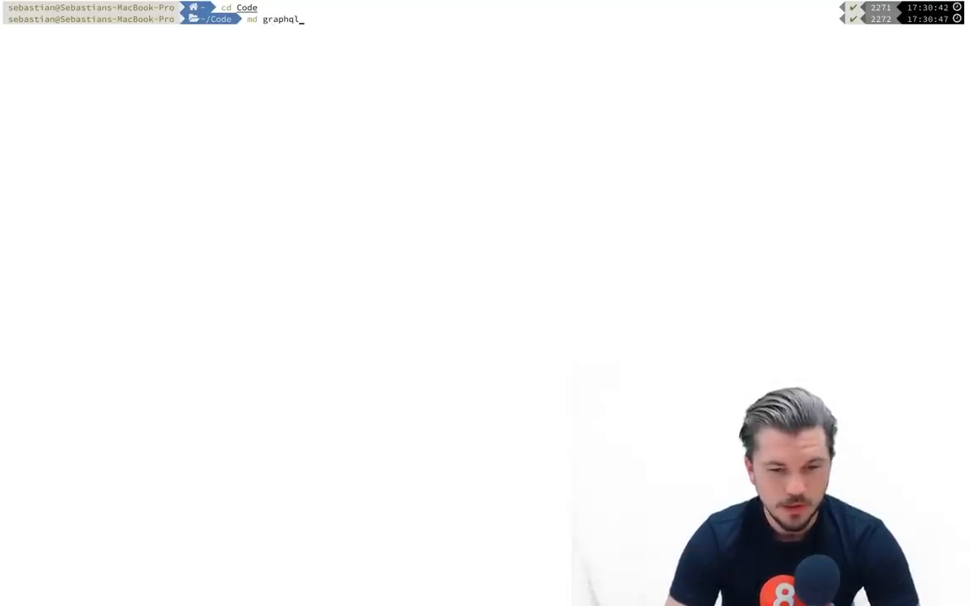
{"action": "type", "text": "-connections-demo"}
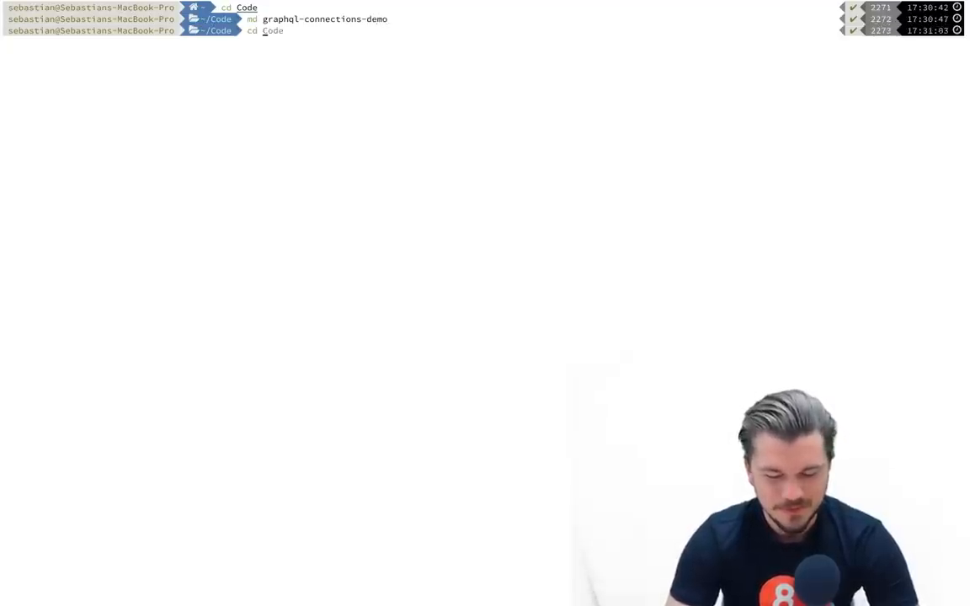
{"action": "type", "text": "generators-demo"}
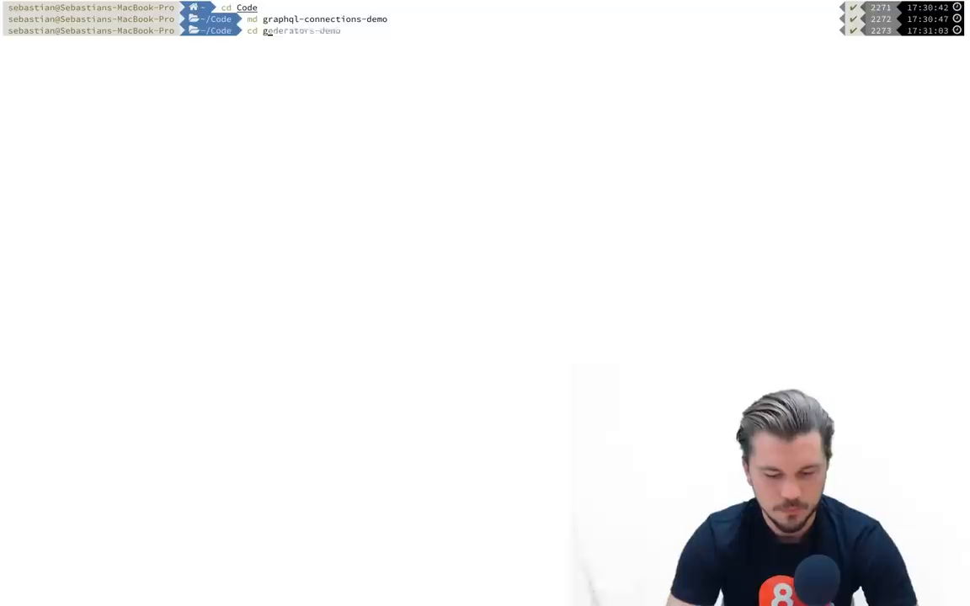
{"action": "key", "text": "Return"}
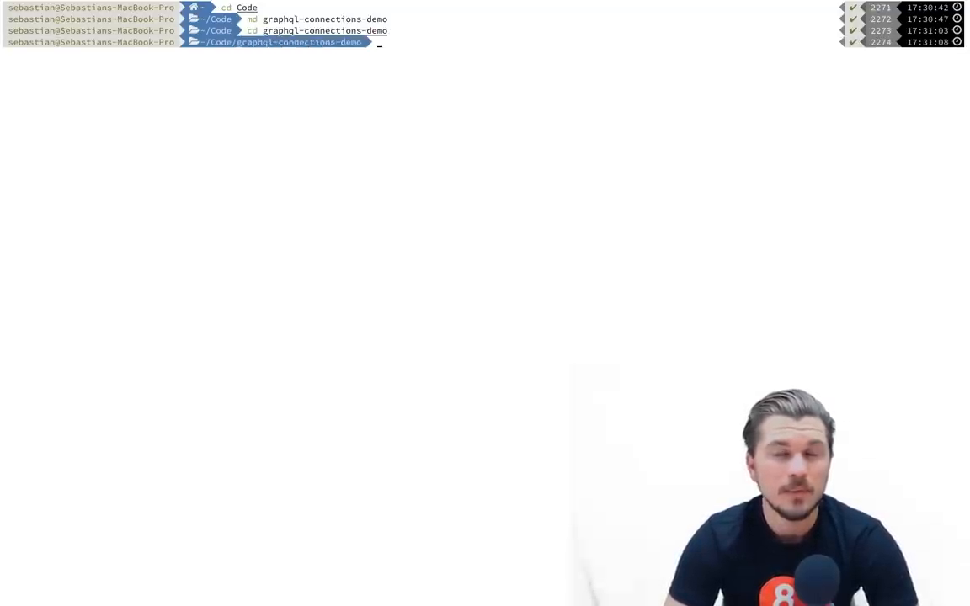
Initialise a default package.json with npm init and create an empty index.js
{"action": "type", "text": "i"}
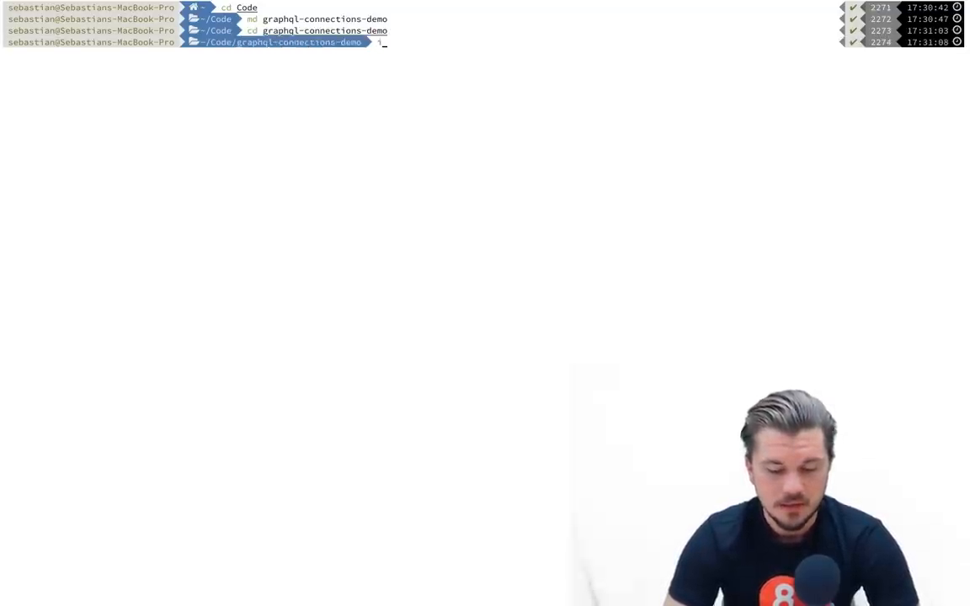
{"action": "type", "text": "npm init"}
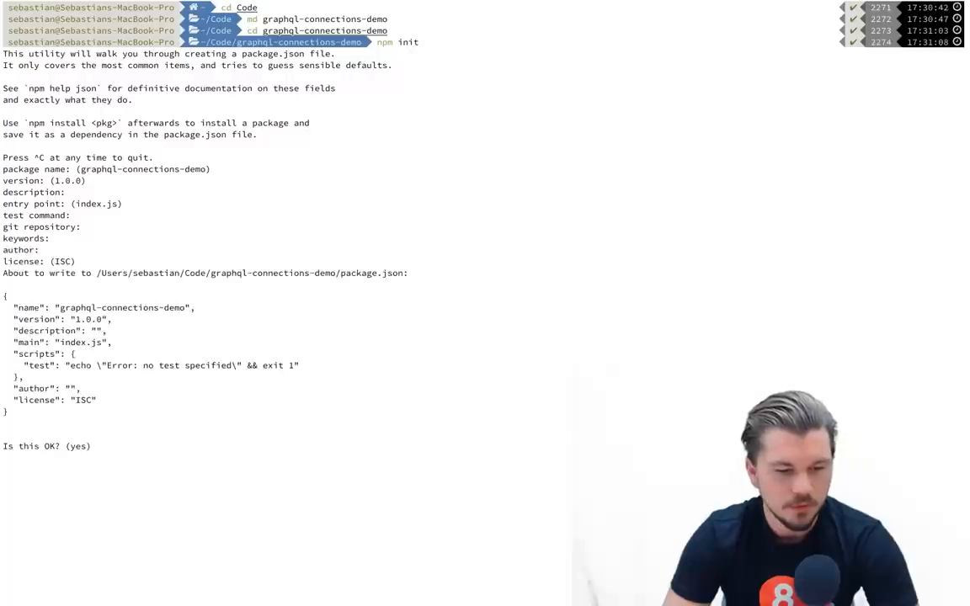
{"action": "key", "text": "Return"}
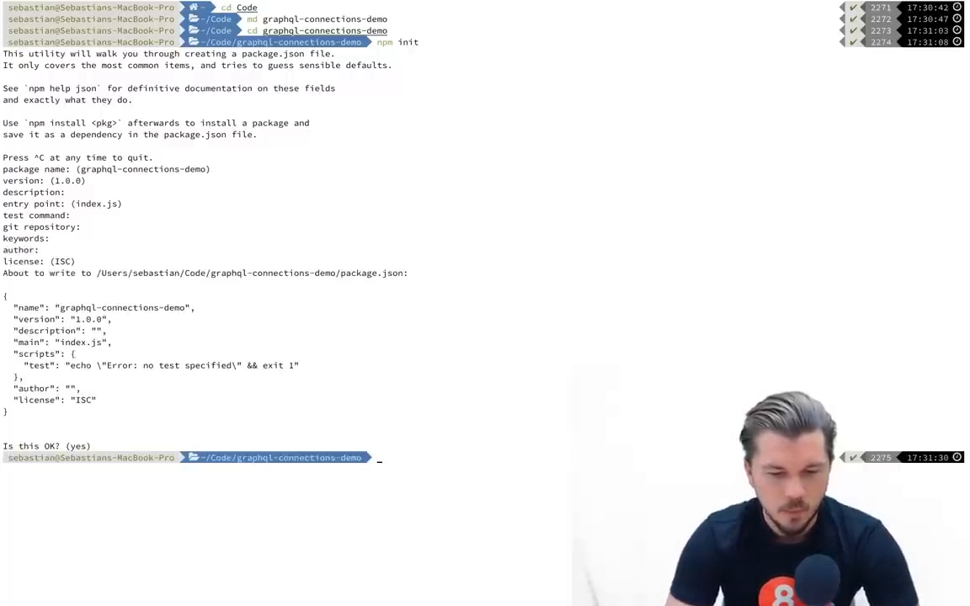
{"action": "type", "text": "touch .babelrc"}
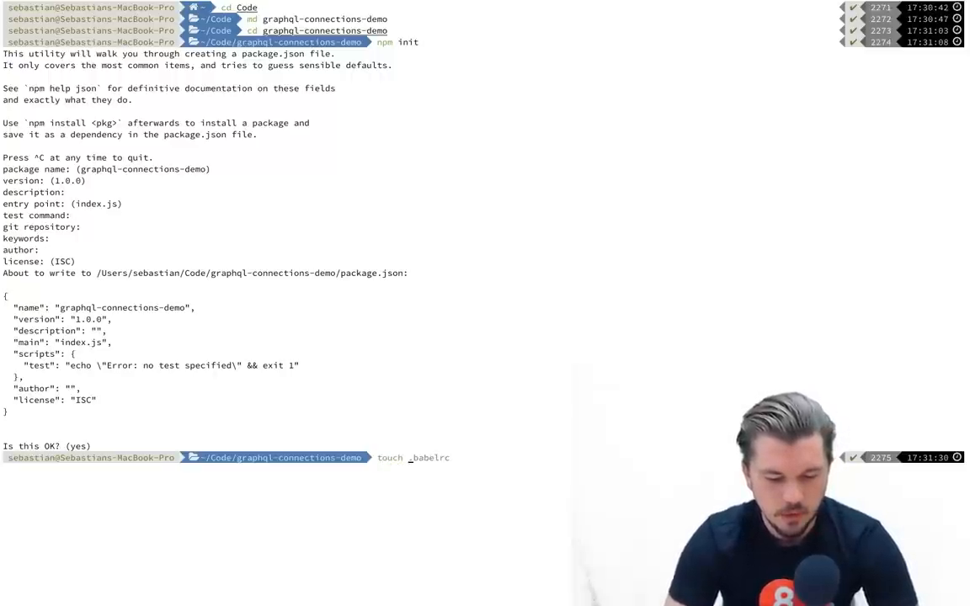
{"action": "type", "text": "index,"}
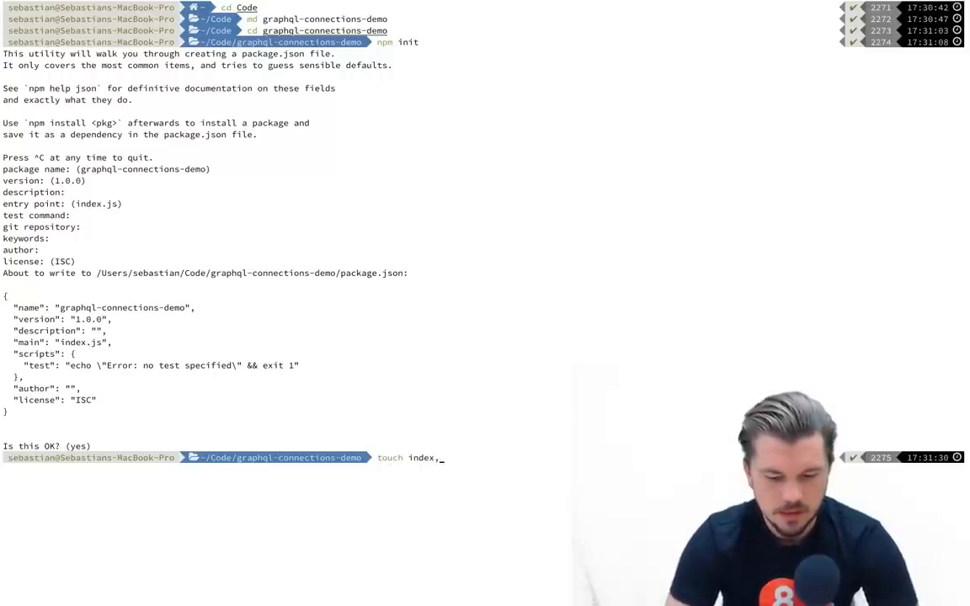
{"action": "type", "text": "js"}
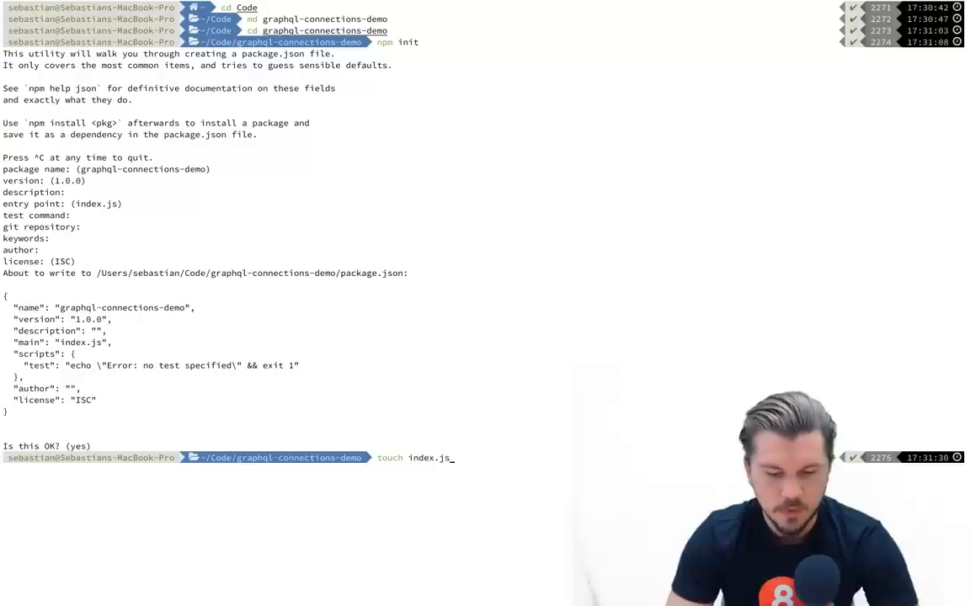
{"action": "key", "text": "Return"}
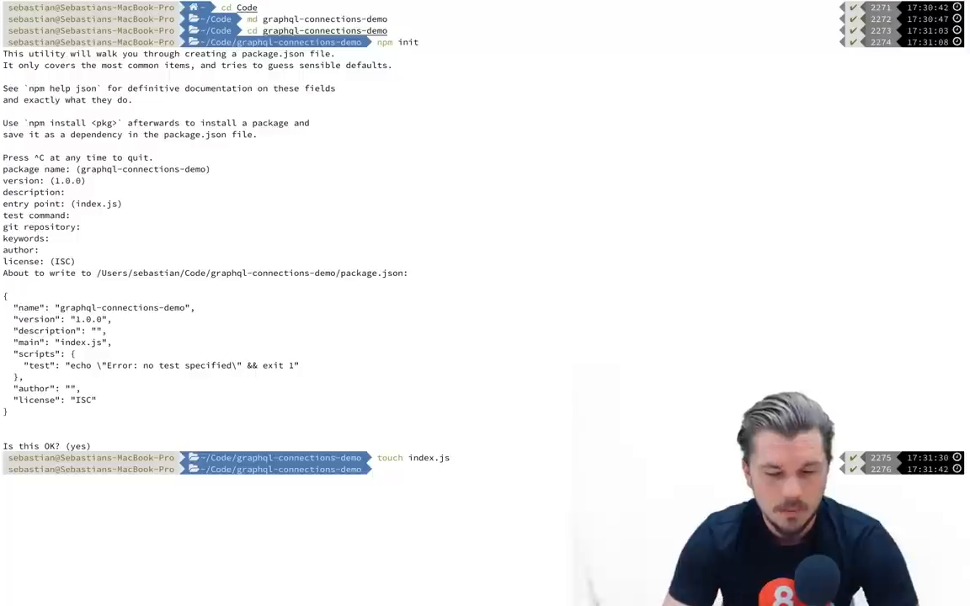
Install graphql-request with --save and prepare the subl command
{"action": "type", "text": "npm init"}
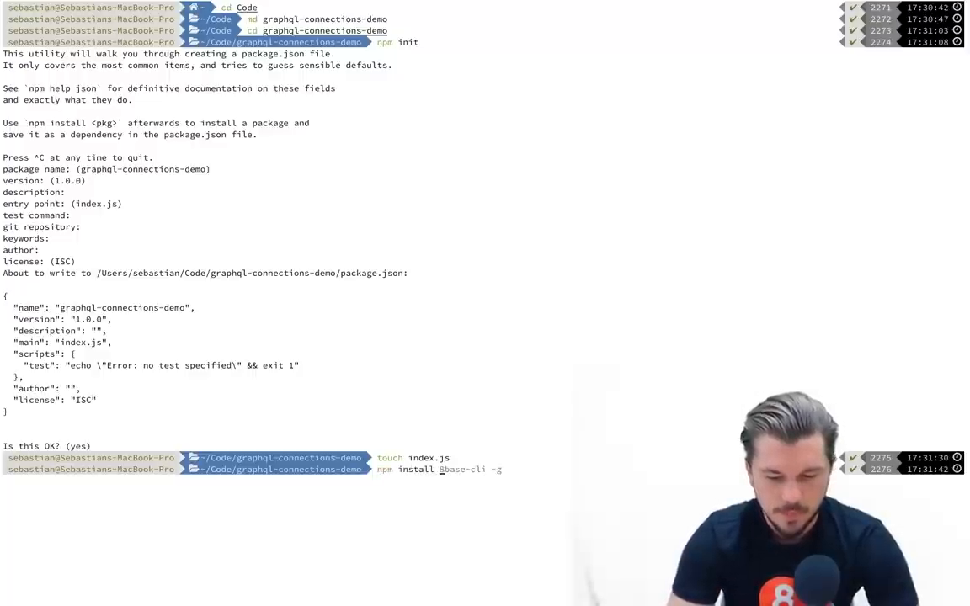
{"action": "type", "text": "graphql-request --save"}
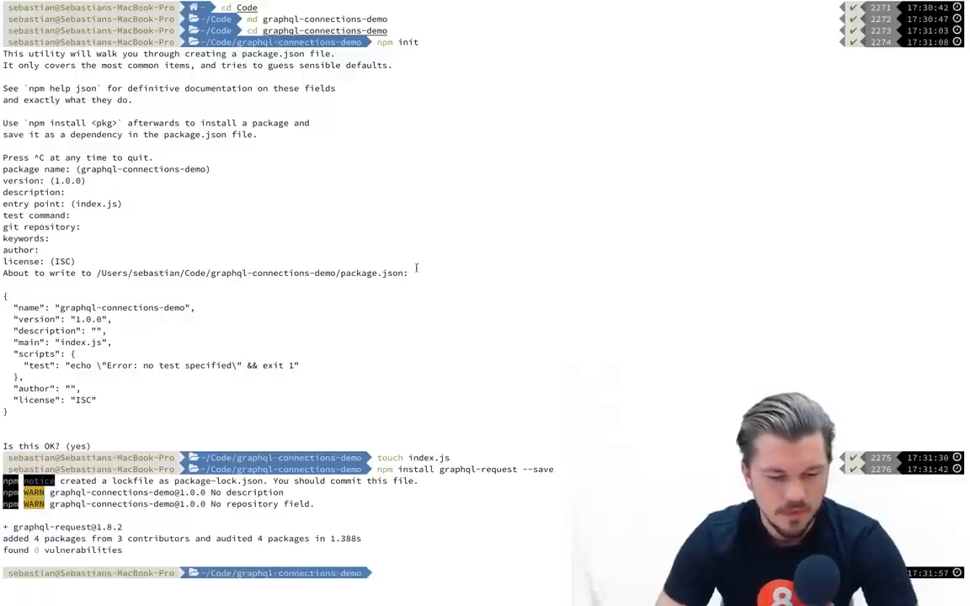
{"action": "type", "text": "subl ."}
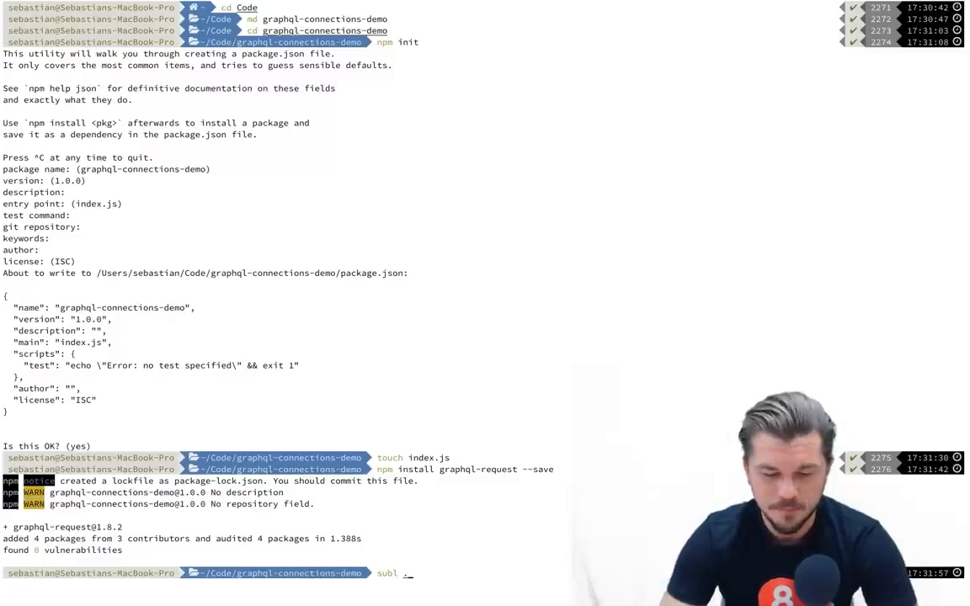
Open the project in Sublime via subl . and begin a const declaration in index.js
{"action": "key", "text": "Return"}
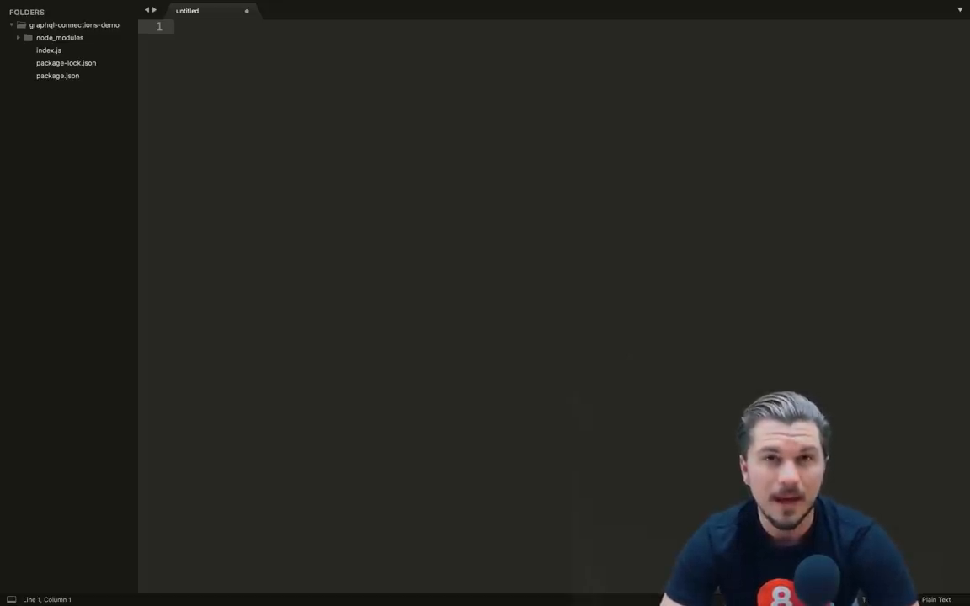
{"action": "type", "text": "co"}
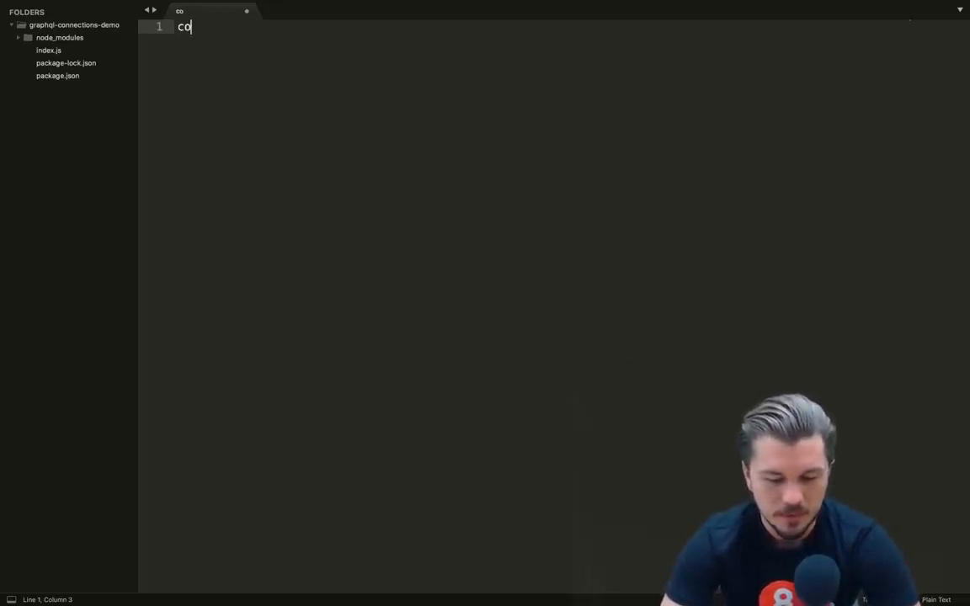
{"action": "type", "text": "nst G"}
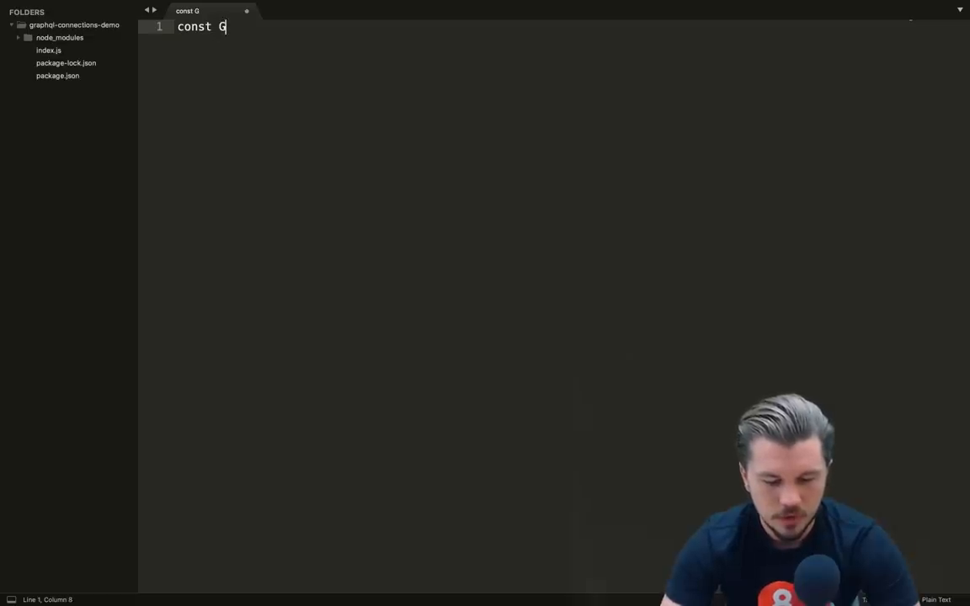
{"action": "type", "text": "ql"}
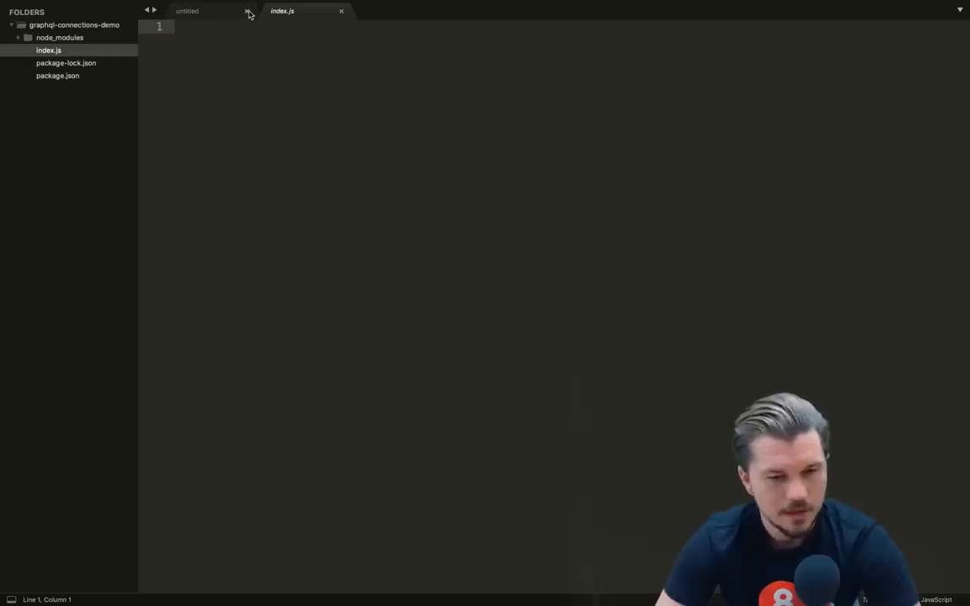
Require GraphQLClient from "graphql-request" as a constant in index.js
{"action": "type", "text": "const"}
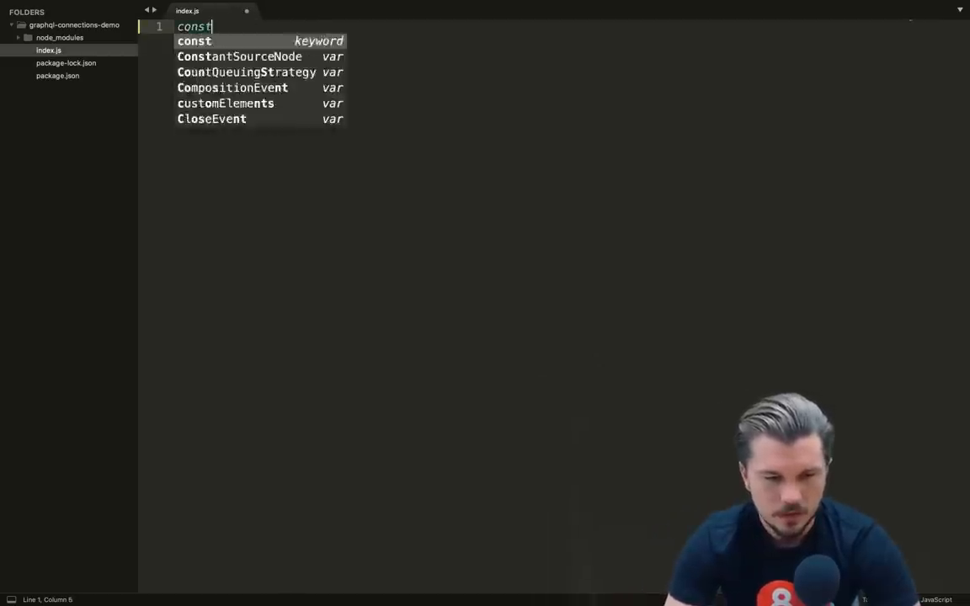
{"action": "type", "text": "Go"}
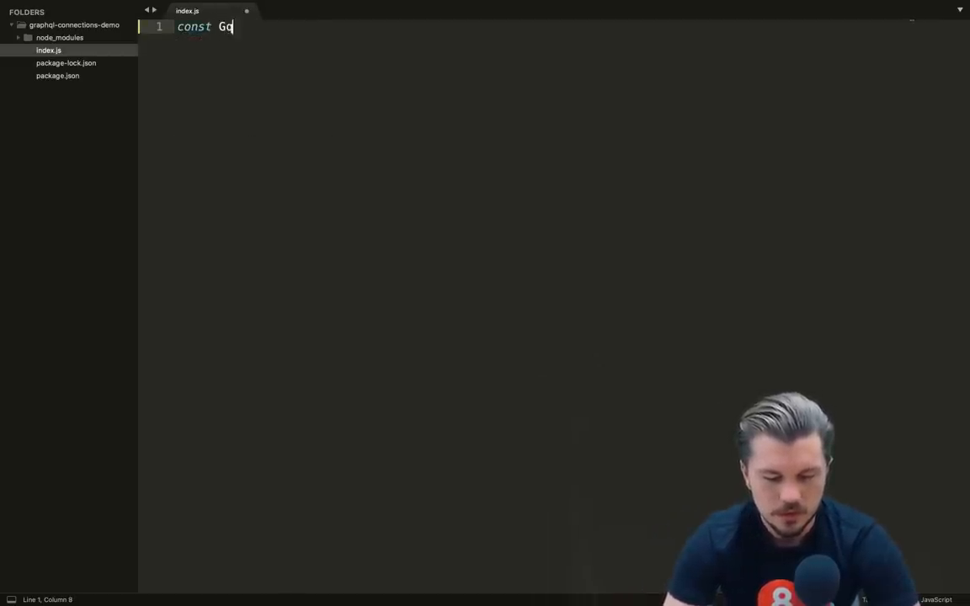
{"action": "type", "text": "qlClient = re"}
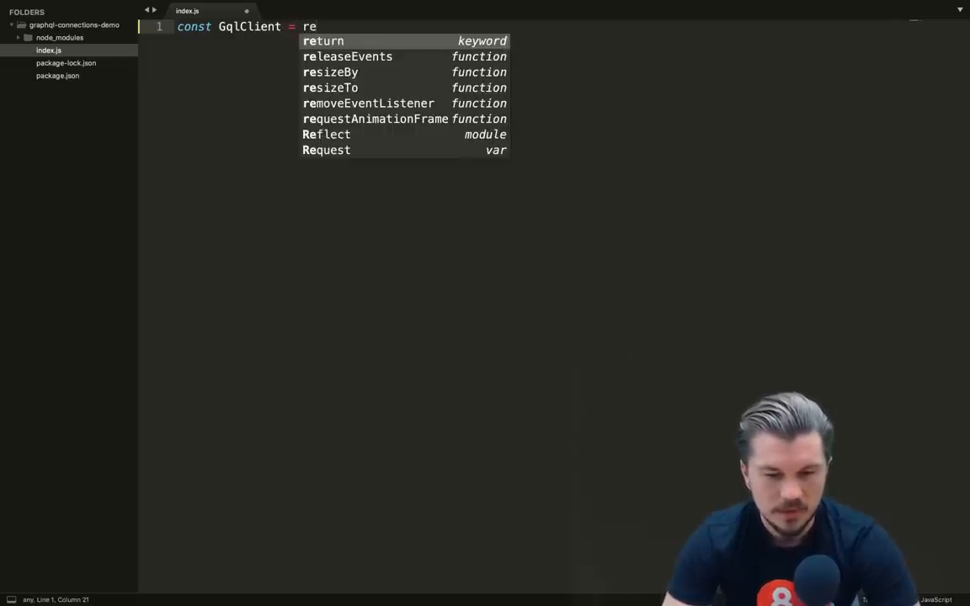
{"action": "type", "text": "qui"}
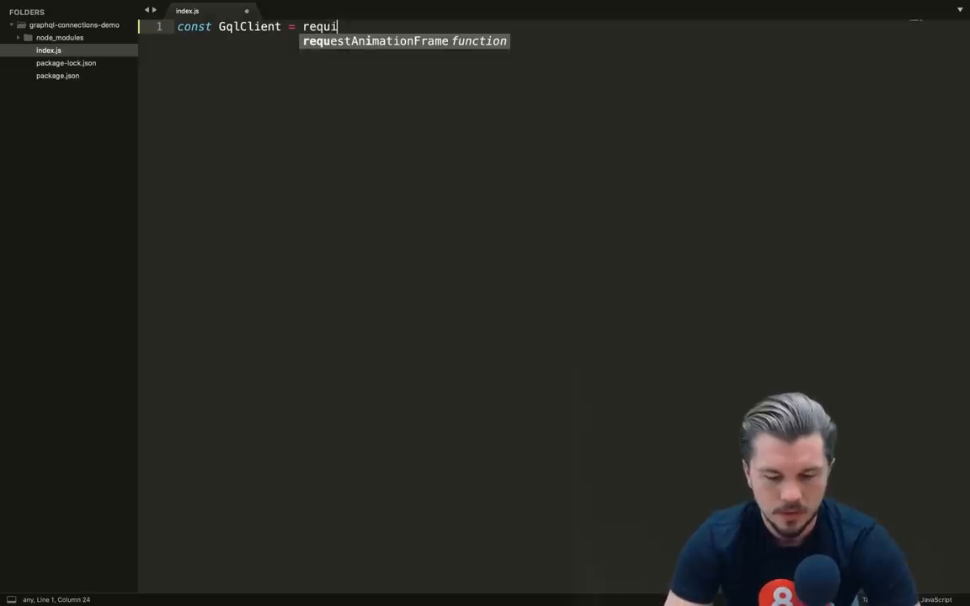
{"action": "type", "text": "re("}
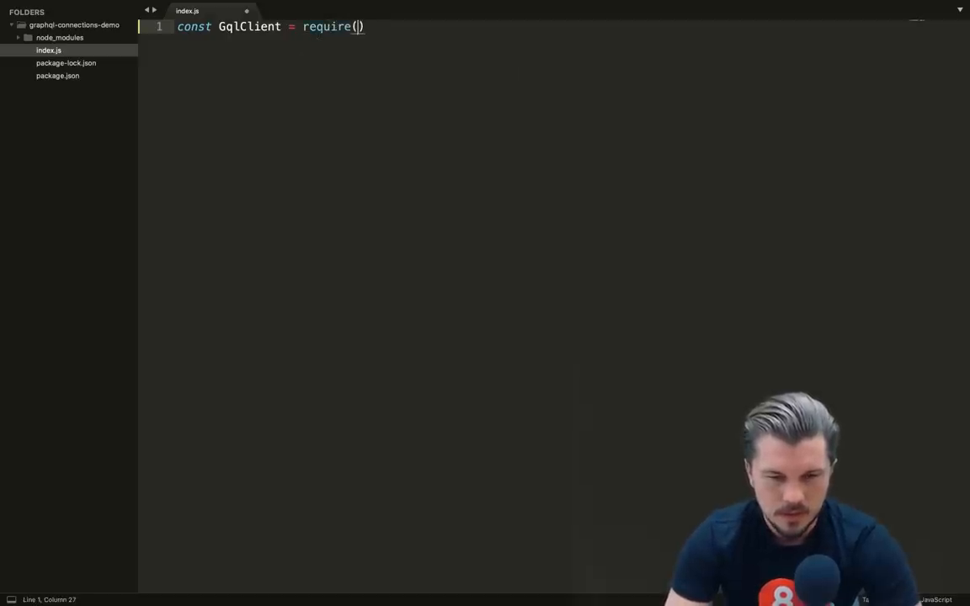
{"action": "type", "text": "\"graphql\""}
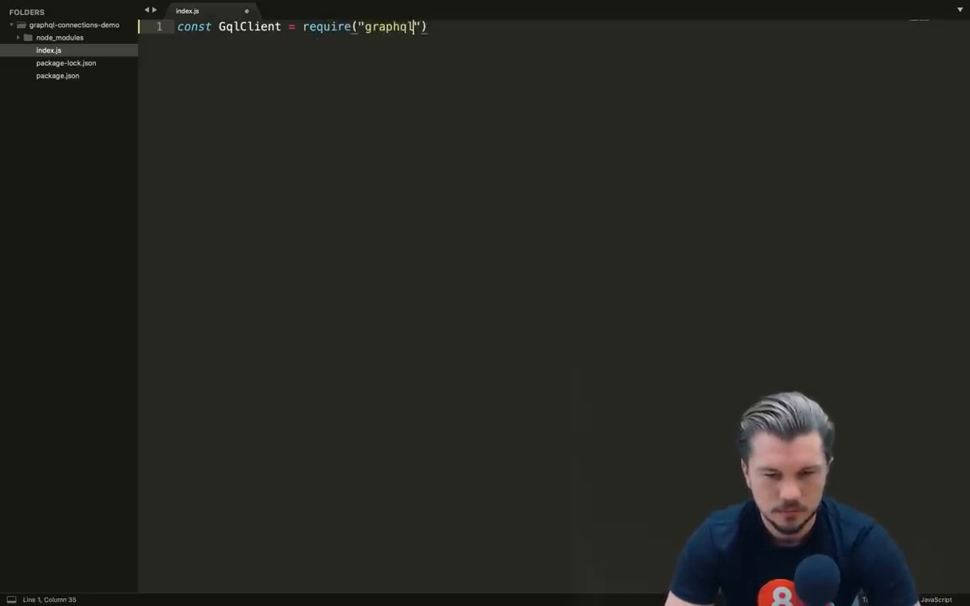
{"action": "type", "text": "-request"}
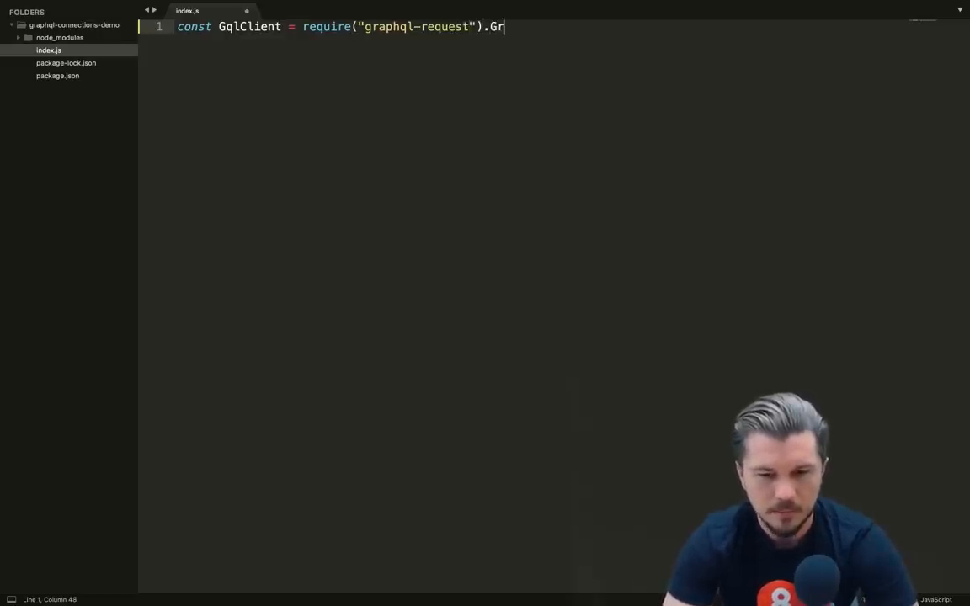
{"action": "type", "text": "aphQLClient;"}
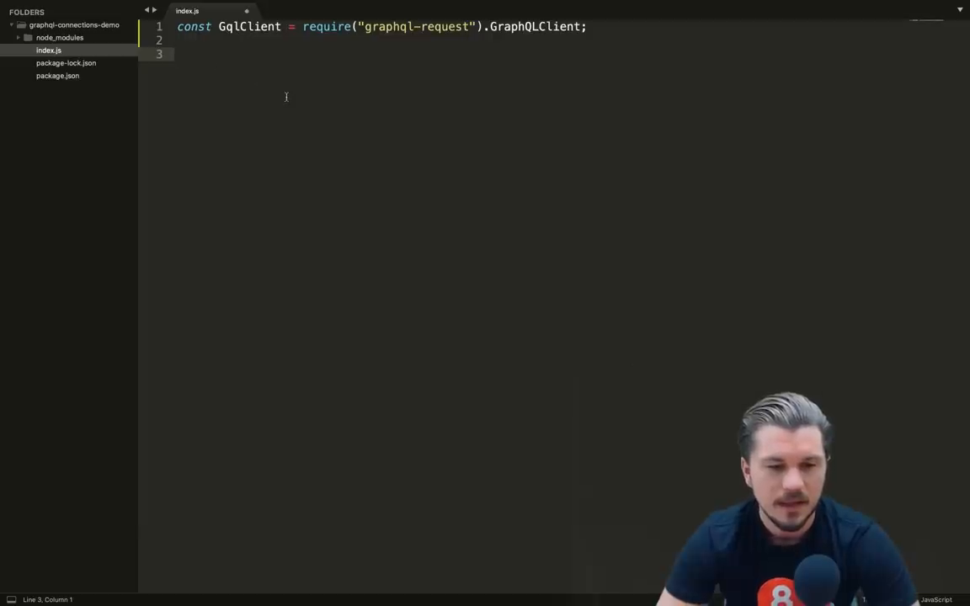
Declare const endpoint = ""; below the import
{"action": "type", "text": "const"}
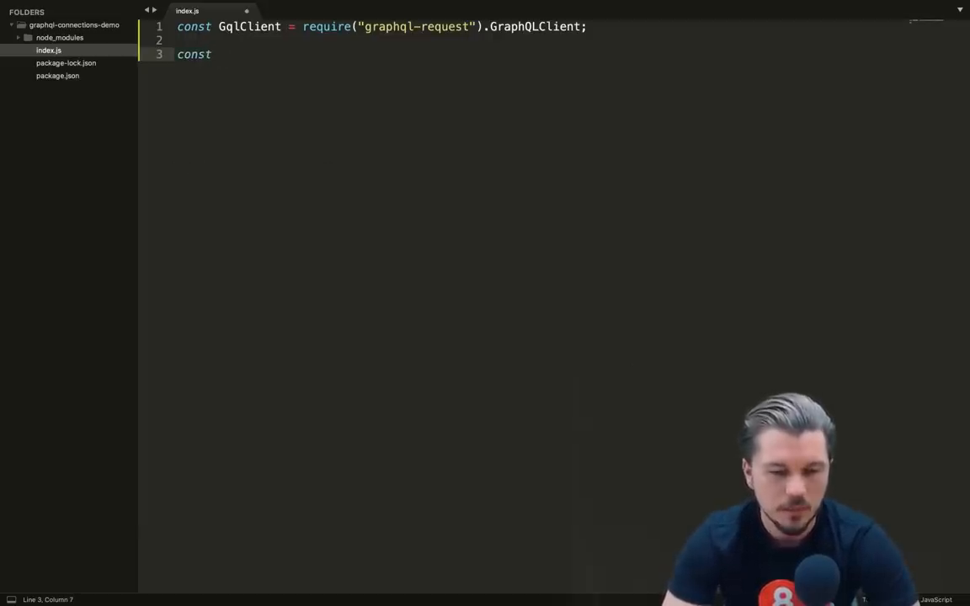
{"action": "type", "text": "endp"}
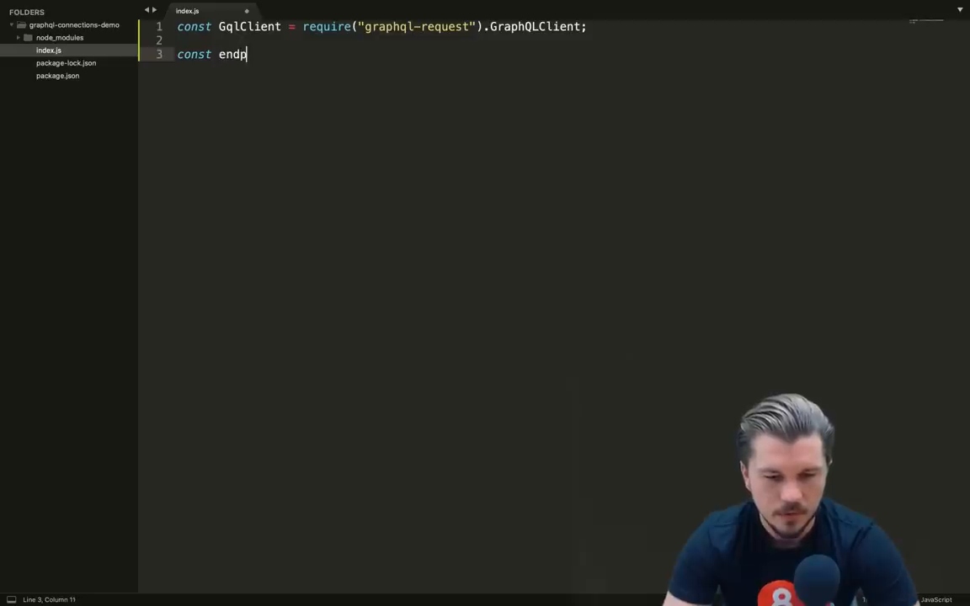
{"action": "type", "text": "oint = \""}
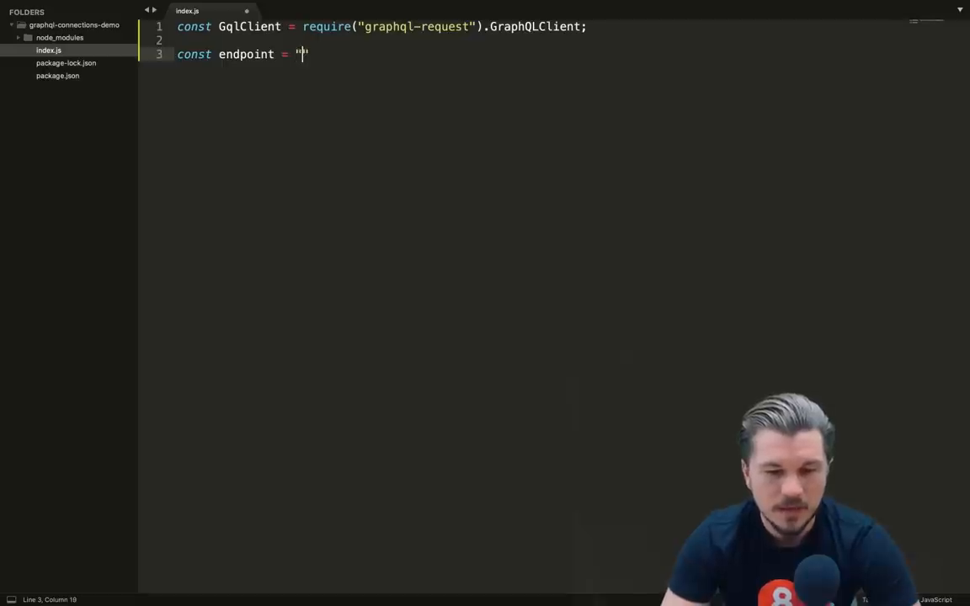
{"action": "type", "text": ";"}
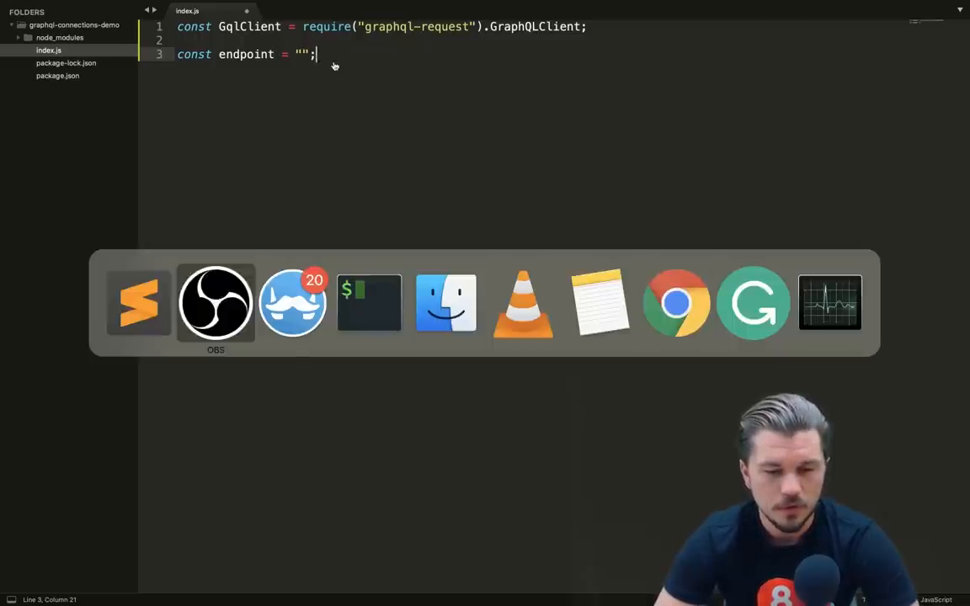
Copy the workspace API endpoint URL from 8base Console and return to Sublime Text
{"action": "left_click", "coordinate": [677, 303]}
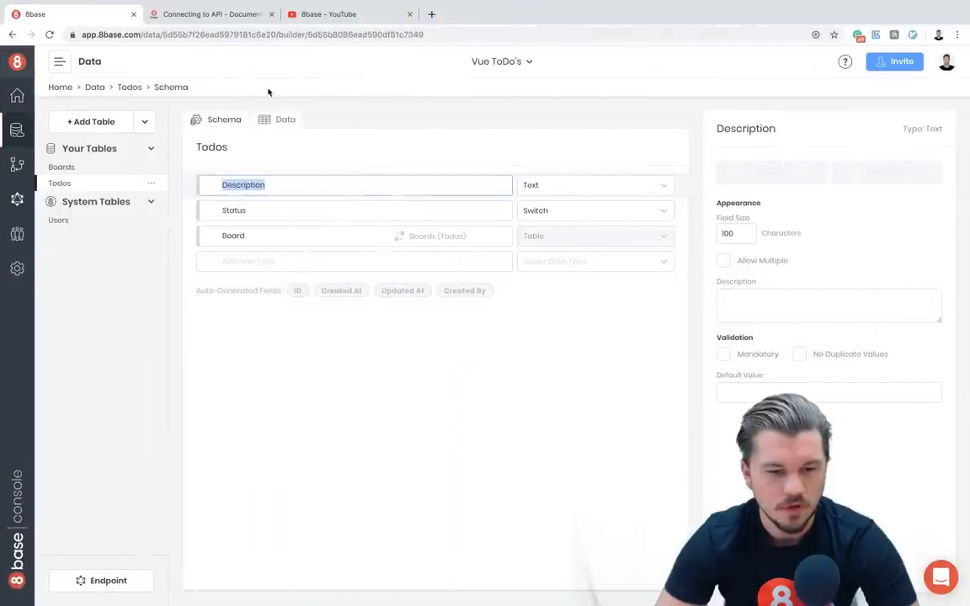
{"action": "mouse_move", "coordinate": [101, 559]}
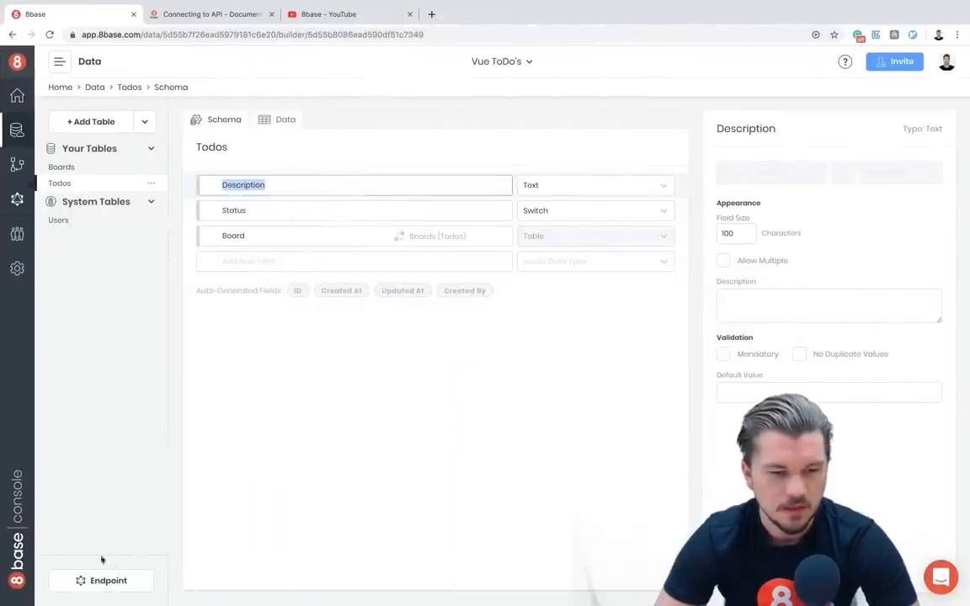
{"action": "left_click", "coordinate": [107, 580]}
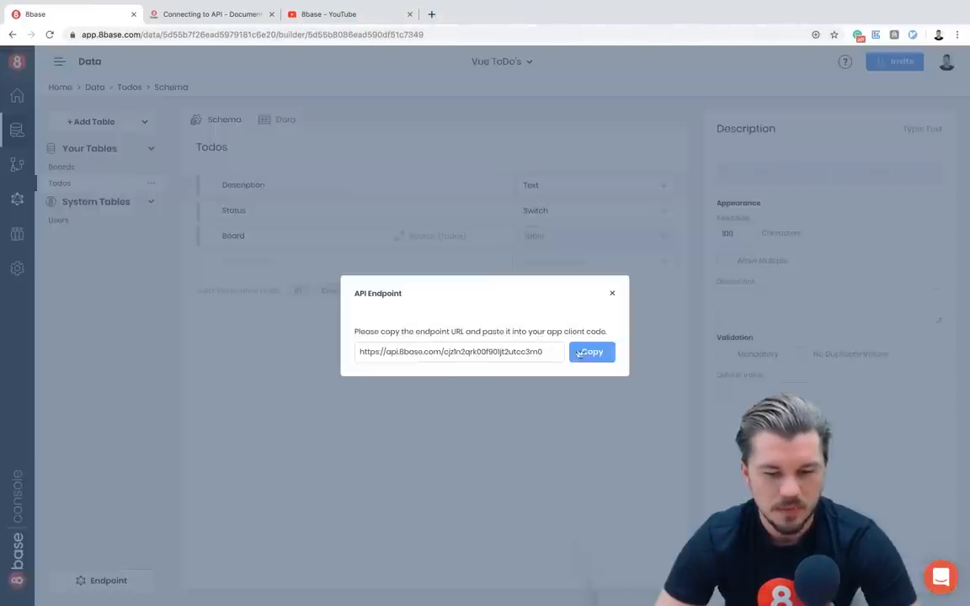
{"action": "left_click", "coordinate": [590, 352]}
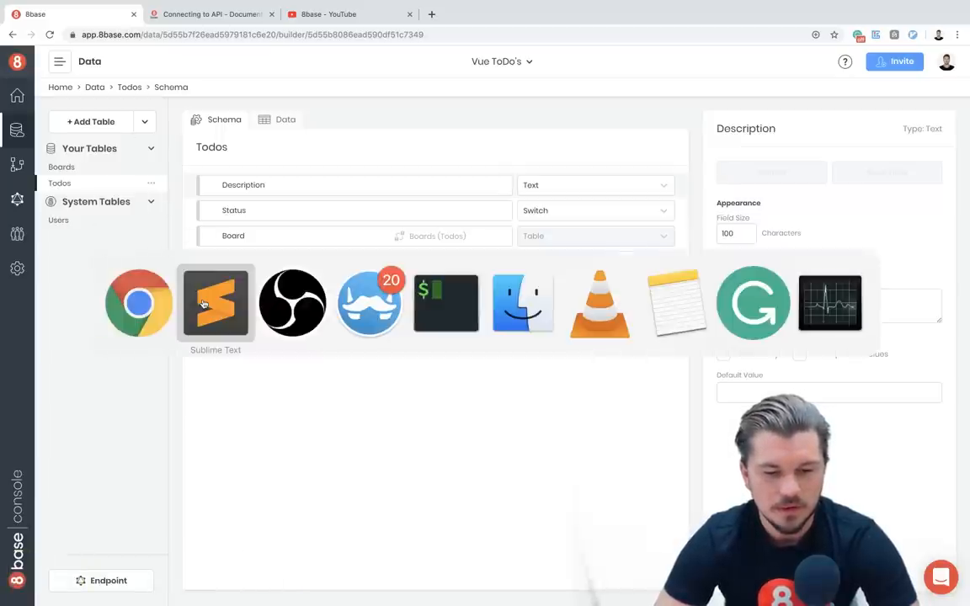
{"action": "left_click", "coordinate": [216, 304]}
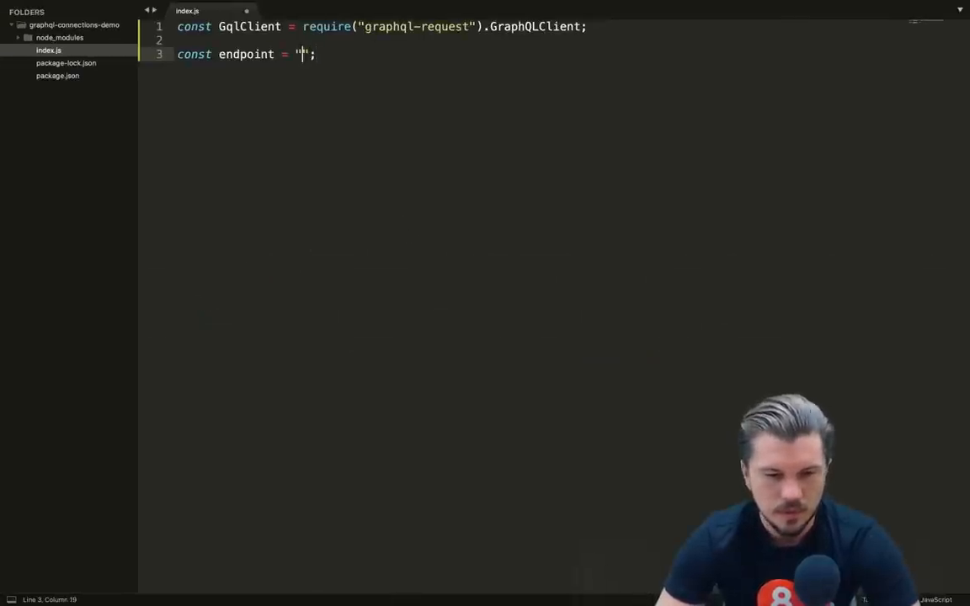
{"action": "type", "text": "https://api.8base.com/cjz1n2qrk00f901jt2utcc3m0"}
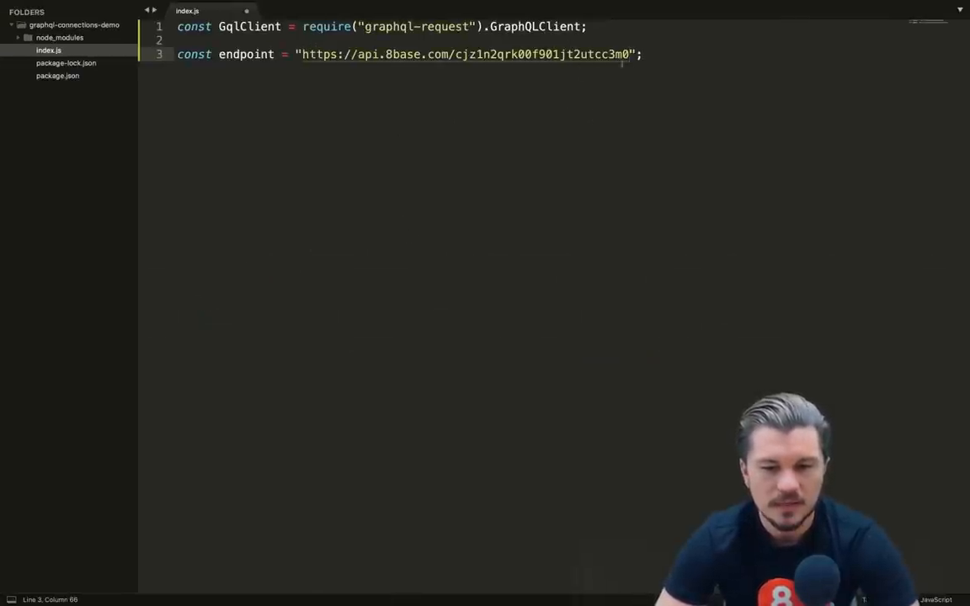
{"action": "key", "text": "Enter"}
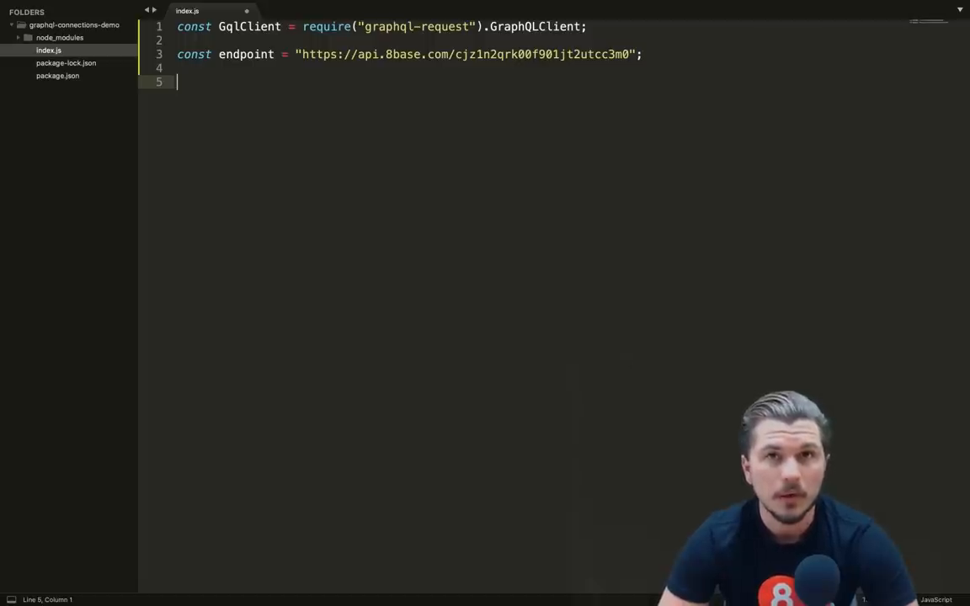
{"action": "mouse_move", "coordinate": [612, 253]}
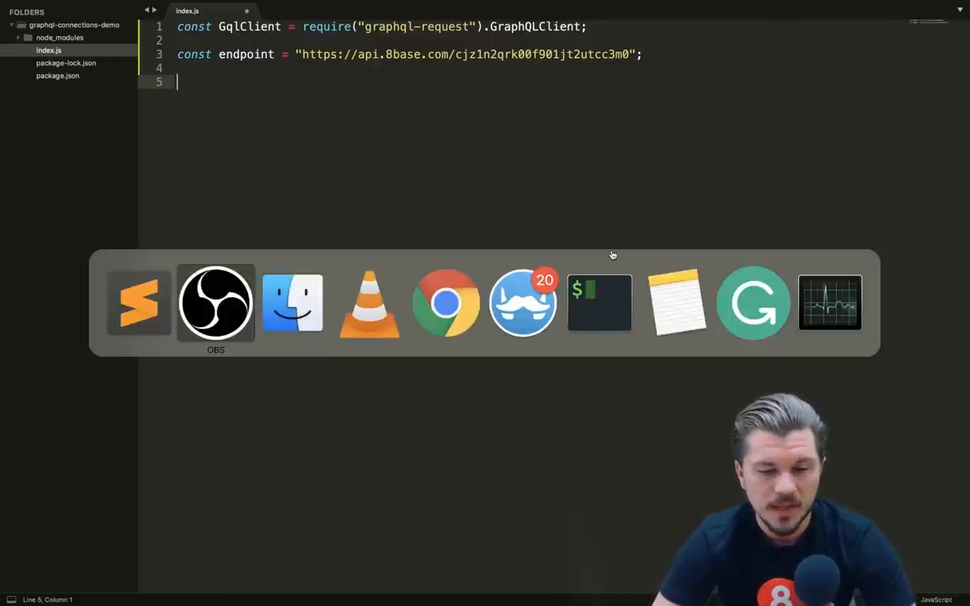
Navigate 8base Console workspace settings through Authentication to the API Tokens list
{"action": "left_click", "coordinate": [445, 303]}
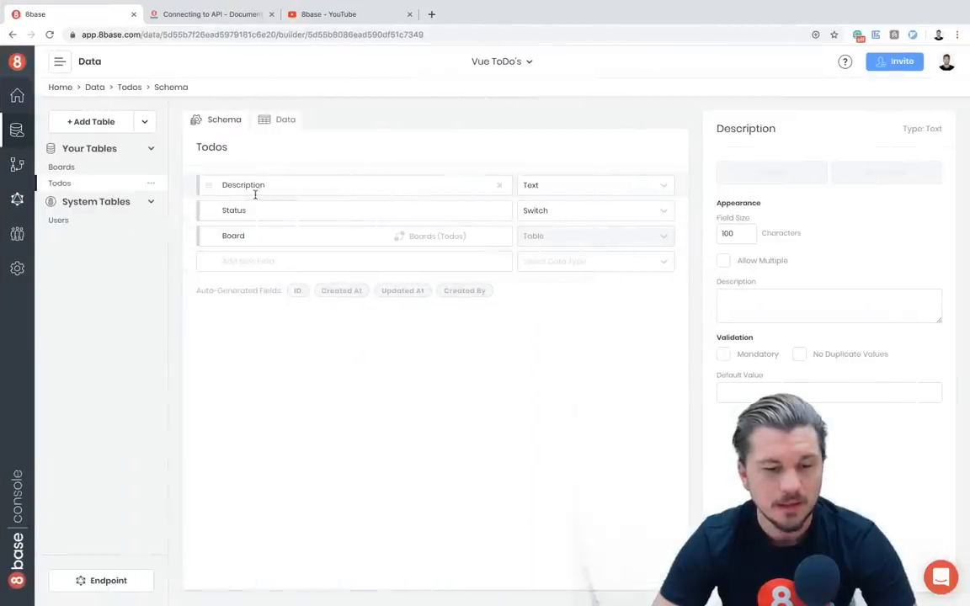
{"action": "mouse_move", "coordinate": [114, 278]}
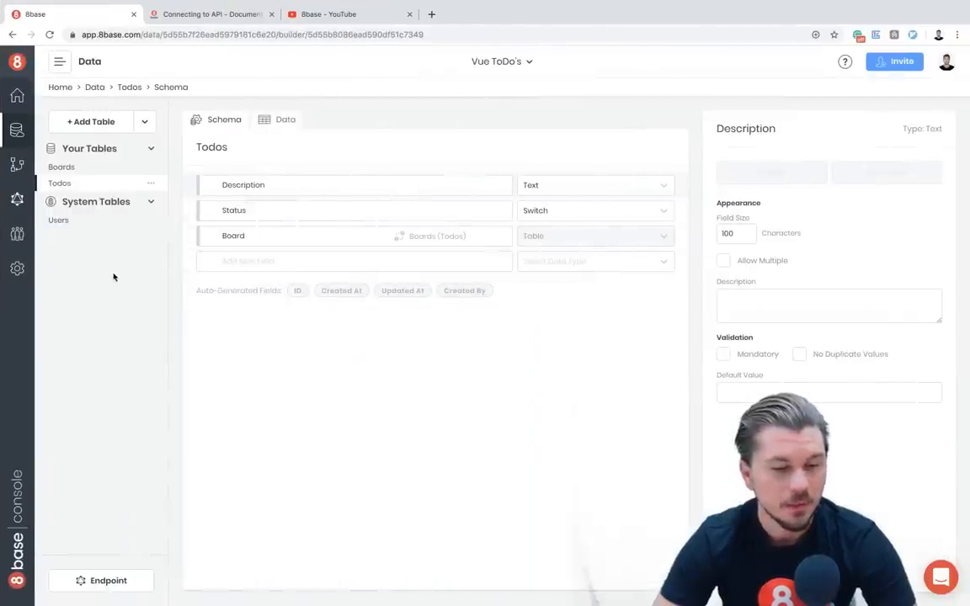
{"action": "mouse_move", "coordinate": [17, 269]}
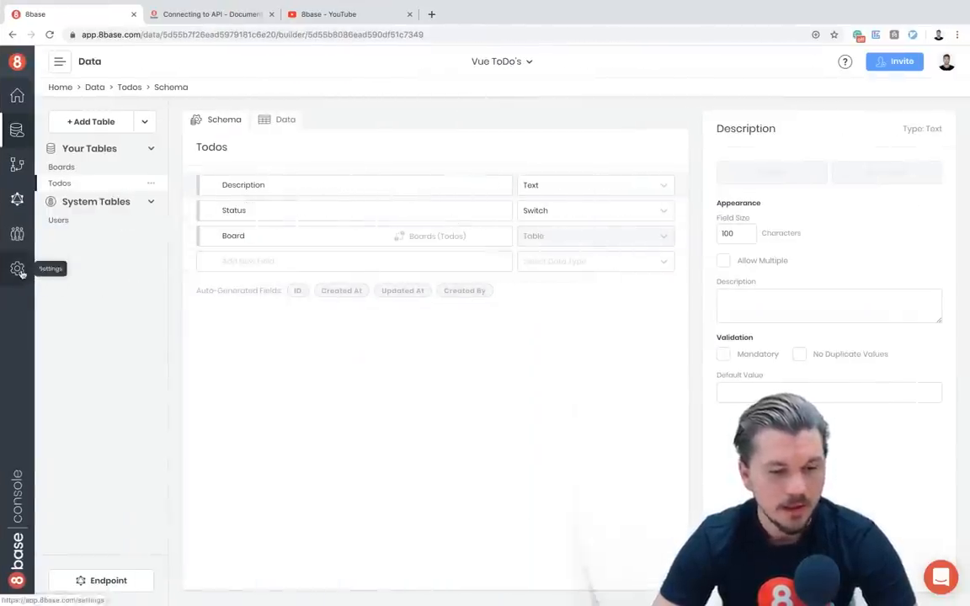
{"action": "left_click", "coordinate": [17, 269]}
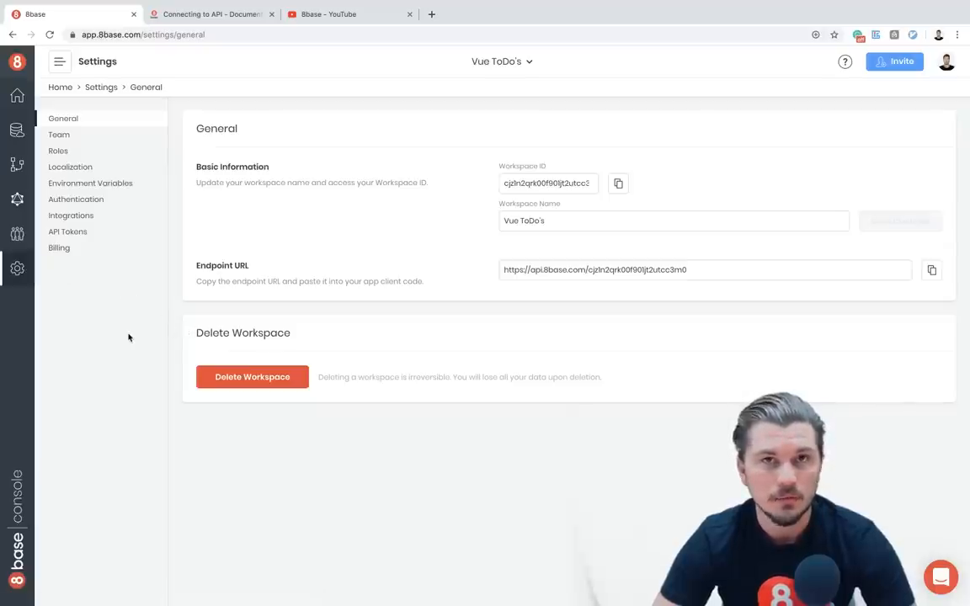
{"action": "mouse_move", "coordinate": [76, 198]}
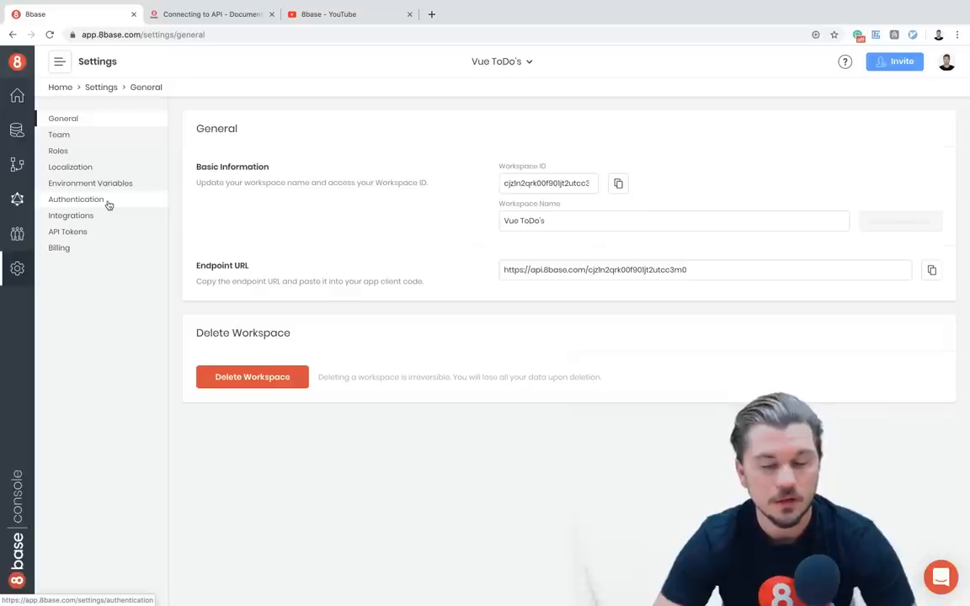
{"action": "left_click", "coordinate": [76, 199]}
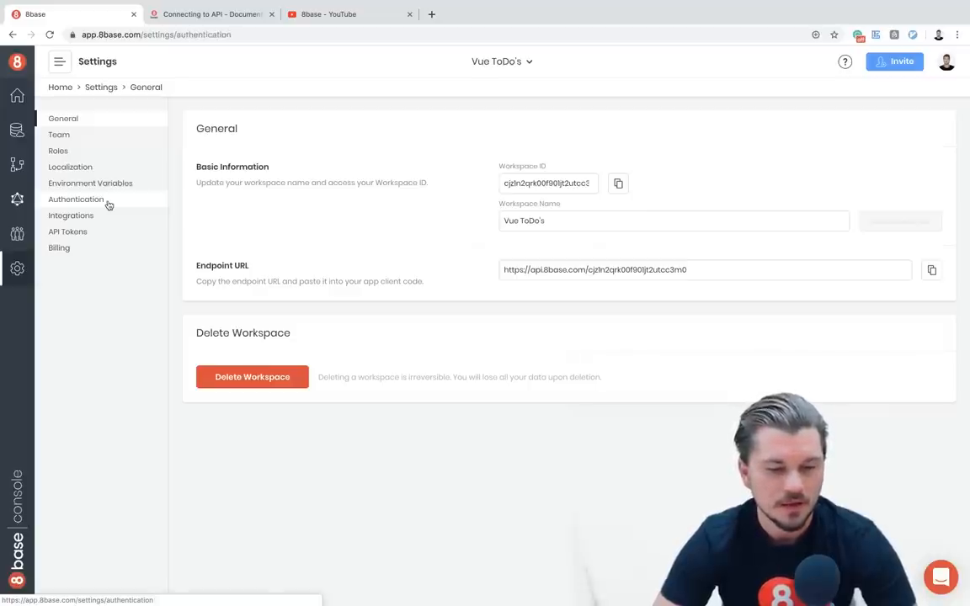
{"action": "left_click", "coordinate": [76, 199]}
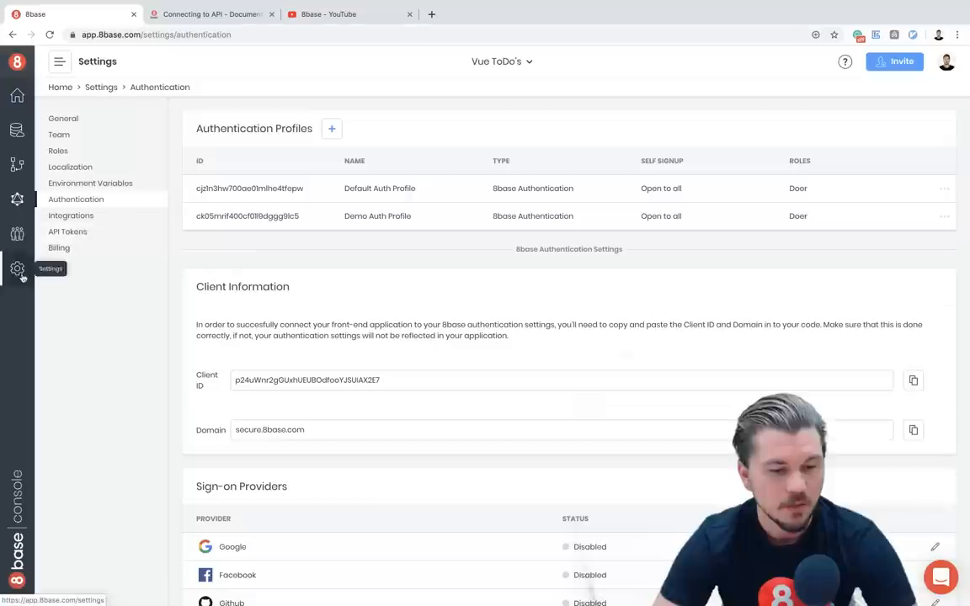
{"action": "left_click", "coordinate": [68, 232]}
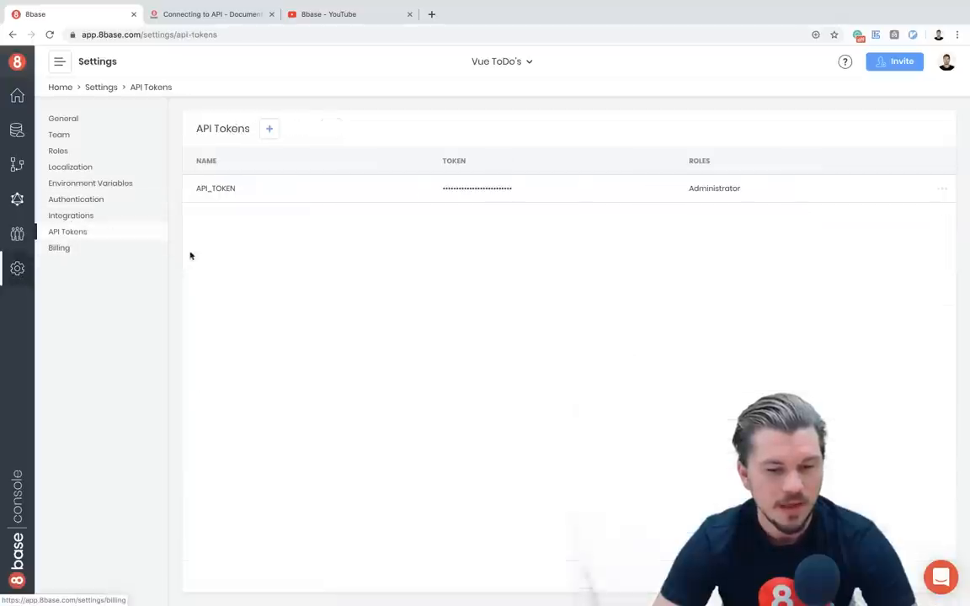
Create an Administrator token named DELETE_IMMEDIATELY and copy its value
{"action": "left_click", "coordinate": [270, 128]}
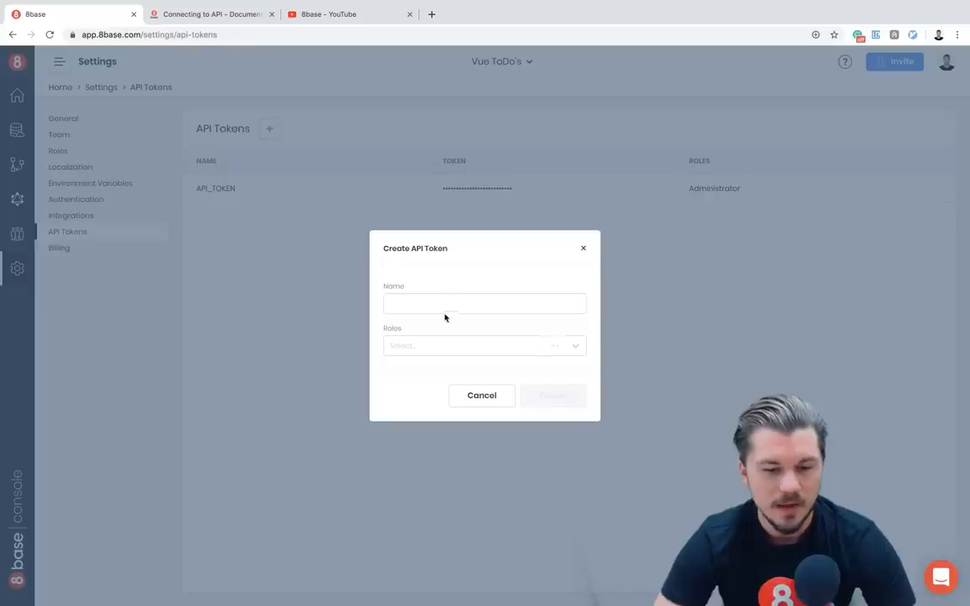
{"action": "type", "text": "DELETE"}
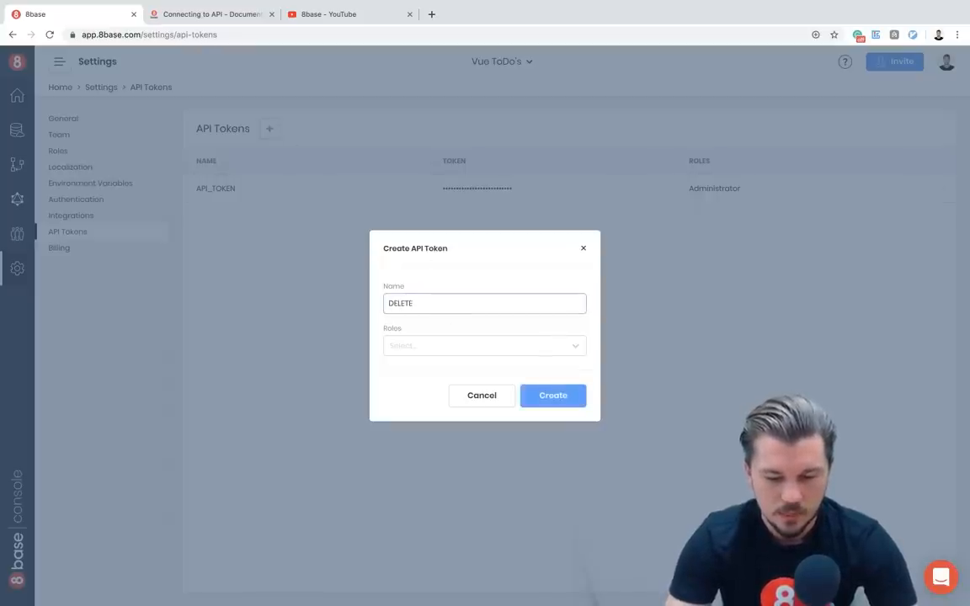
{"action": "type", "text": "_IMMEDIATELY"}
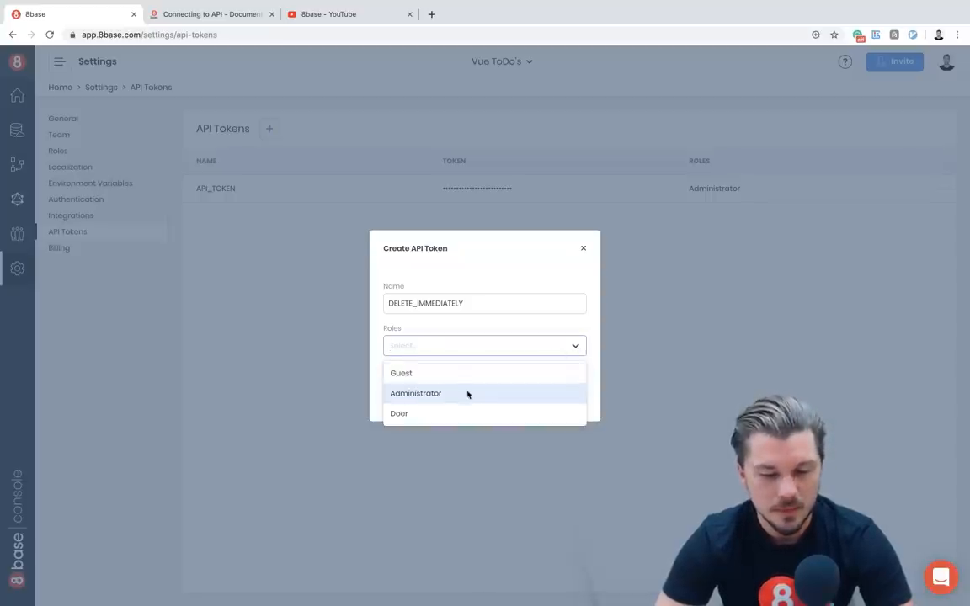
{"action": "left_click", "coordinate": [415, 394]}
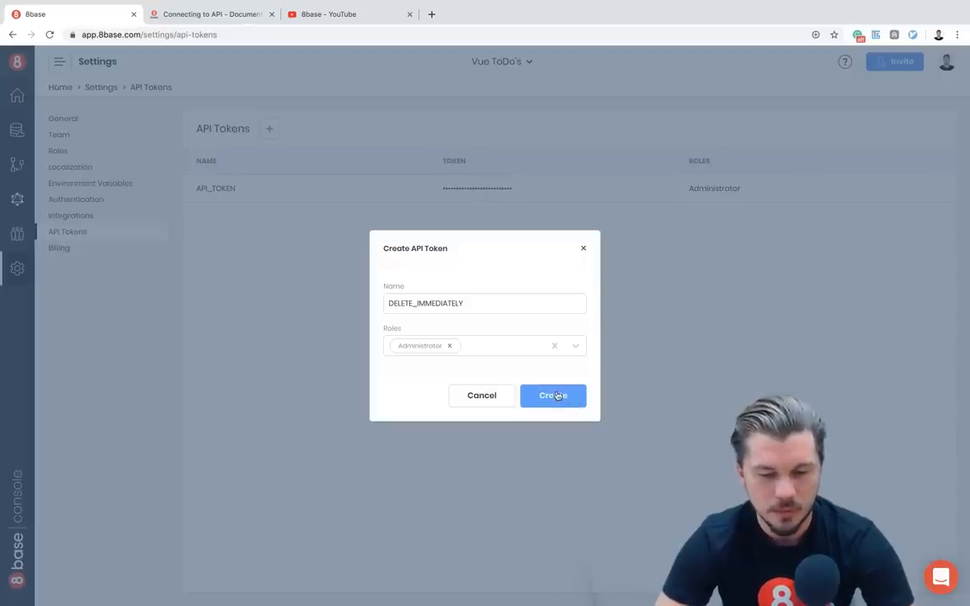
{"action": "left_click", "coordinate": [553, 396]}
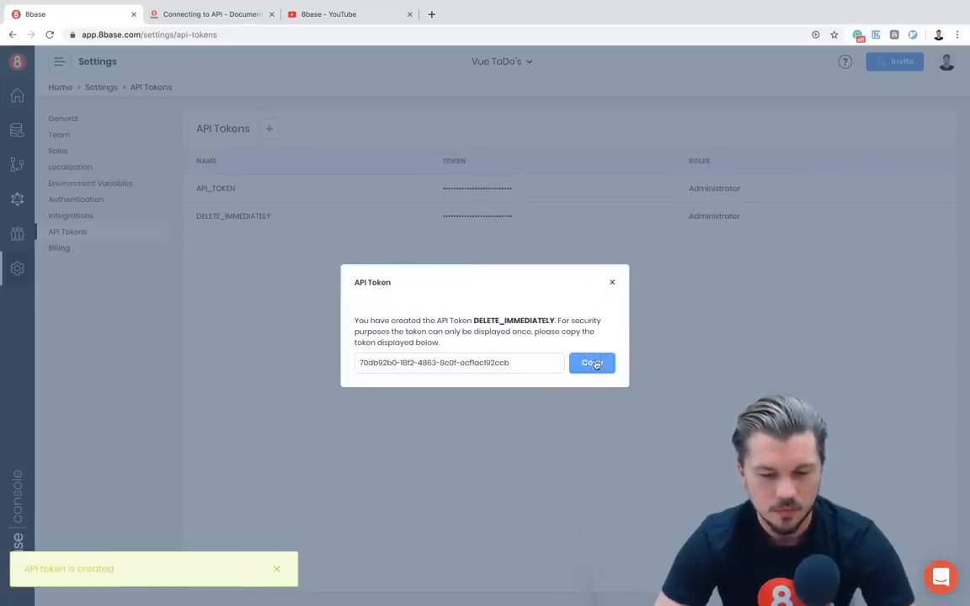
{"action": "left_click", "coordinate": [593, 364]}
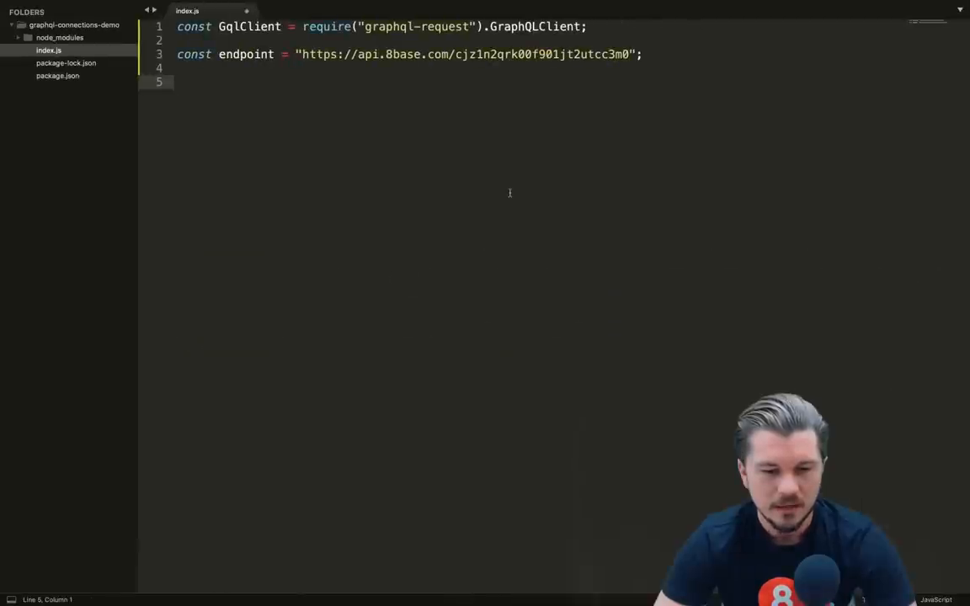
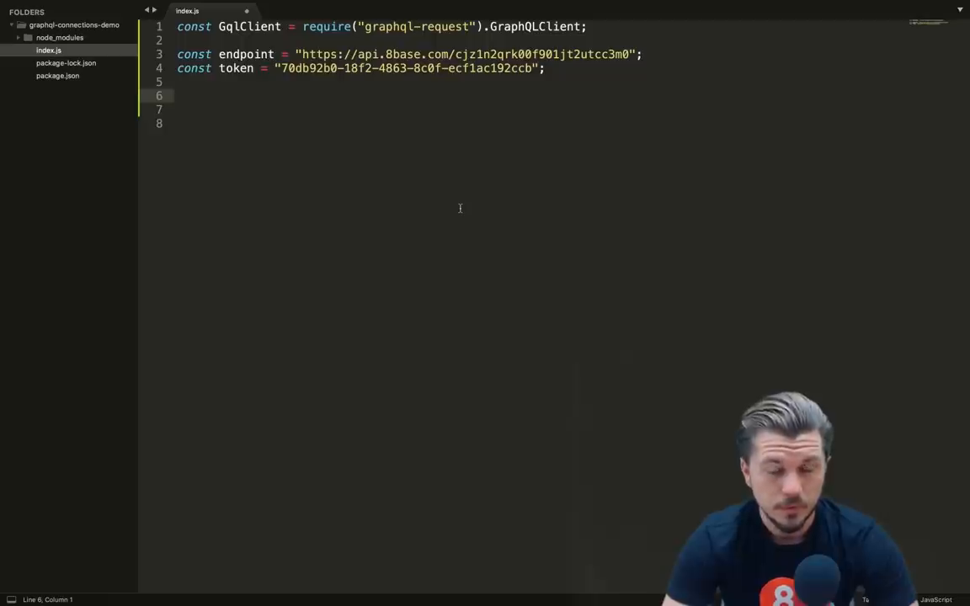
Declare const client as a new GqlClient built from the endpoint
{"action": "type", "text": "const"}
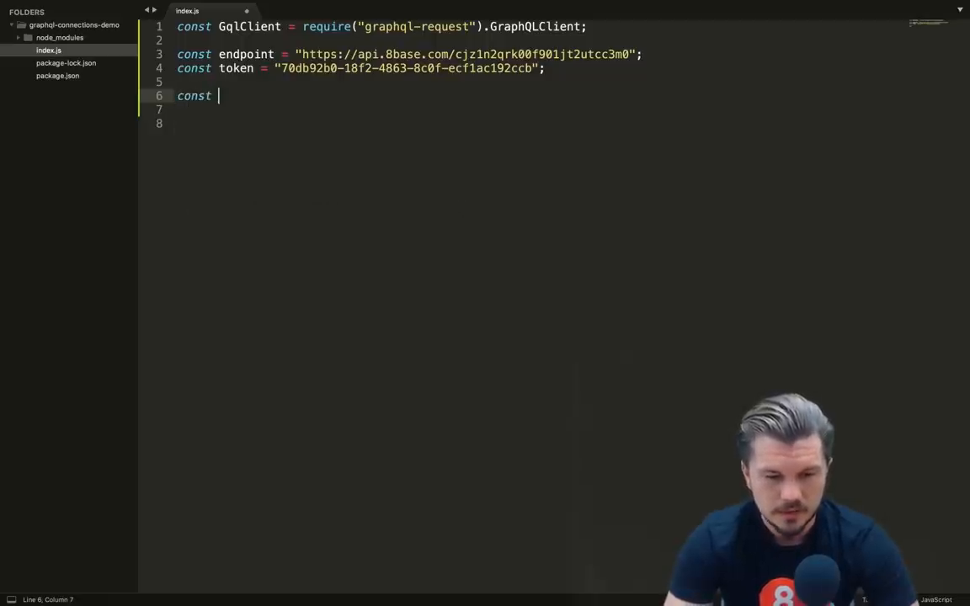
{"action": "type", "text": "client = ne"}
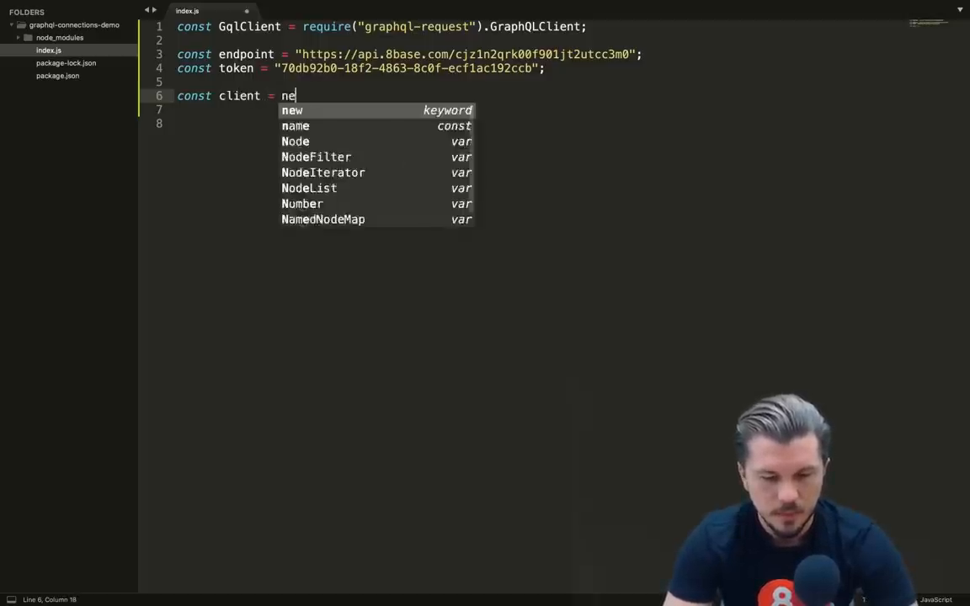
{"action": "type", "text": "w GqlClient"}
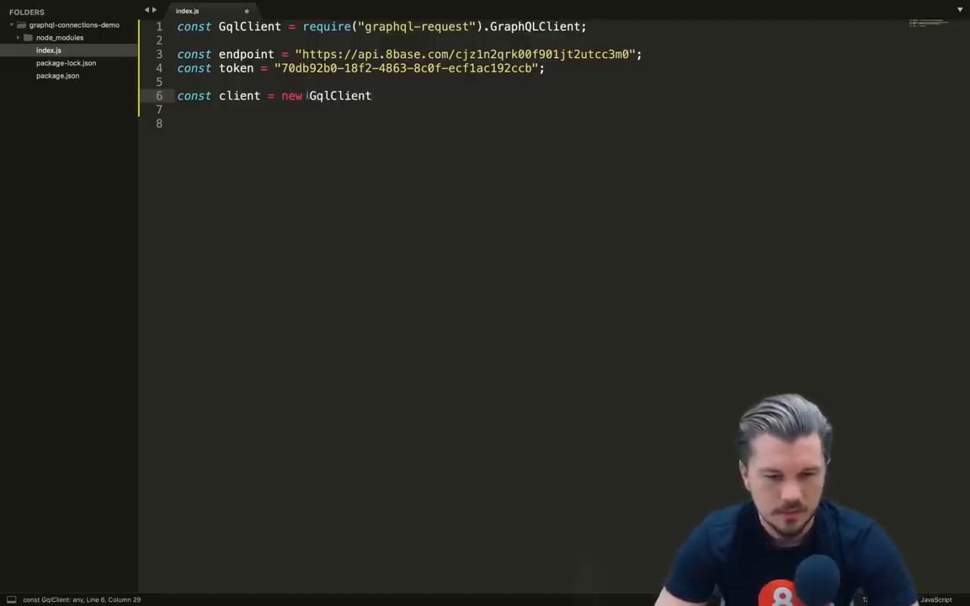
{"action": "type", "text": "()"}
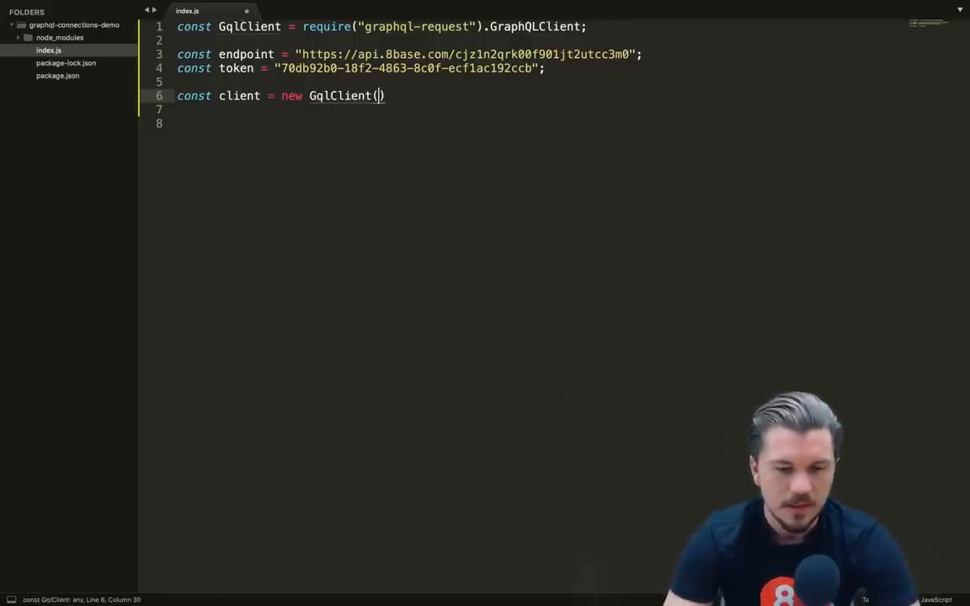
{"action": "type", "text": "endpoint,"}
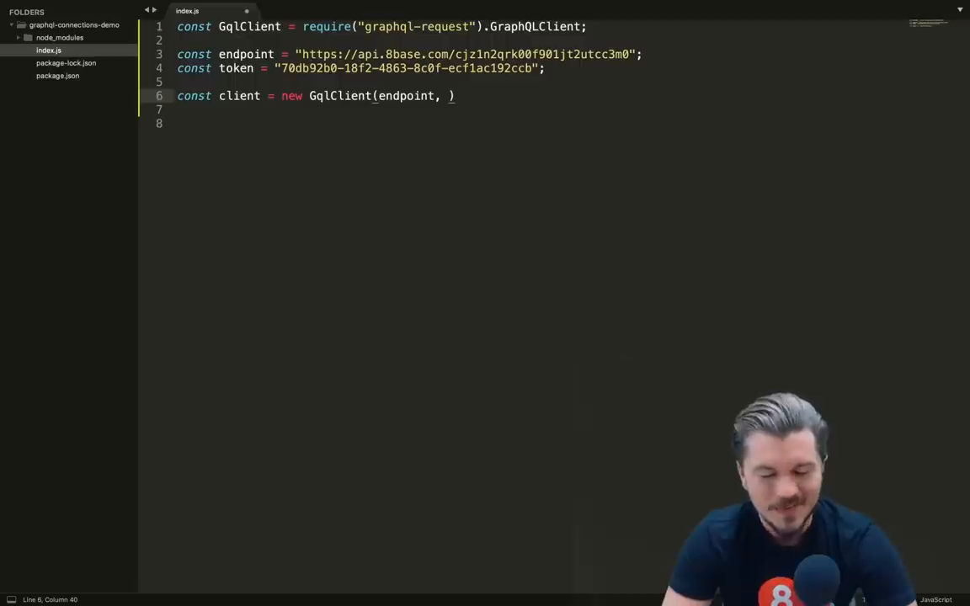
Pass a headers object with authorization set to `Bearer ${token}` and end the statement
{"action": "type", "text": "{"}
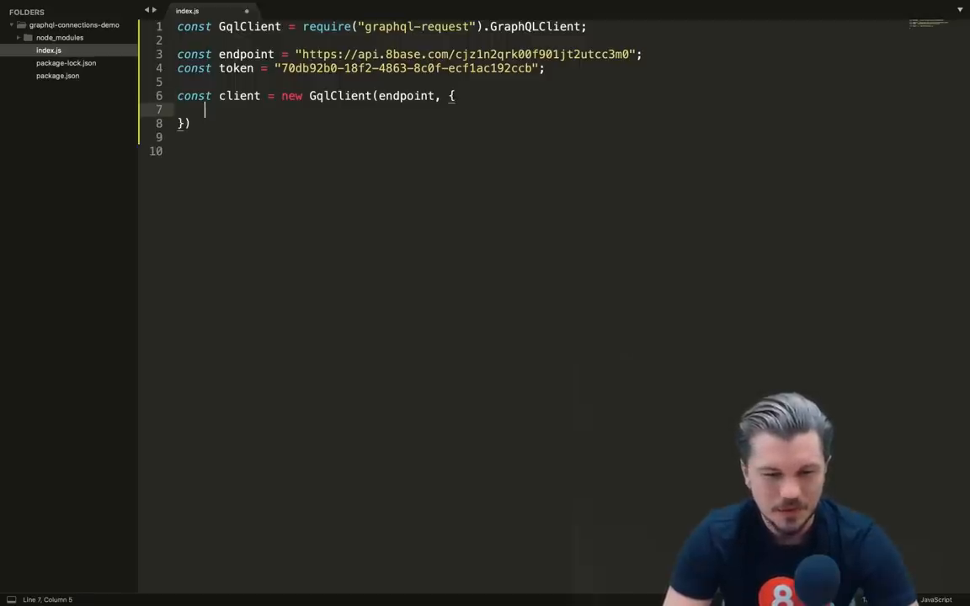
{"action": "type", "text": "header"}
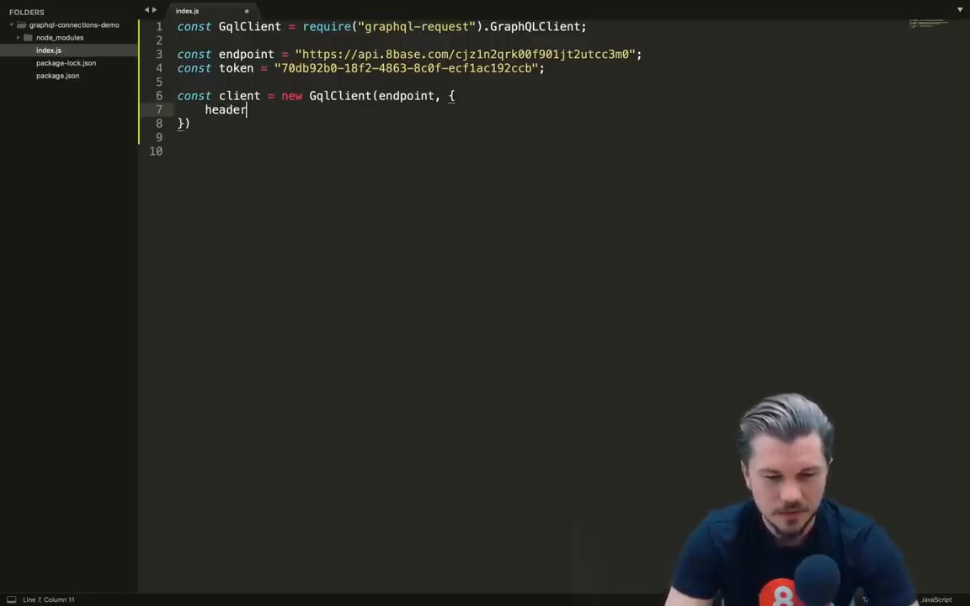
{"action": "type", "text": "s: {"}
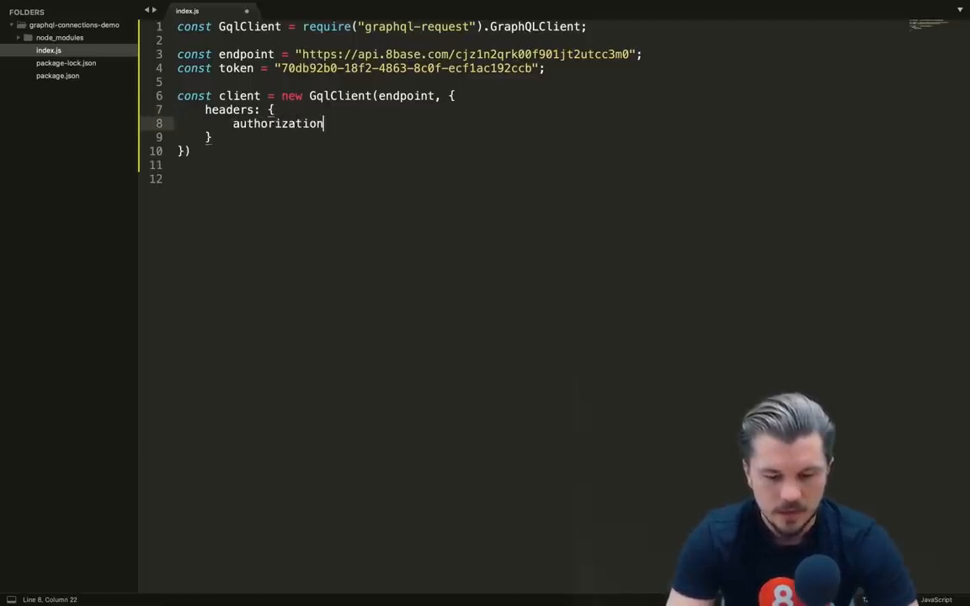
{"action": "type", "text": ":"}
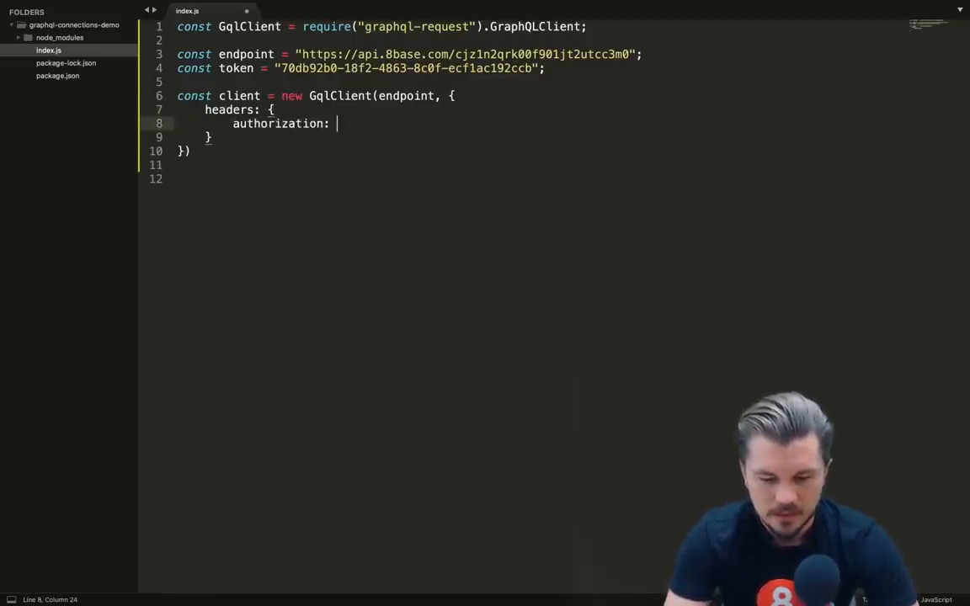
{"action": "type", "text": "`Bea"}
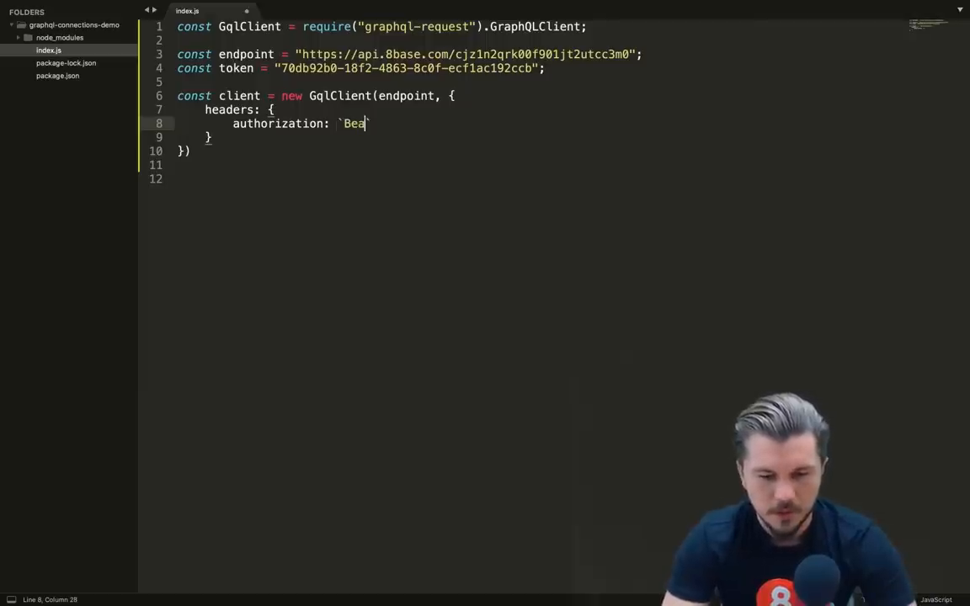
{"action": "type", "text": "rer"}
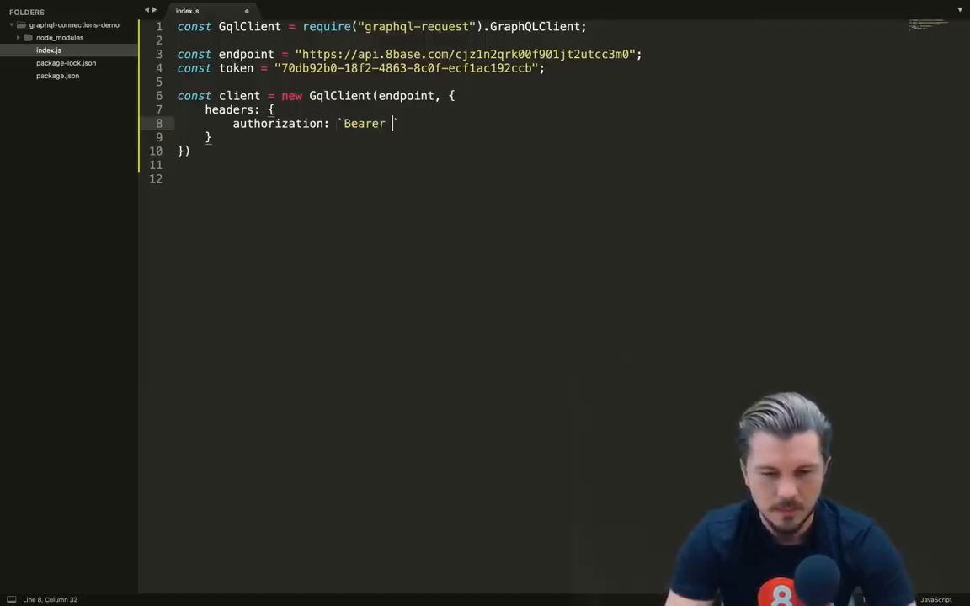
{"action": "type", "text": "${}"}
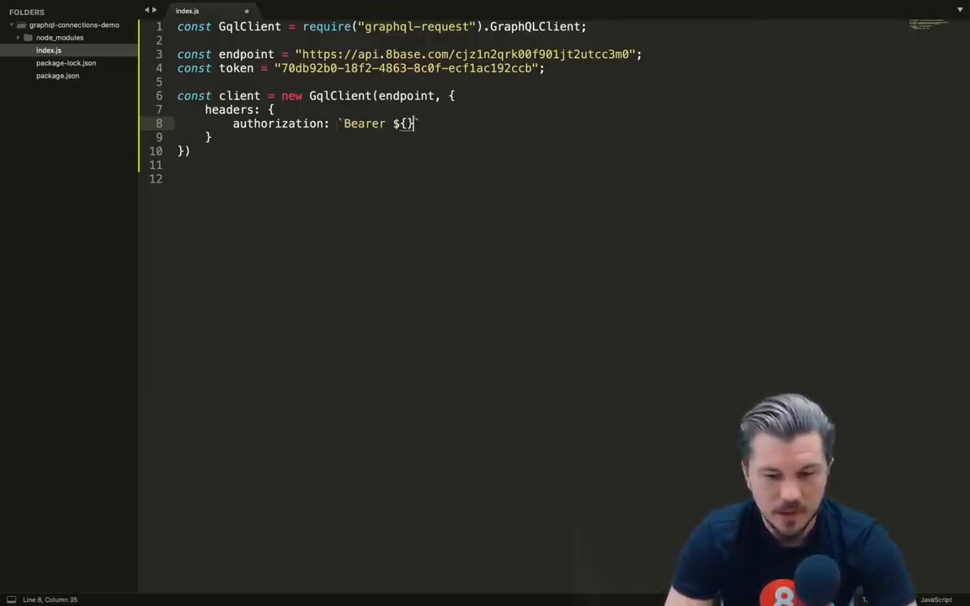
{"action": "type", "text": "token"}
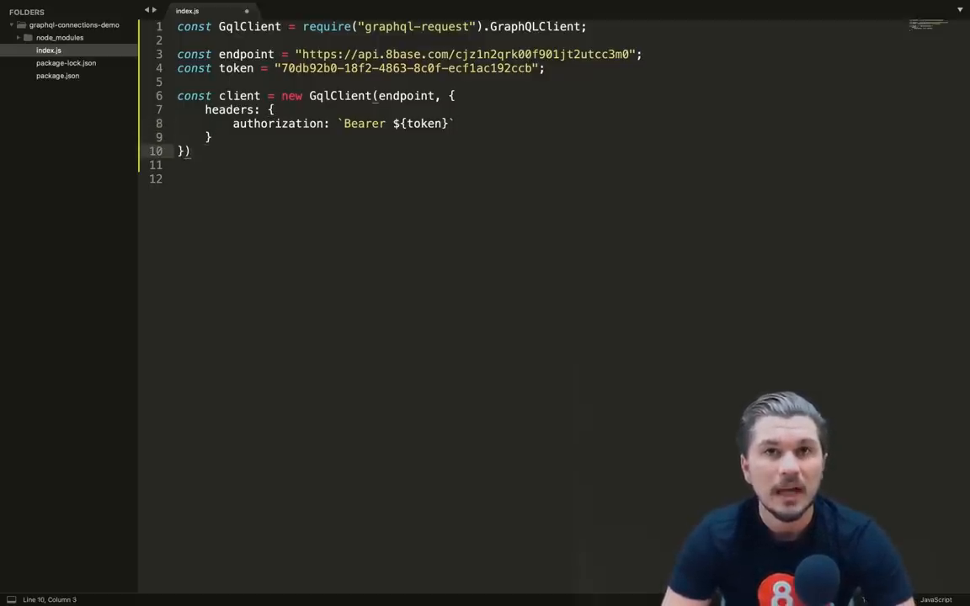
{"action": "type", "text": ";"}
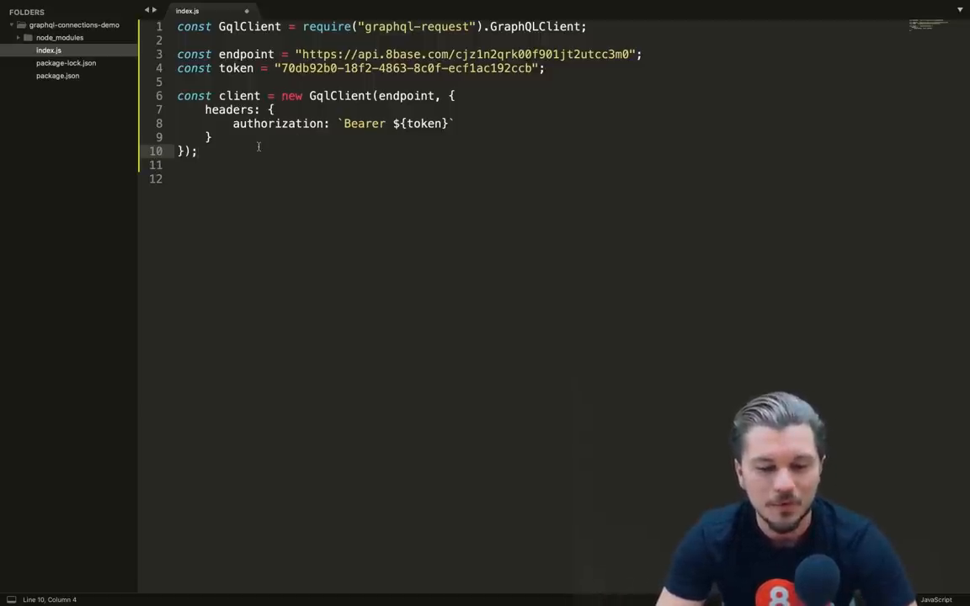
{"action": "key", "text": "enter"}
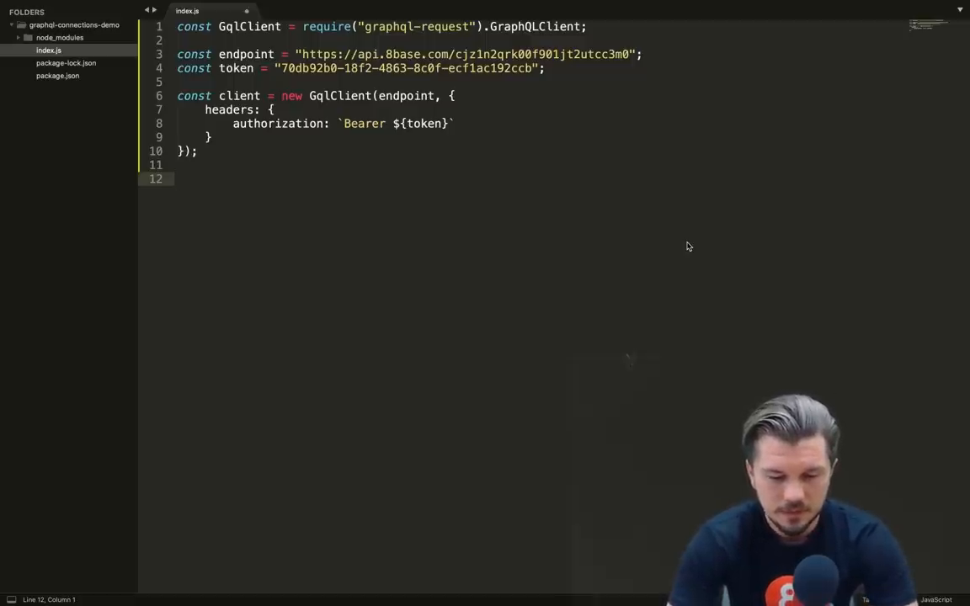
Write const boardsQuery = `query { boardsList { count items { id name } } }`;
{"action": "type", "text": "const"}
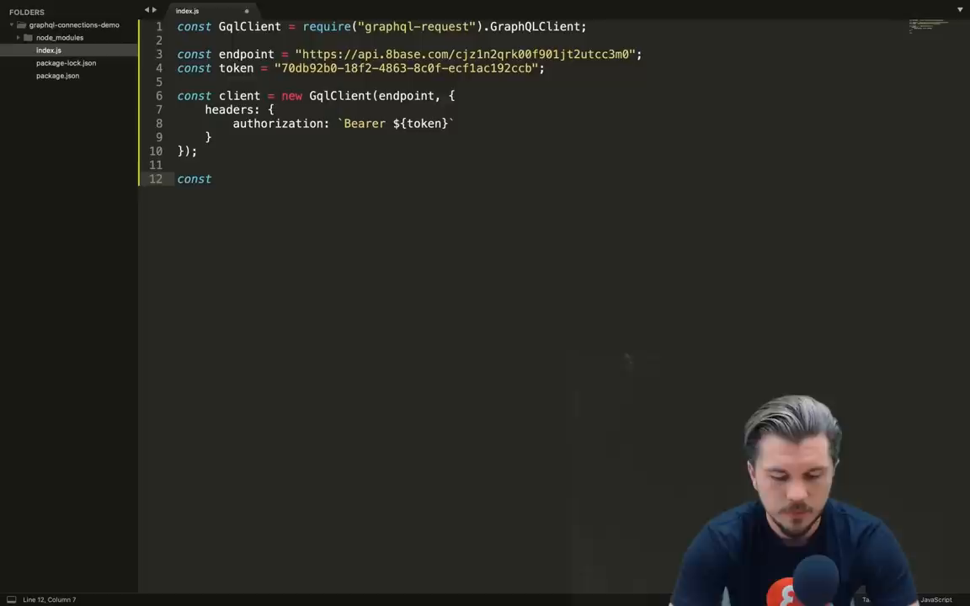
{"action": "type", "text": "q"}
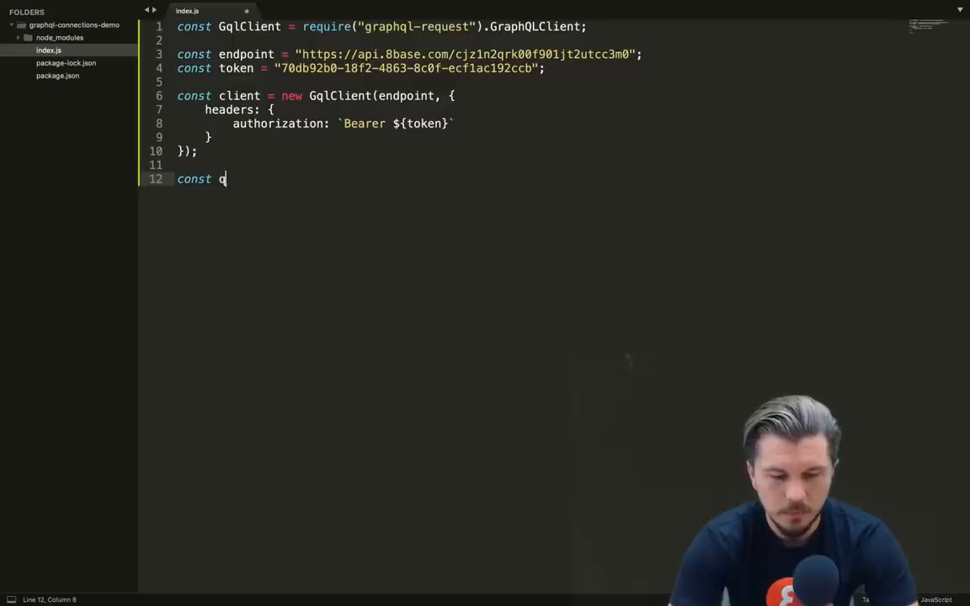
{"action": "type", "text": "boardsQue"}
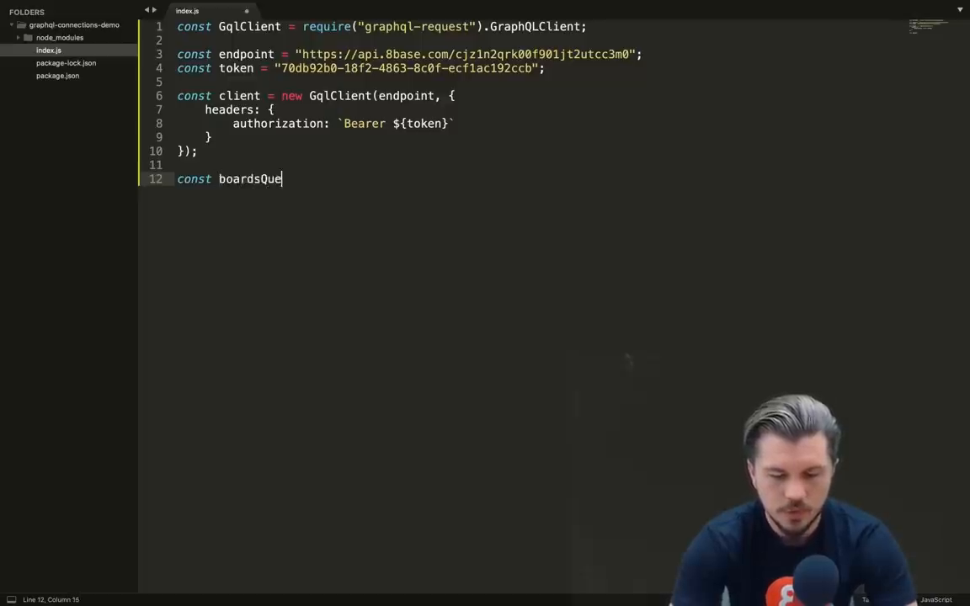
{"action": "type", "text": "ry ="}
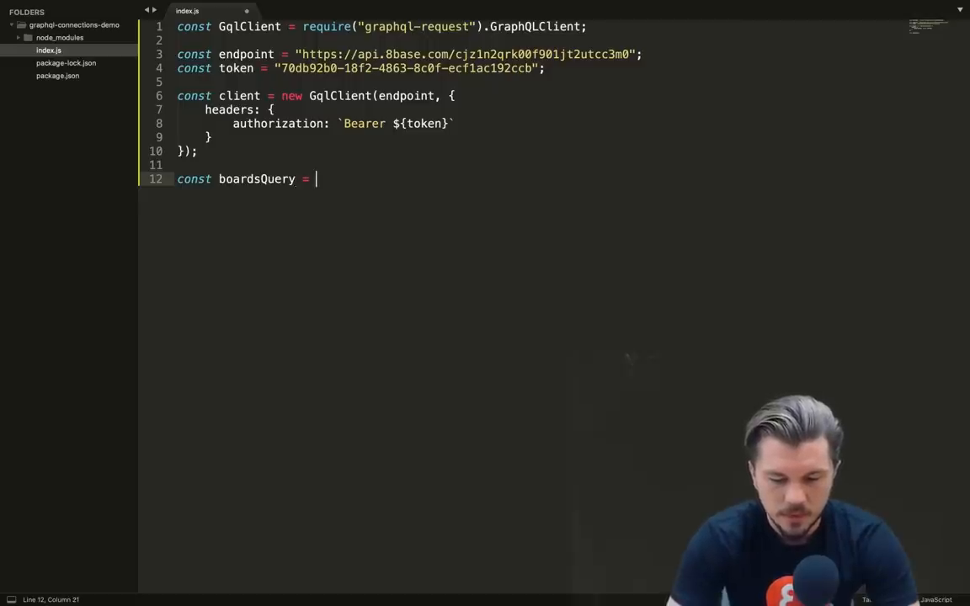
{"action": "type", "text": "`"}
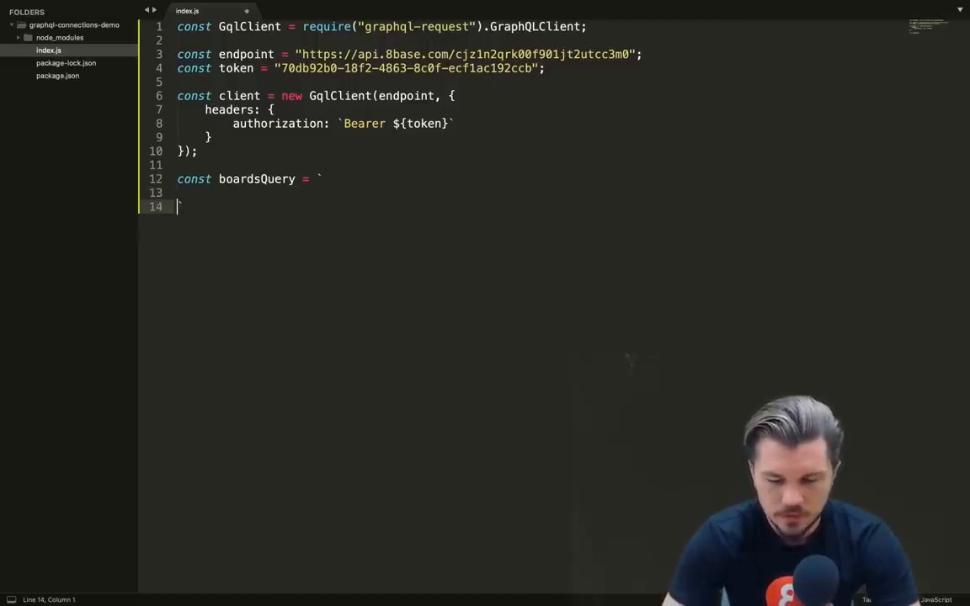
{"action": "type", "text": "query {"}
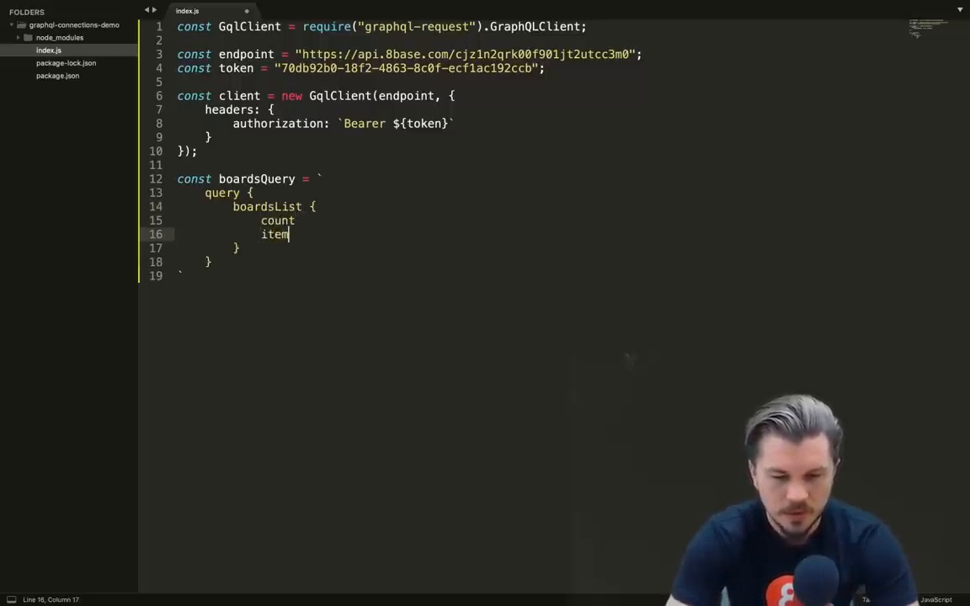
{"action": "type", "text": "s {"}
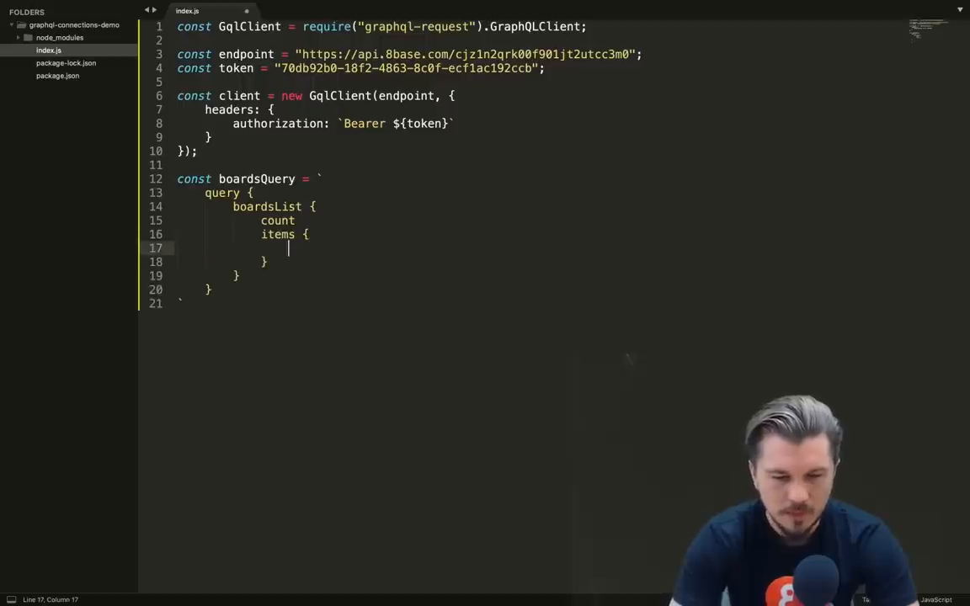
{"action": "type", "text": "id"}
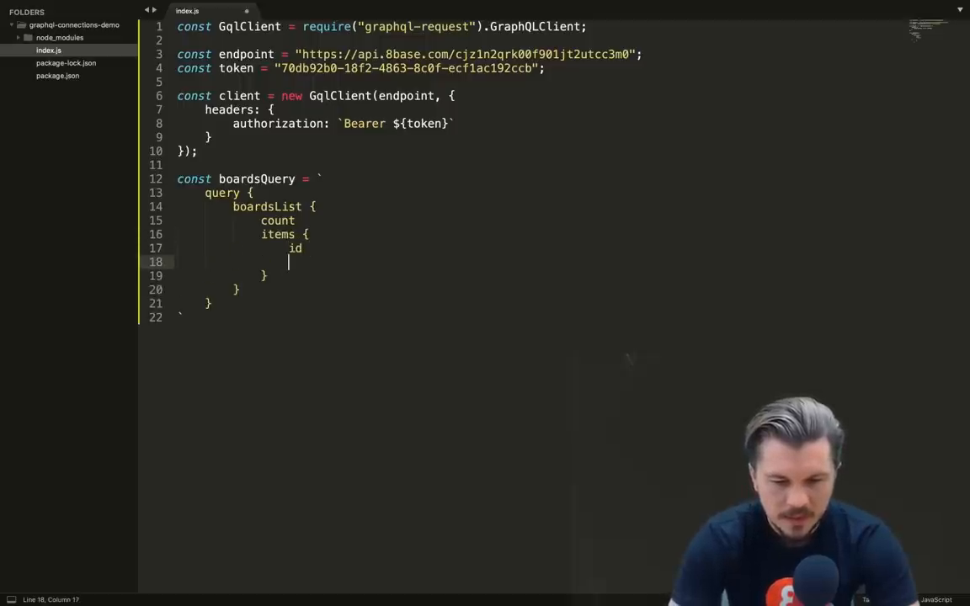
{"action": "type", "text": "name"}
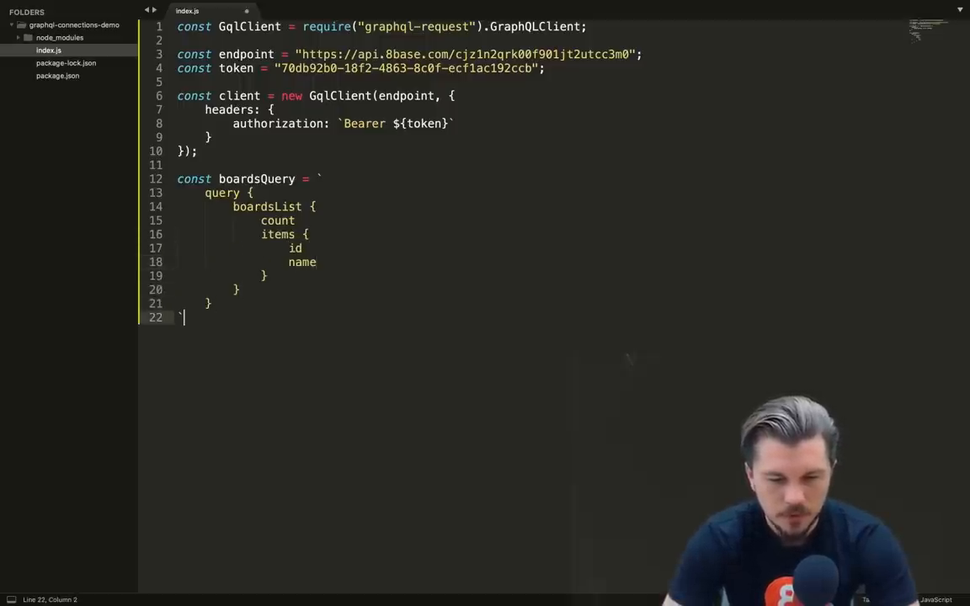
{"action": "type", "text": ";"}
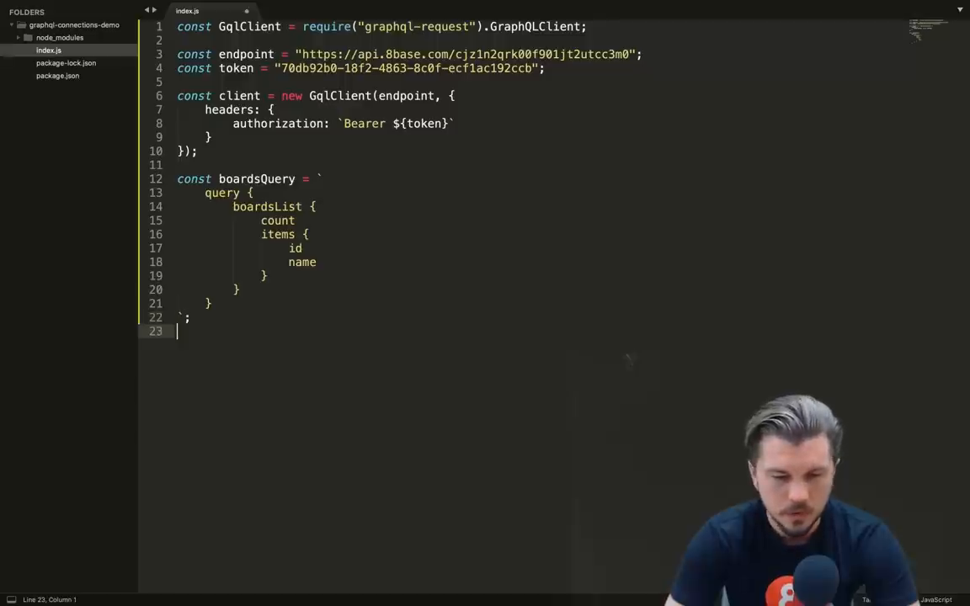
Start an async arrow function const exec = async () => { ... } below the query
{"action": "key", "text": "enter"}
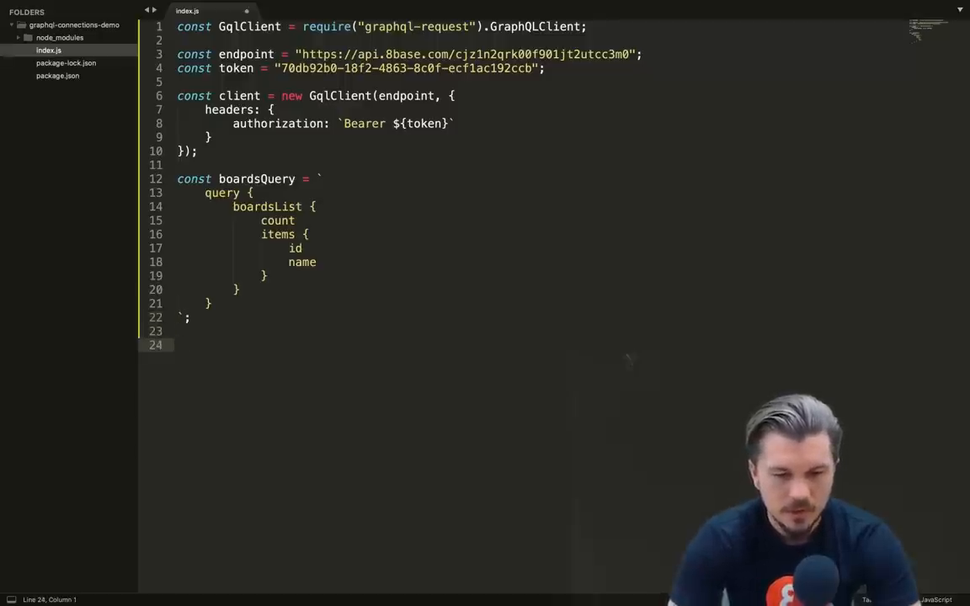
{"action": "type", "text": "const"}
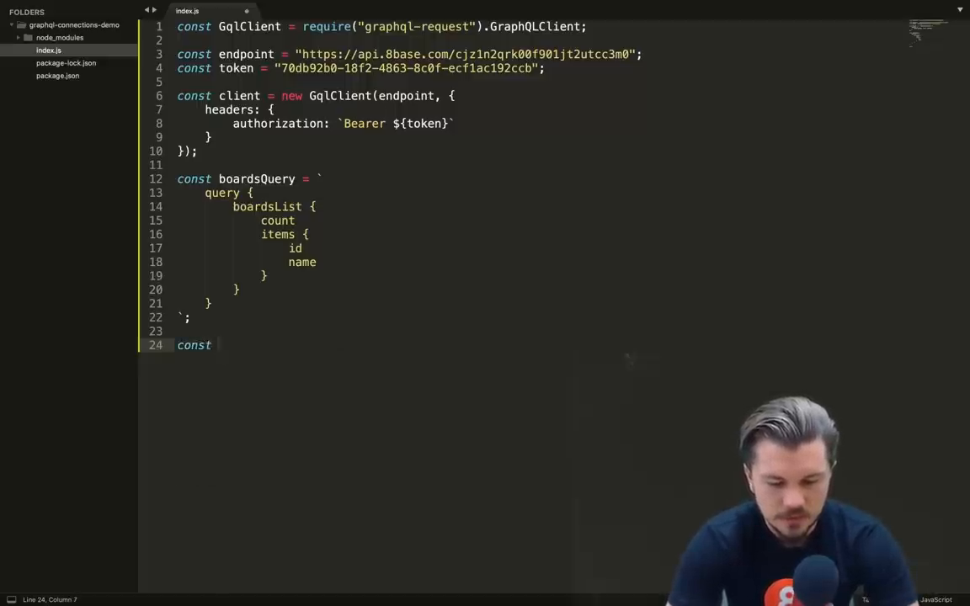
{"action": "type", "text": "exec ="}
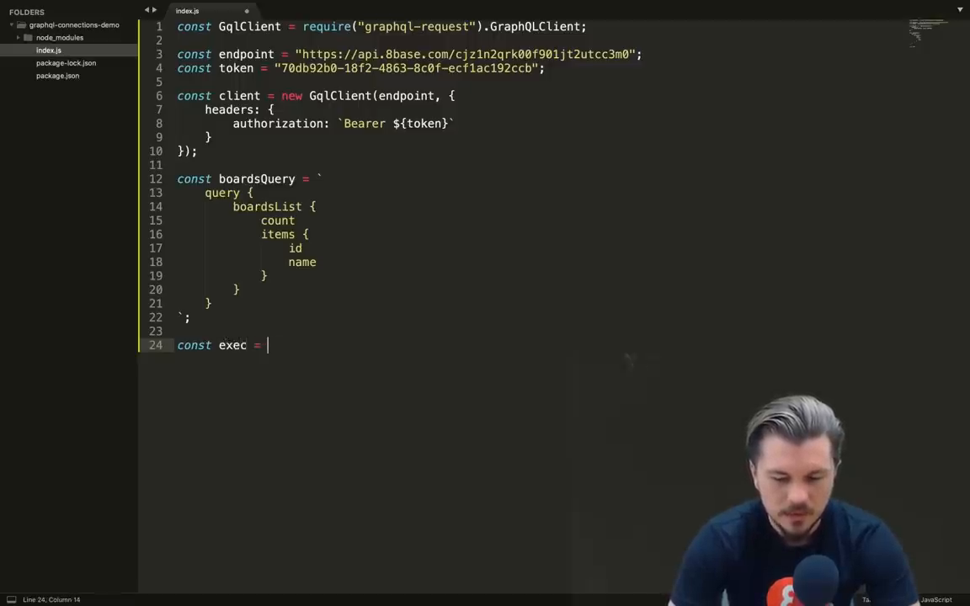
{"action": "type", "text": "async"}
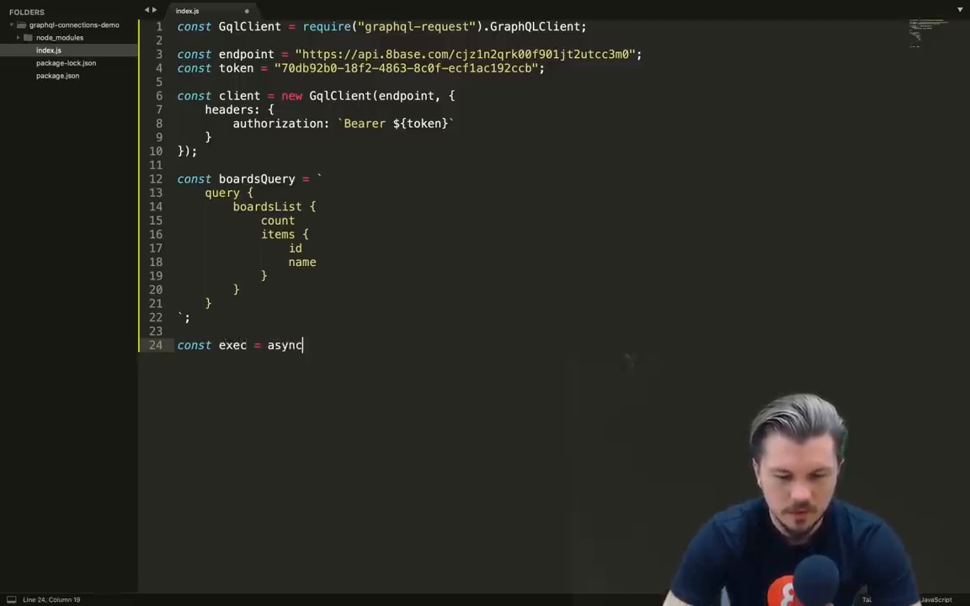
{"action": "type", "text": "() => {"}
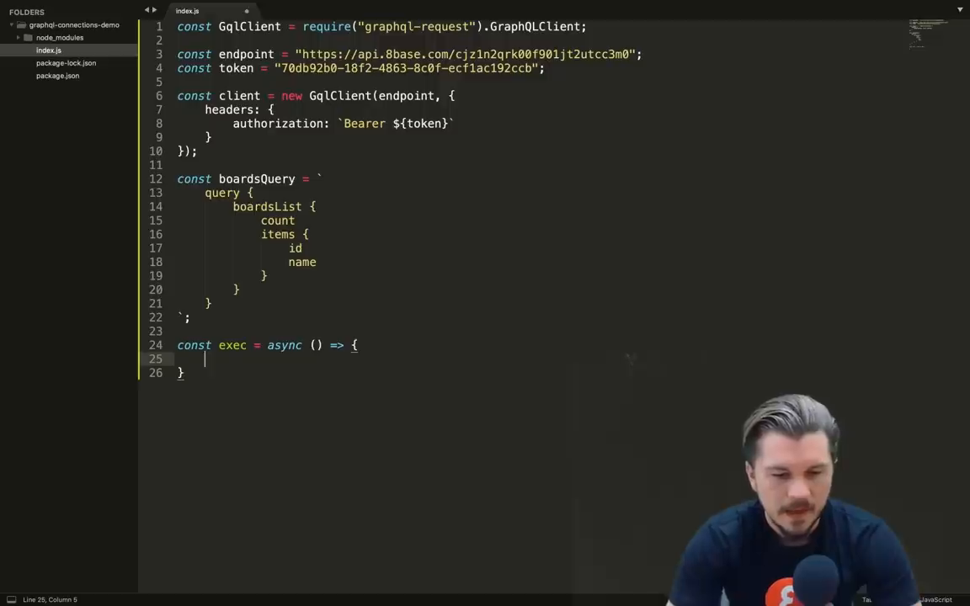
Inside exec, await client.request(boardsQuery) into resp and console.log(resp)
{"action": "type", "text": "client.reque"}
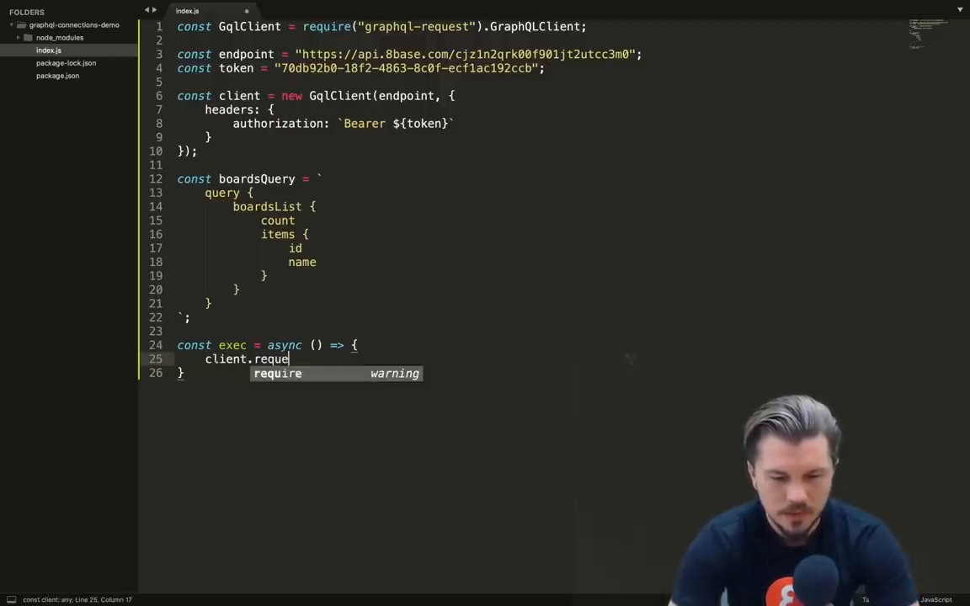
{"action": "type", "text": "st()"}
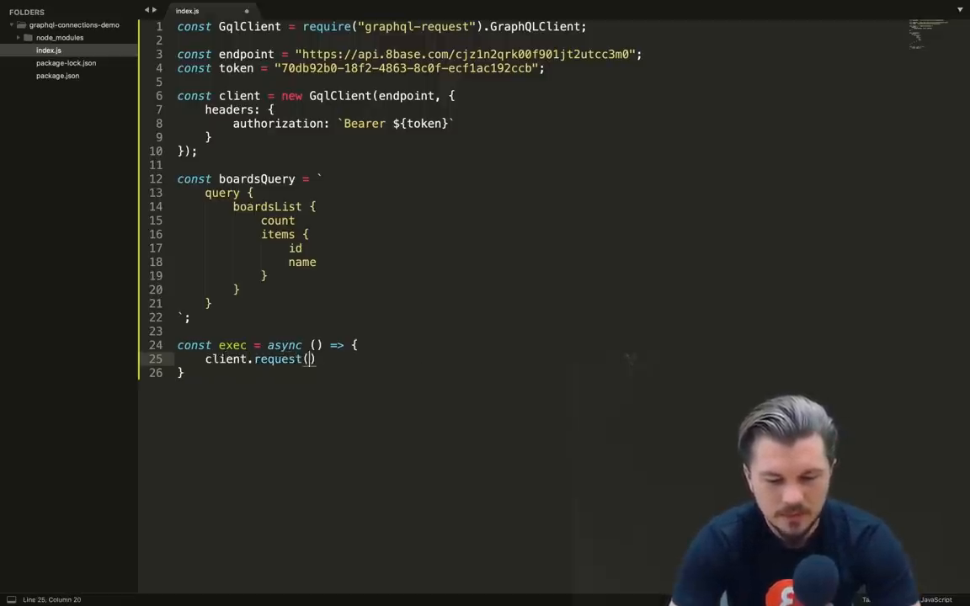
{"action": "type", "text": "boardsQuery"}
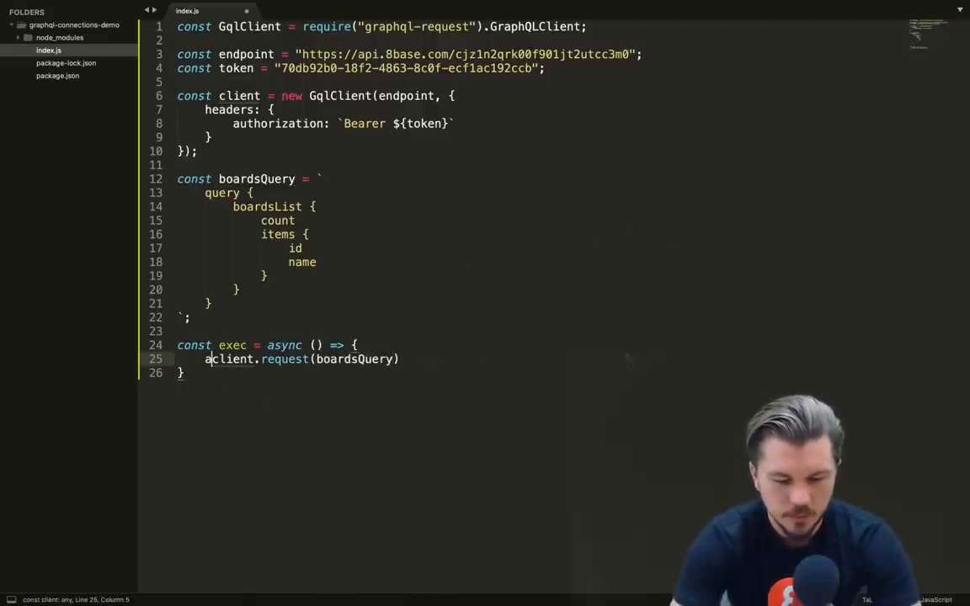
{"action": "type", "text": "wait"}
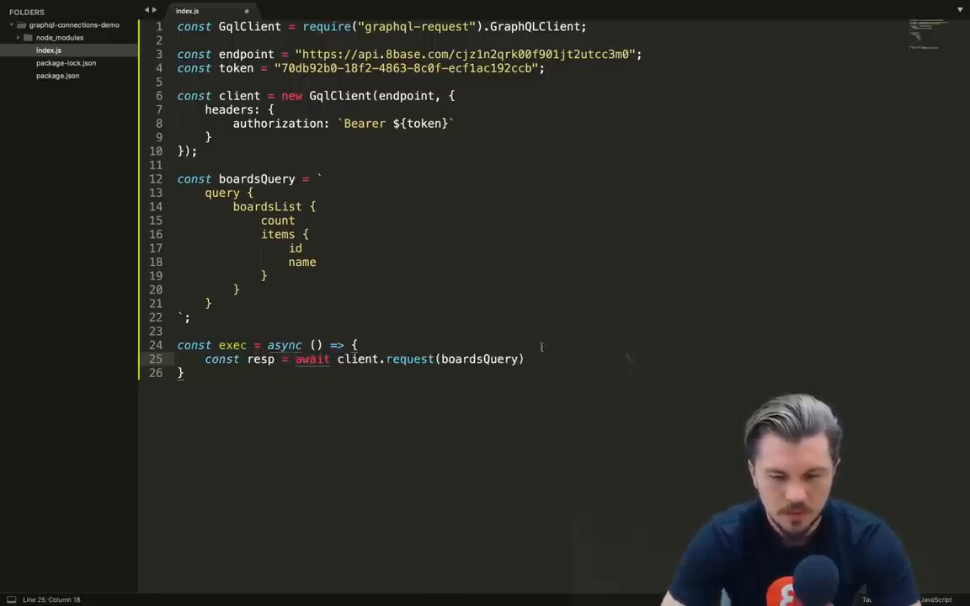
{"action": "type", "text": "console.log("}
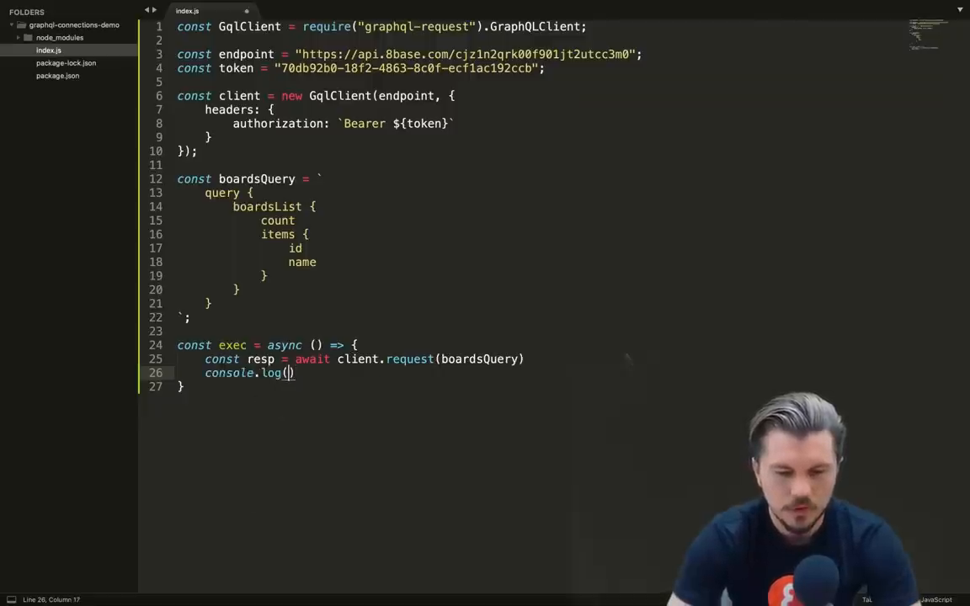
{"action": "type", "text": "resp"}
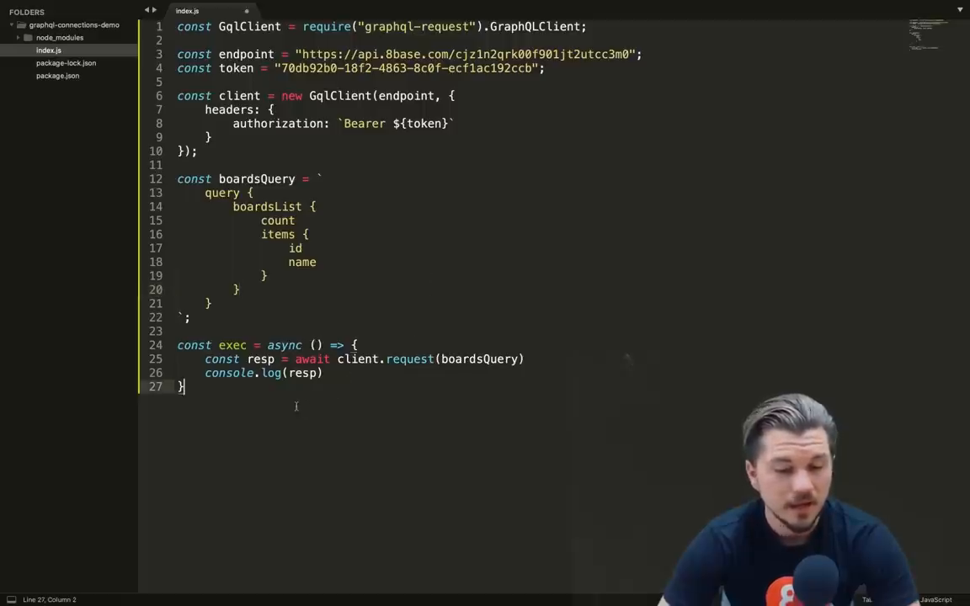
{"action": "key", "text": "enter"}
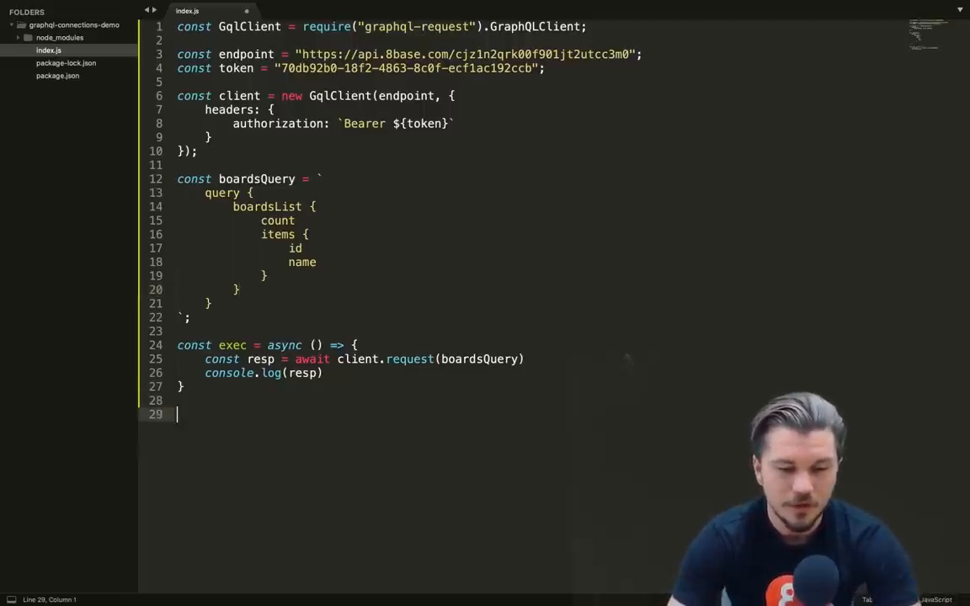
Add an exec() call at the bottom of index.js and save the file
{"action": "type", "text": "exec()"}
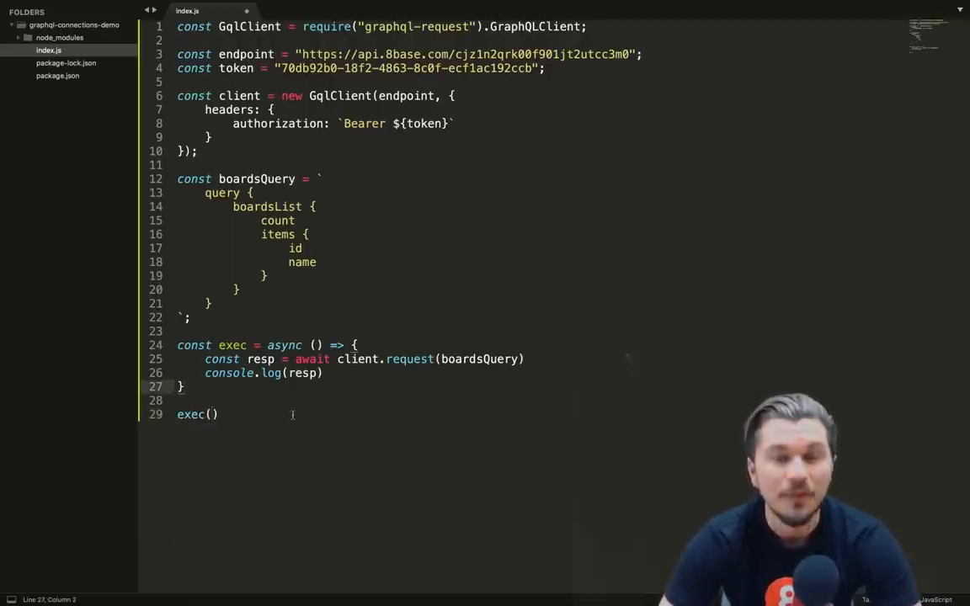
{"action": "key", "text": "ctrl+s"}
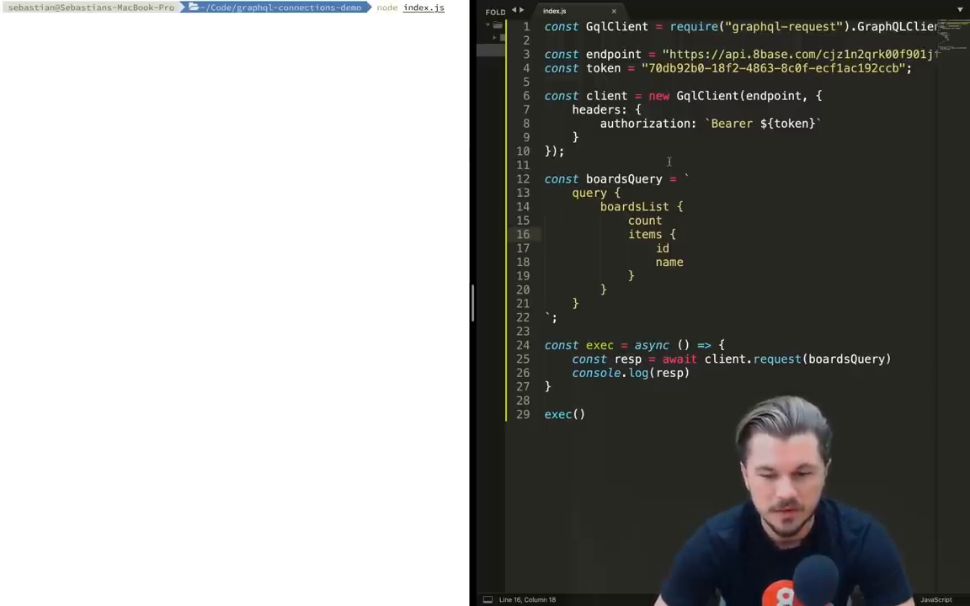
Run node index.js, printing boardsList with count 2, then begin editing the query keyword
{"action": "key", "text": "Return"}
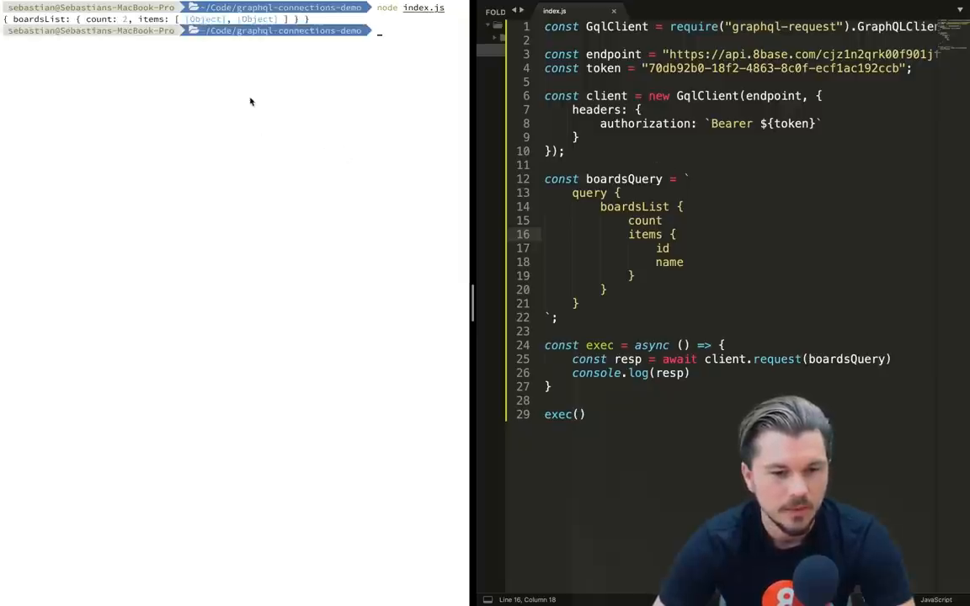
{"action": "mouse_move", "coordinate": [269, 124]}
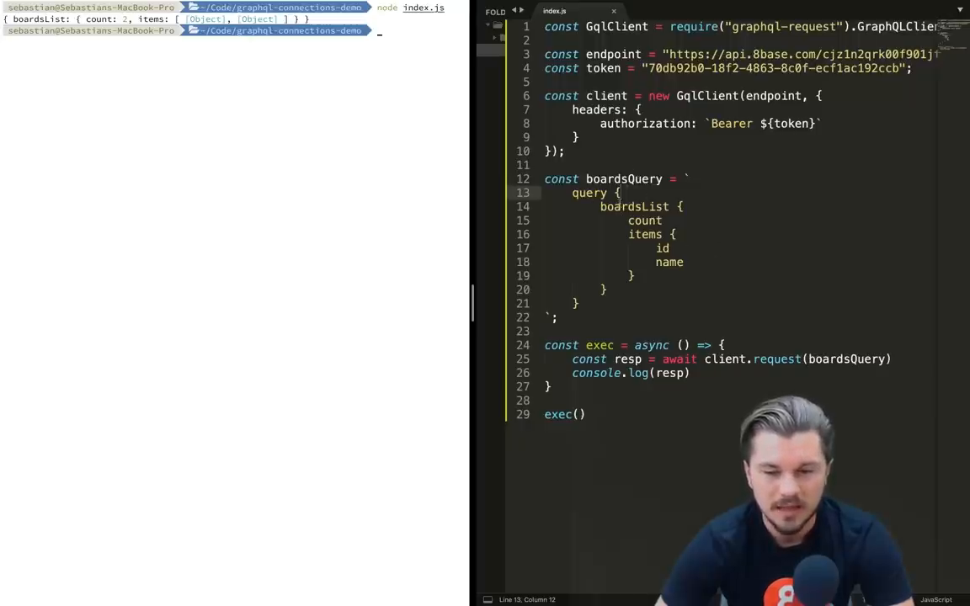
{"action": "type", "text": "mutation {"}
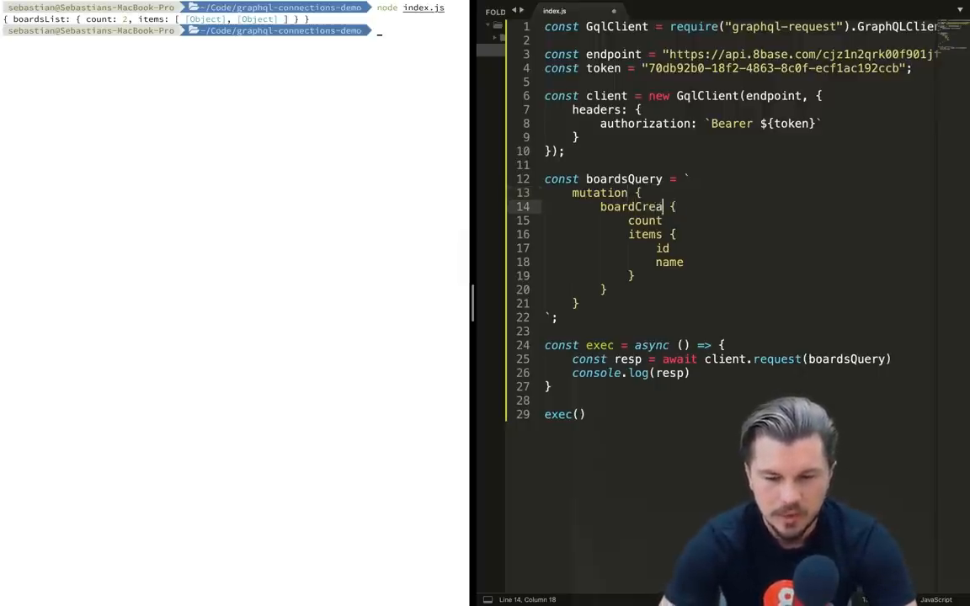
Rewrite the query as mutation { boardCreate(data: { name: }) { id name } }
{"action": "type", "text": "te()"}
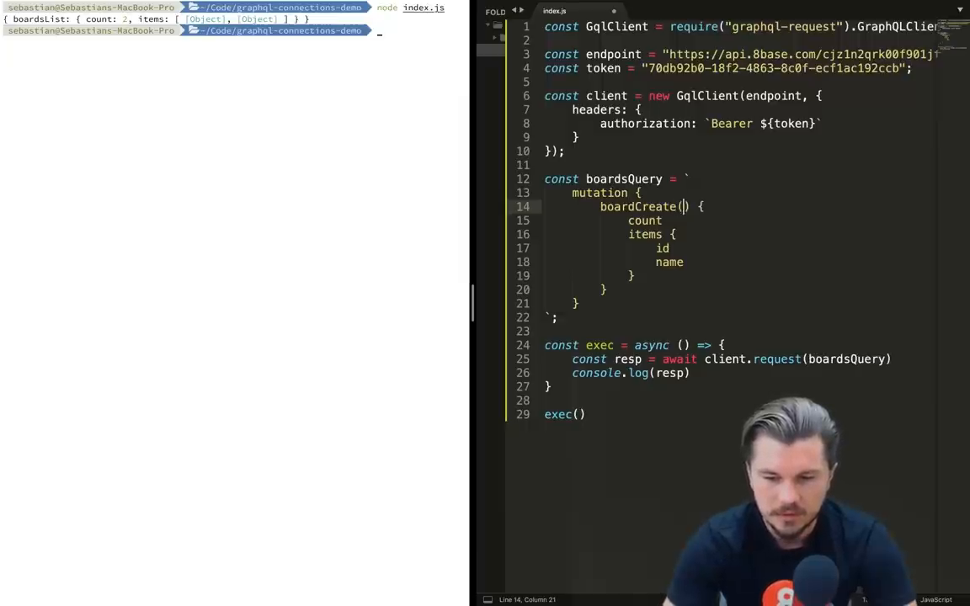
{"action": "type", "text": "d"}
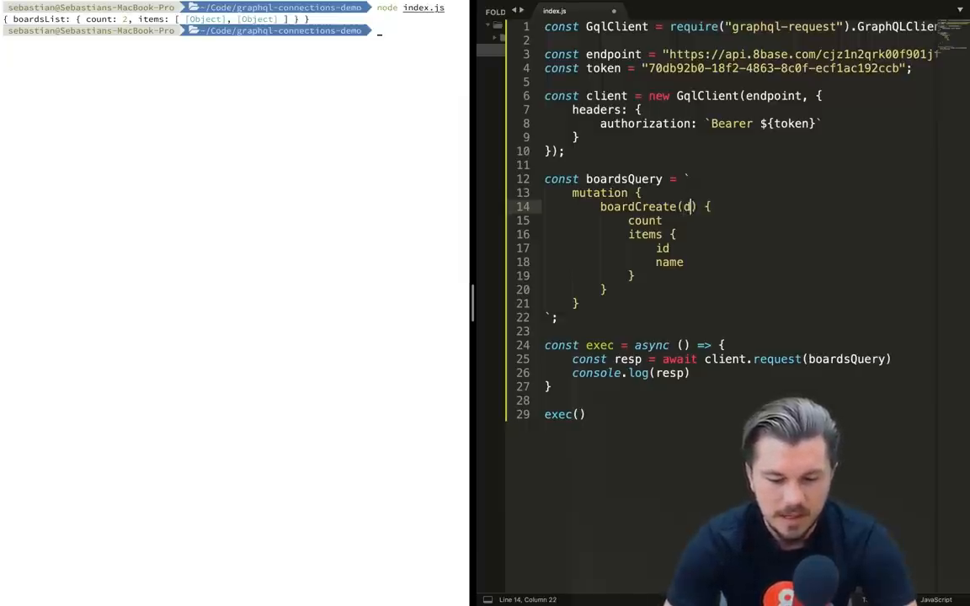
{"action": "type", "text": "ata: {"}
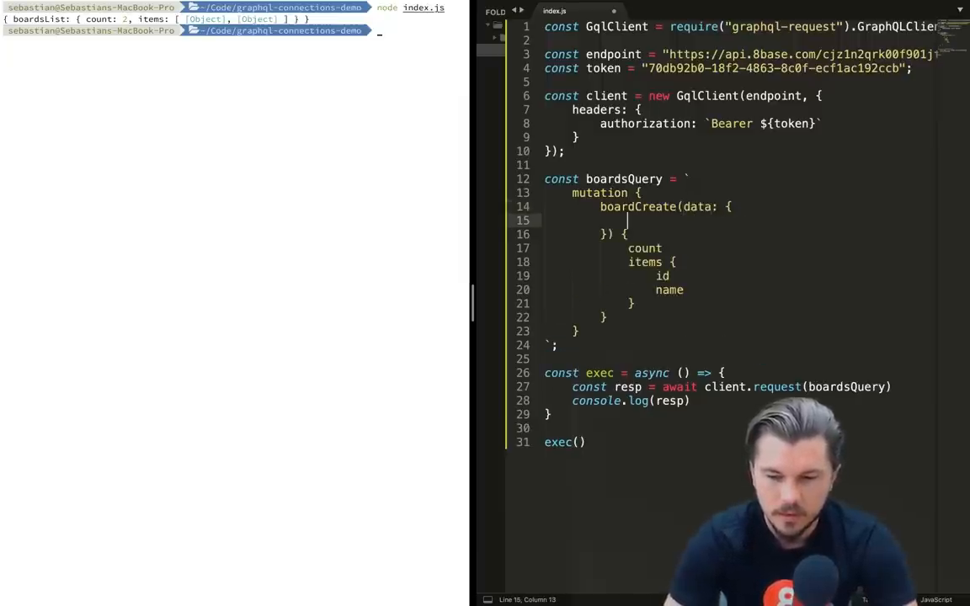
{"action": "type", "text": "name:"}
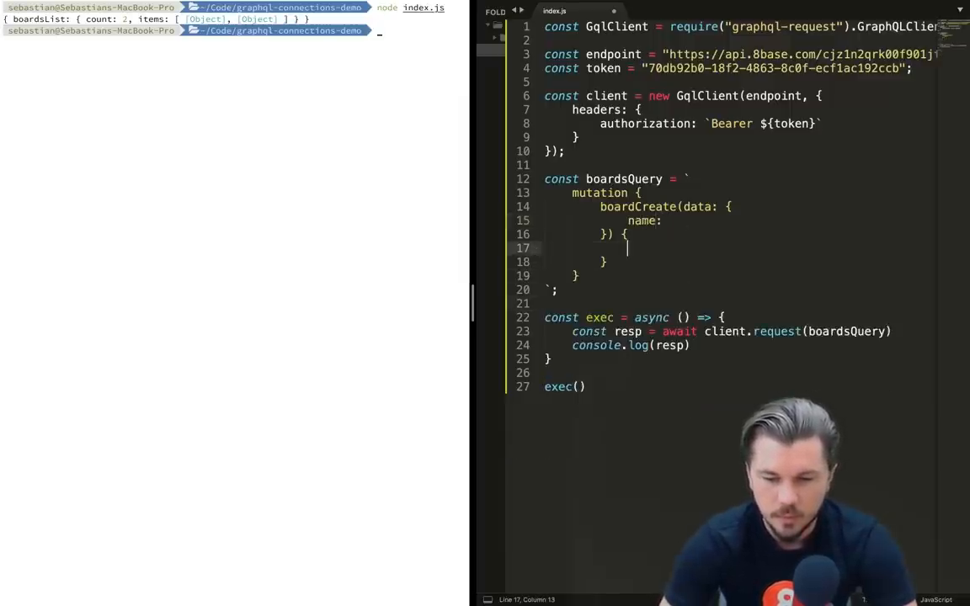
{"action": "type", "text": "id"}
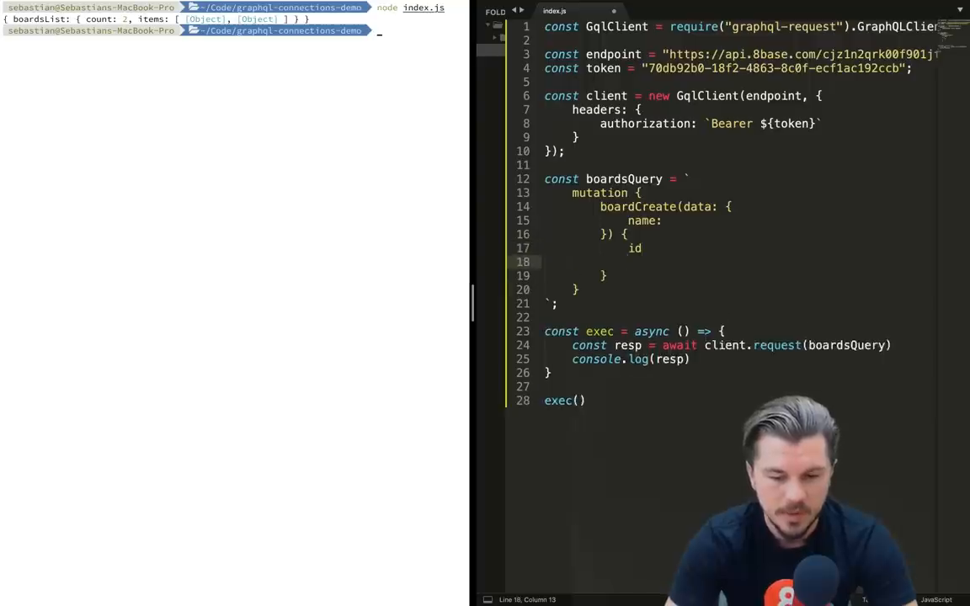
{"action": "type", "text": "name"}
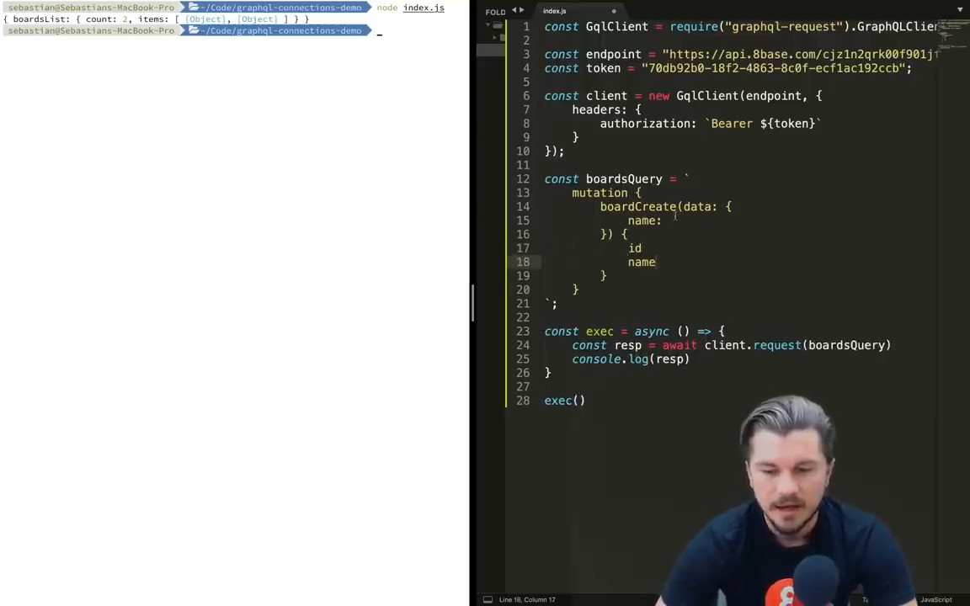
{"action": "left_click", "coordinate": [662, 221]}
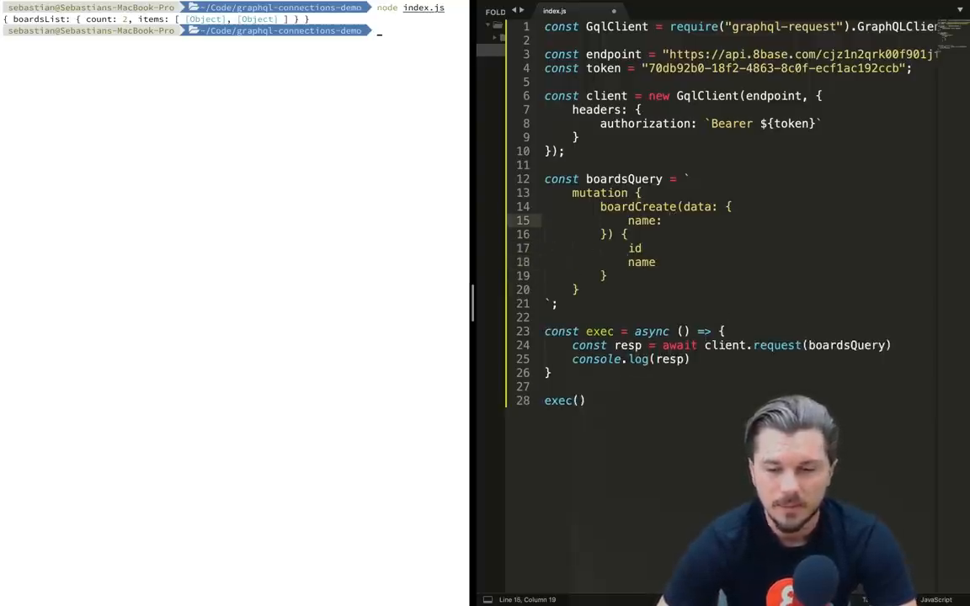
{"action": "left_click", "coordinate": [630, 192]}
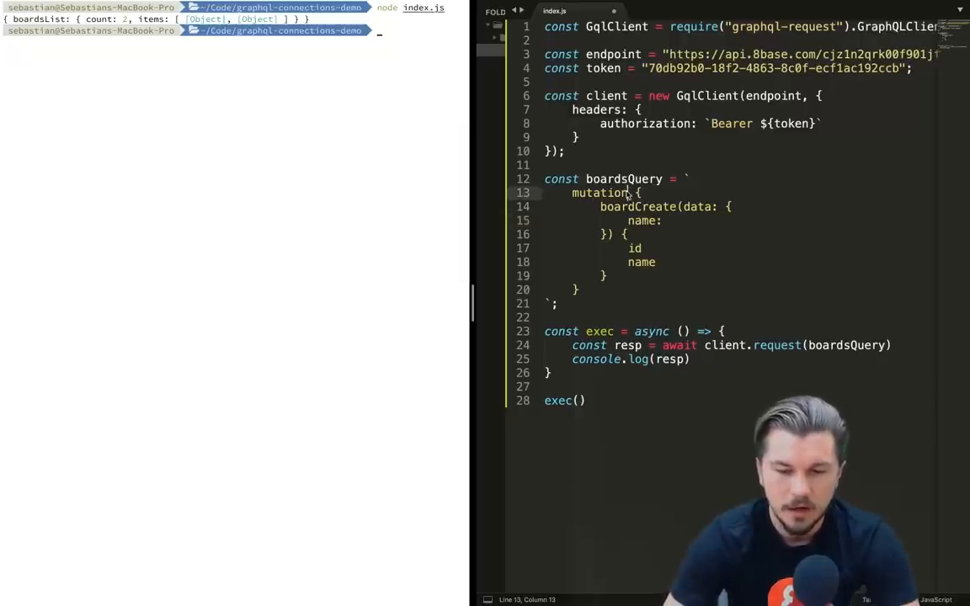
Declare ($name: String!) on the mutation and set data's name to $name
{"action": "type", "text": "()"}
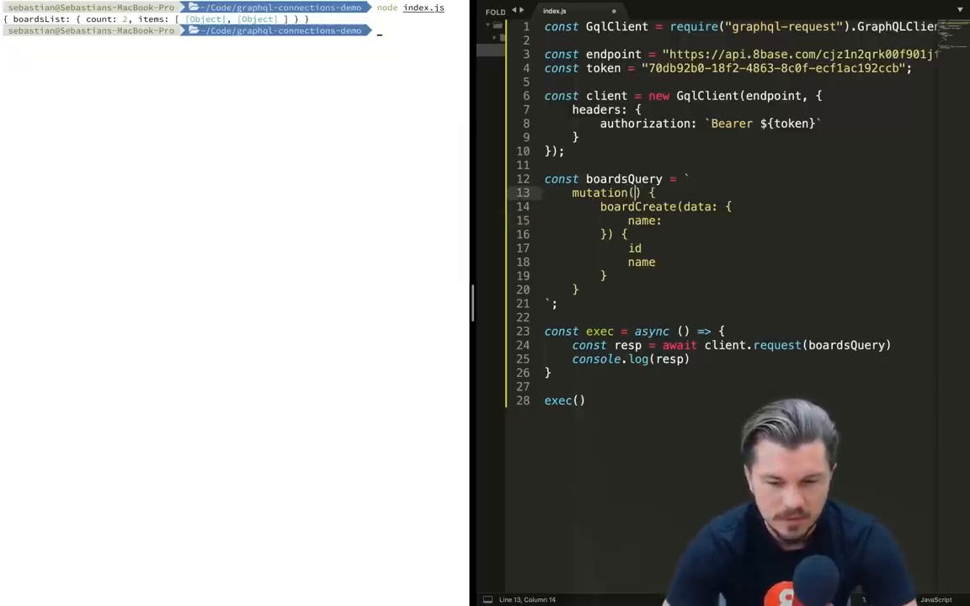
{"action": "type", "text": "$name"}
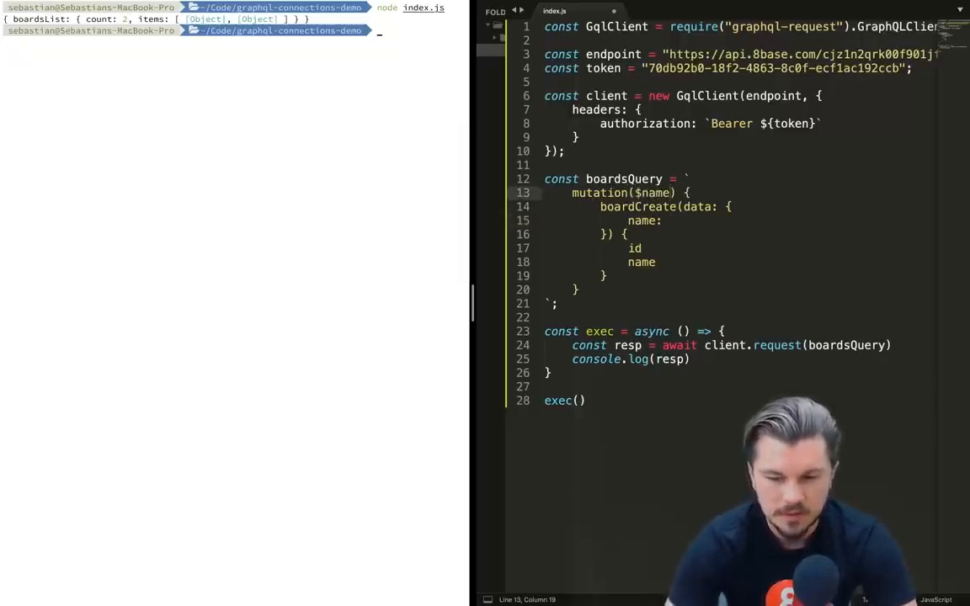
{"action": "type", "text": ": String!"}
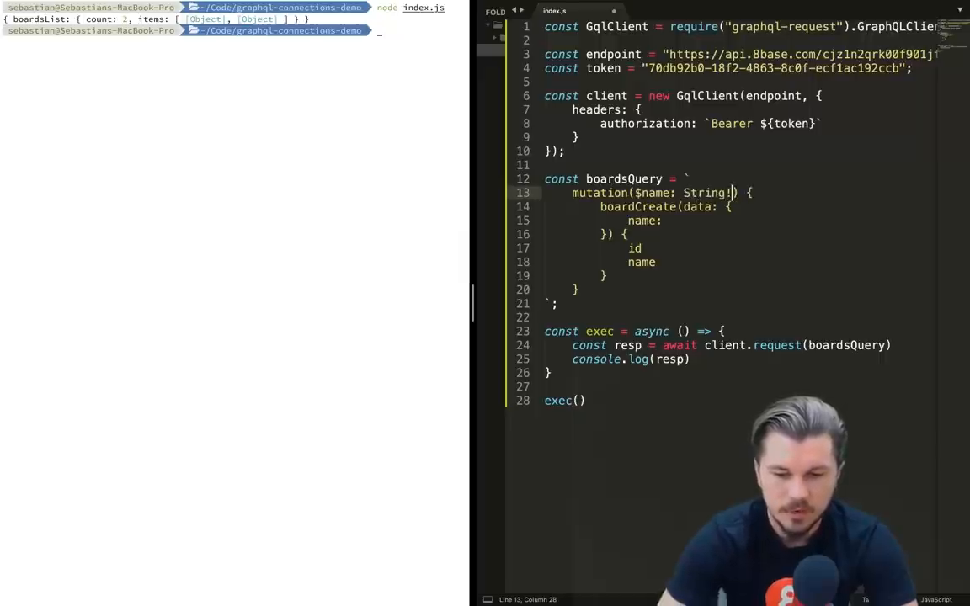
{"action": "left_click", "coordinate": [670, 221]}
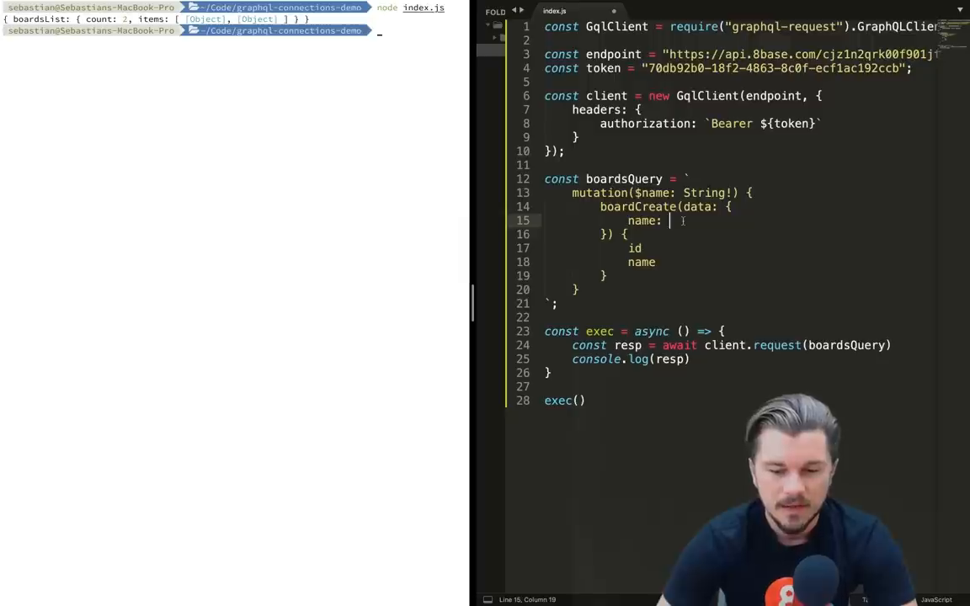
{"action": "type", "text": "$name"}
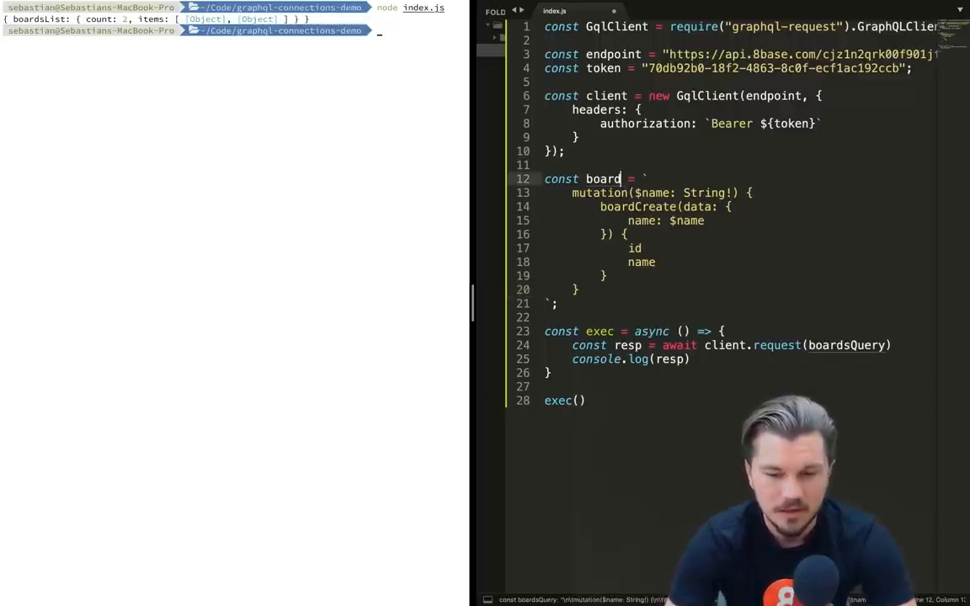
Rename the constant to boardCreate and request boardCreate instead of boardsQuery
{"action": "type", "text": "Create"}
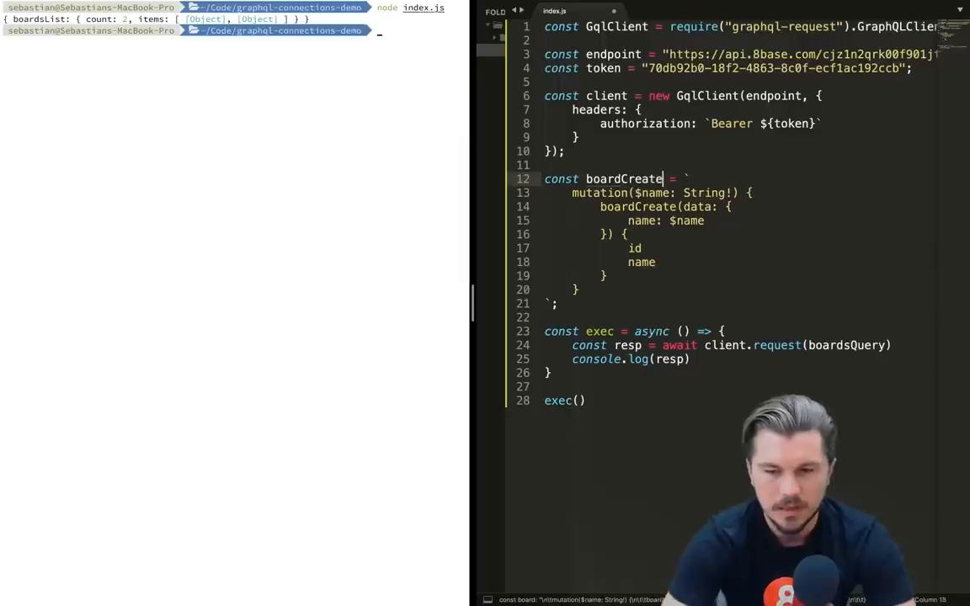
{"action": "double_click", "coordinate": [623, 178]}
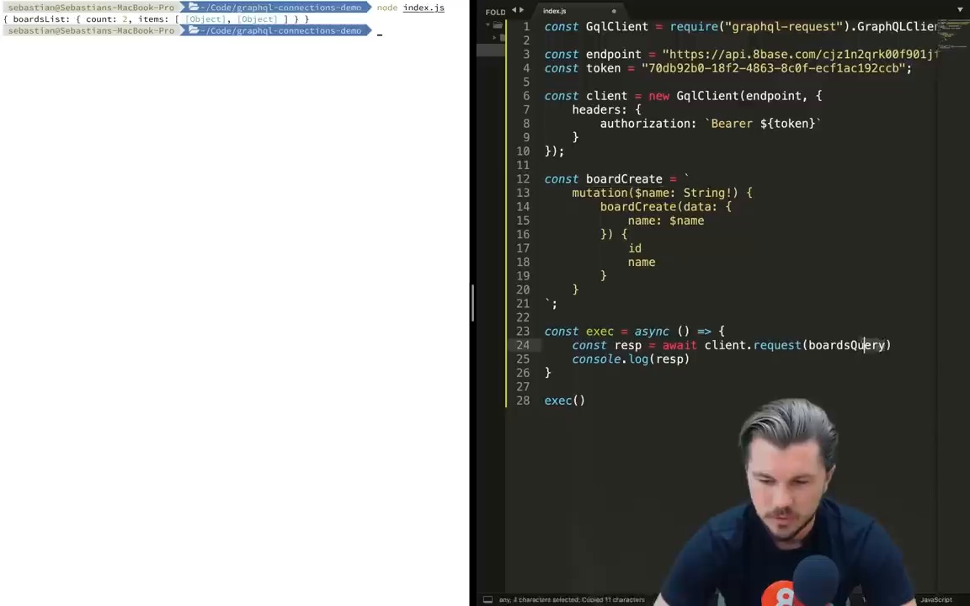
{"action": "type", "text": "boardCreate"}
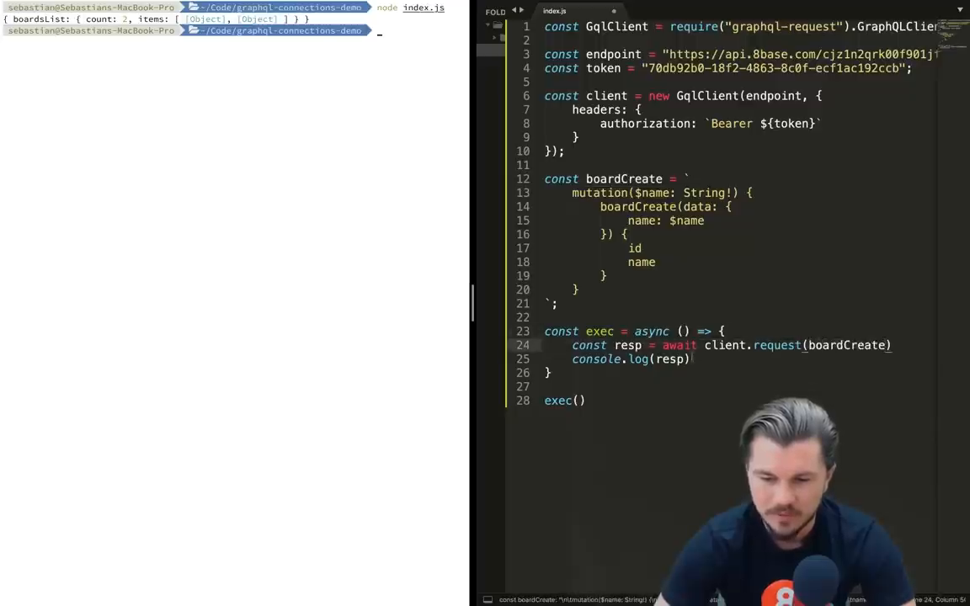
Give exec a name parameter and call exec("My Newest Board");
{"action": "left_click", "coordinate": [682, 330]}
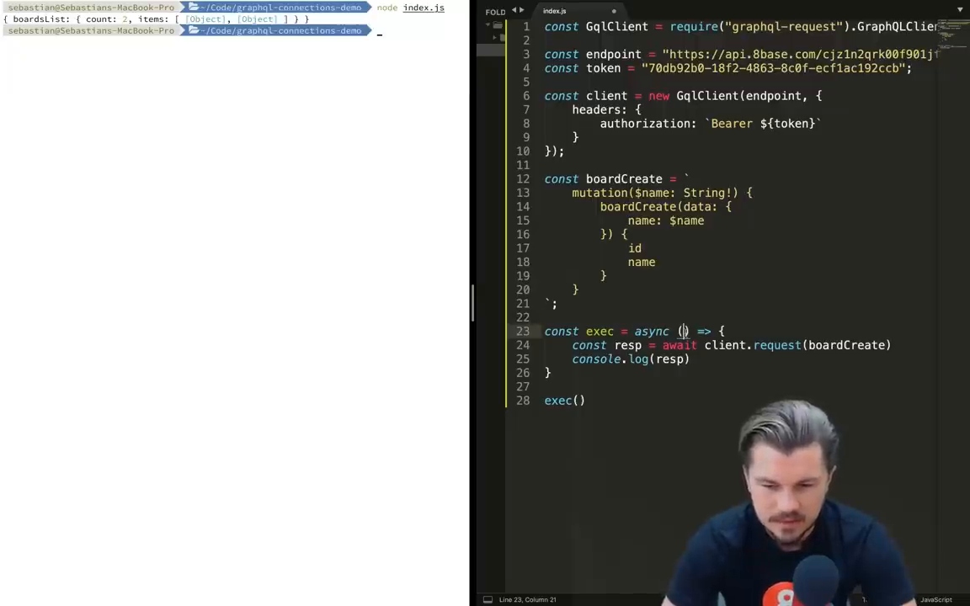
{"action": "type", "text": "name"}
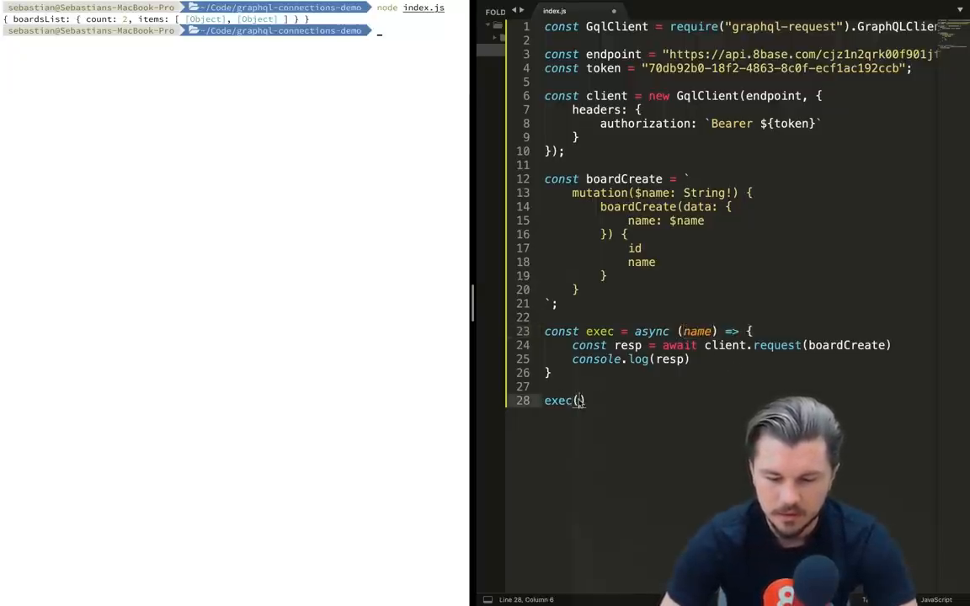
{"action": "type", "text": "My \""}
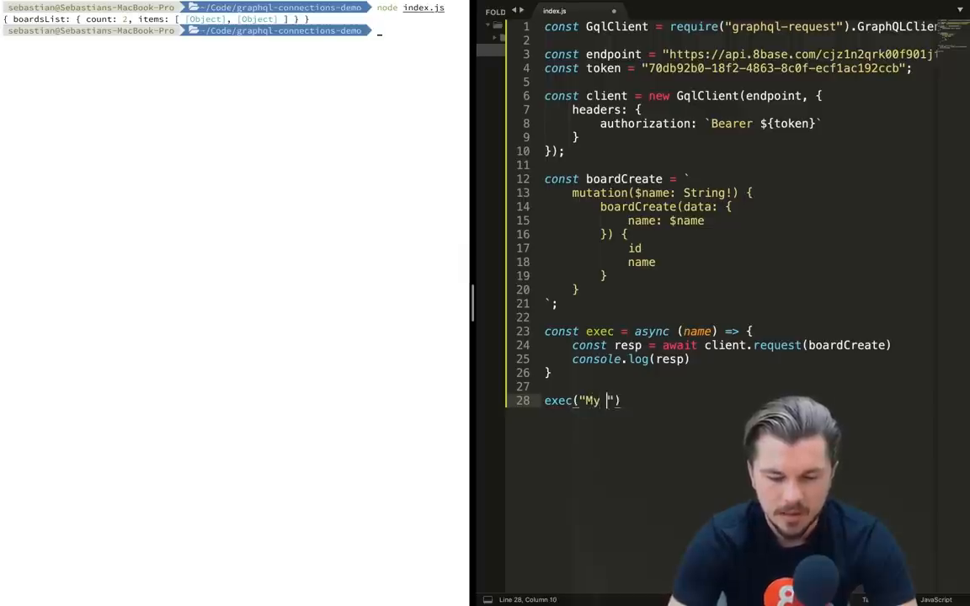
{"action": "type", "text": "Newest"}
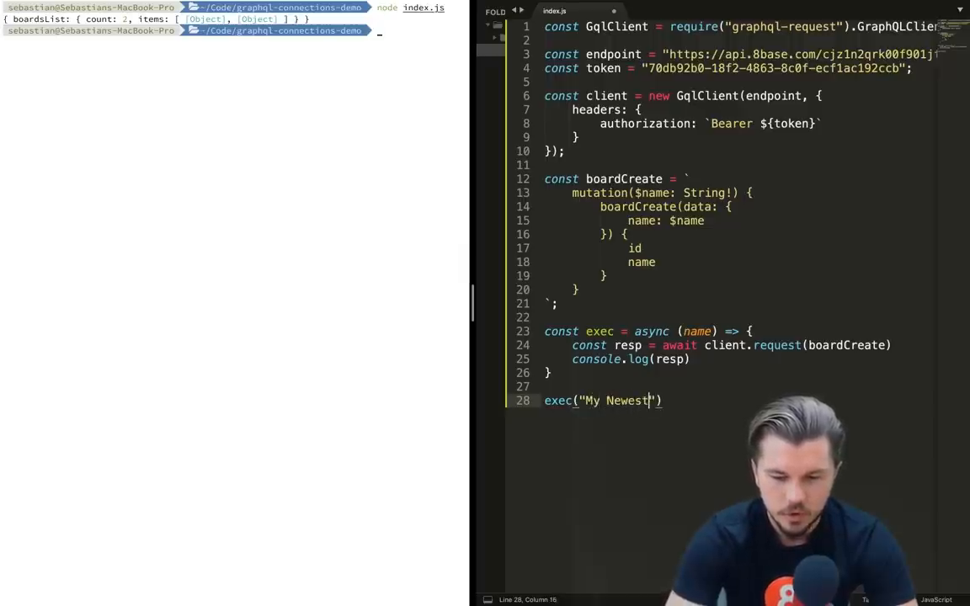
{"action": "type", "text": "Board"}
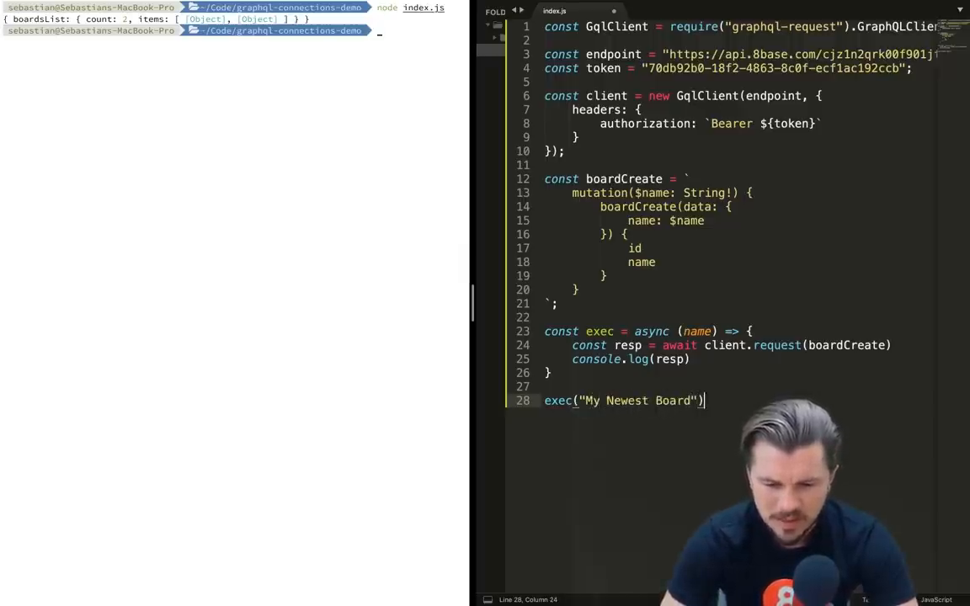
{"action": "type", "text": ";"}
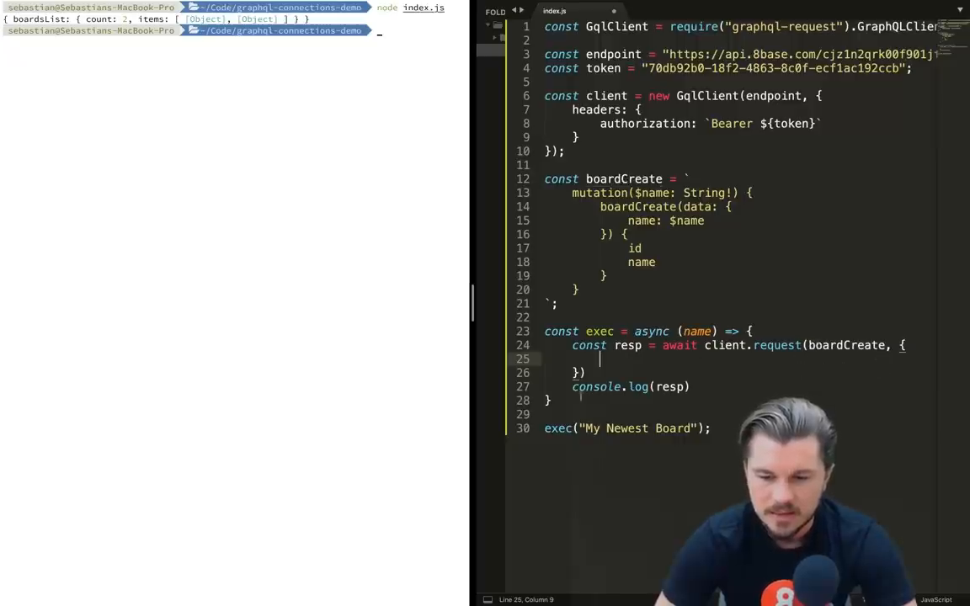
Pass { name } as the request variables, save, and rerun node index.js to create My Newest Board
{"action": "type", "text": "name"}
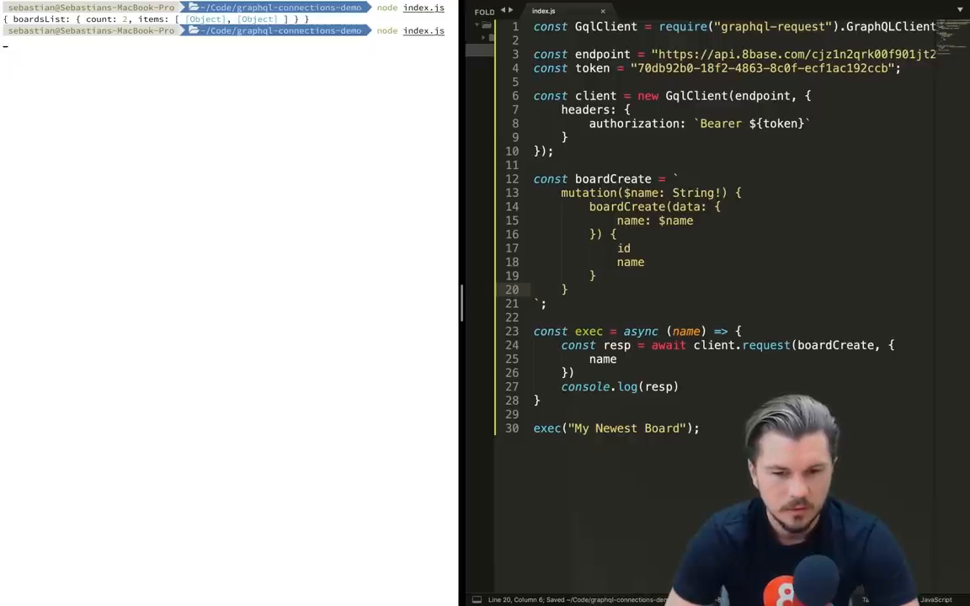
{"action": "key", "text": "Return"}
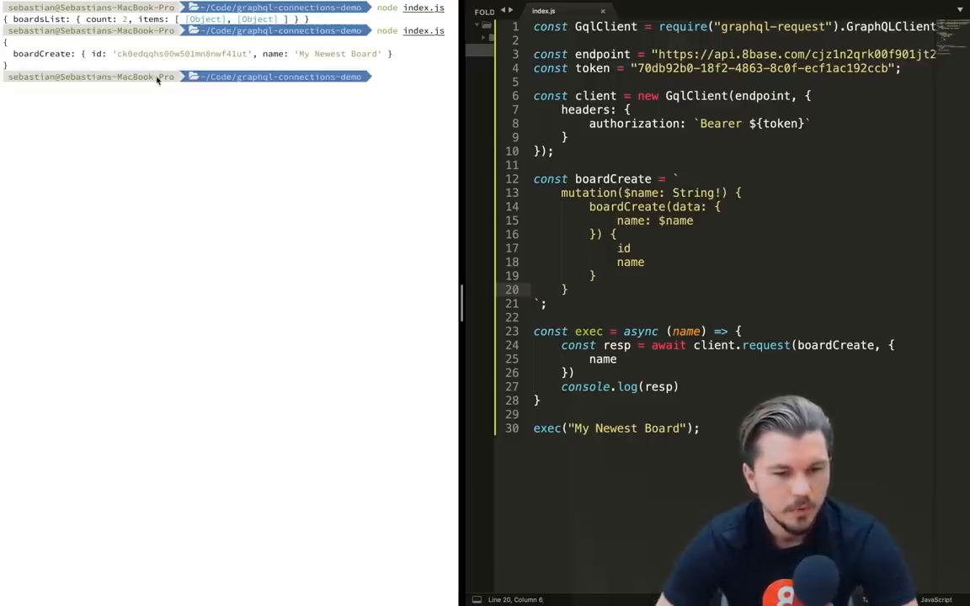